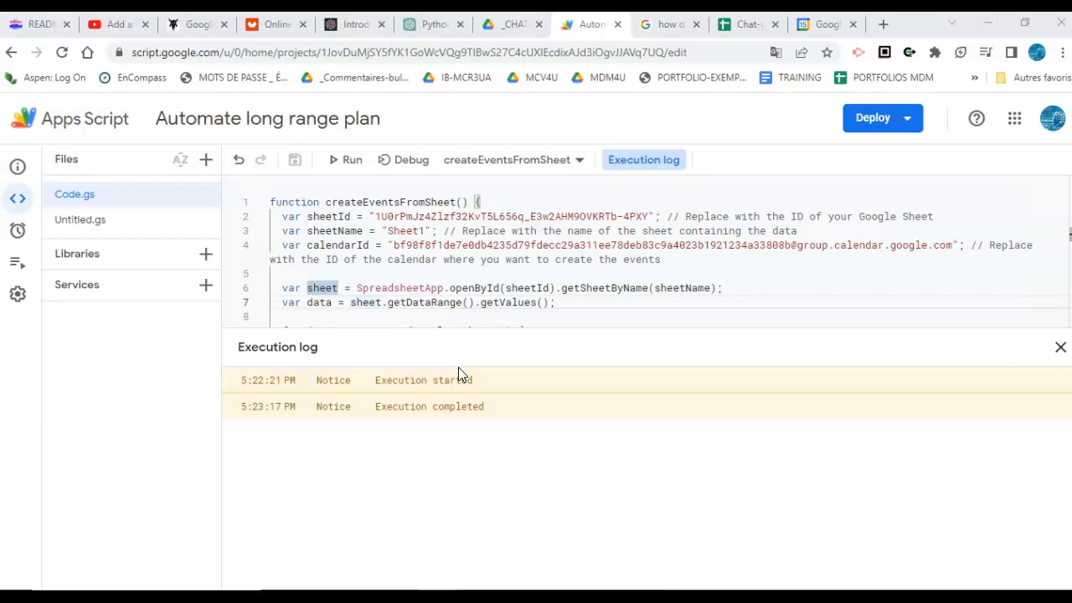
Glance at the ChatGPT announcement and lesson-plans conversation, then return to Apps Script
click(353, 23)
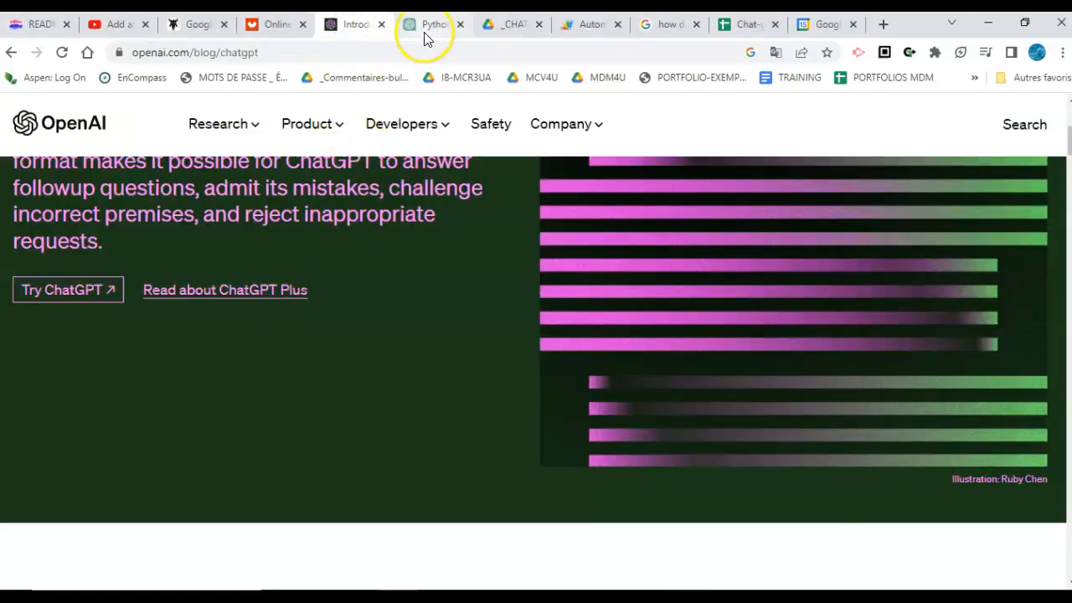
click(433, 23)
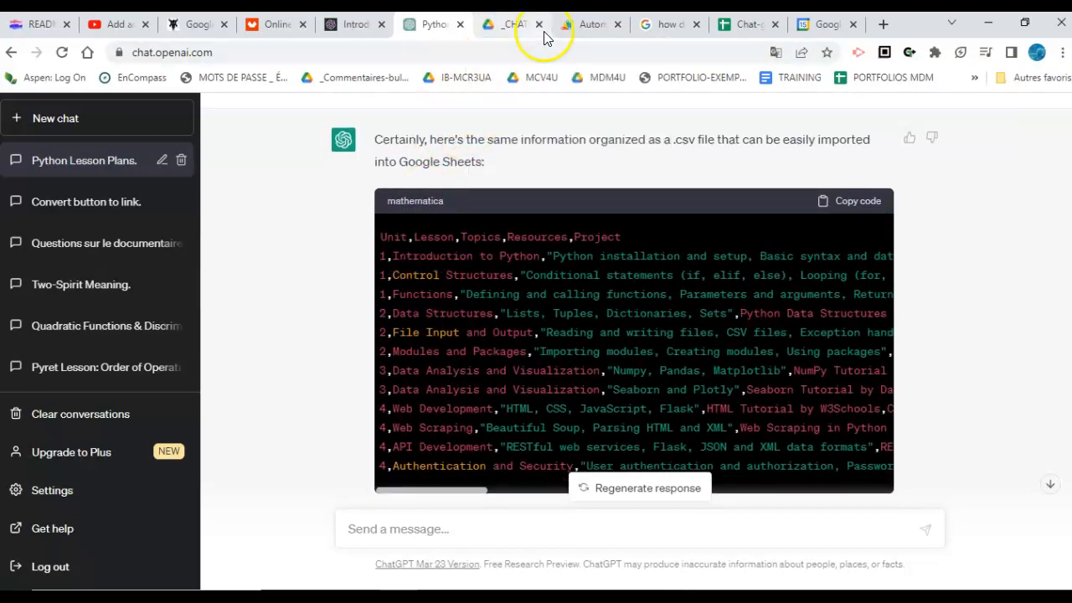
click(591, 24)
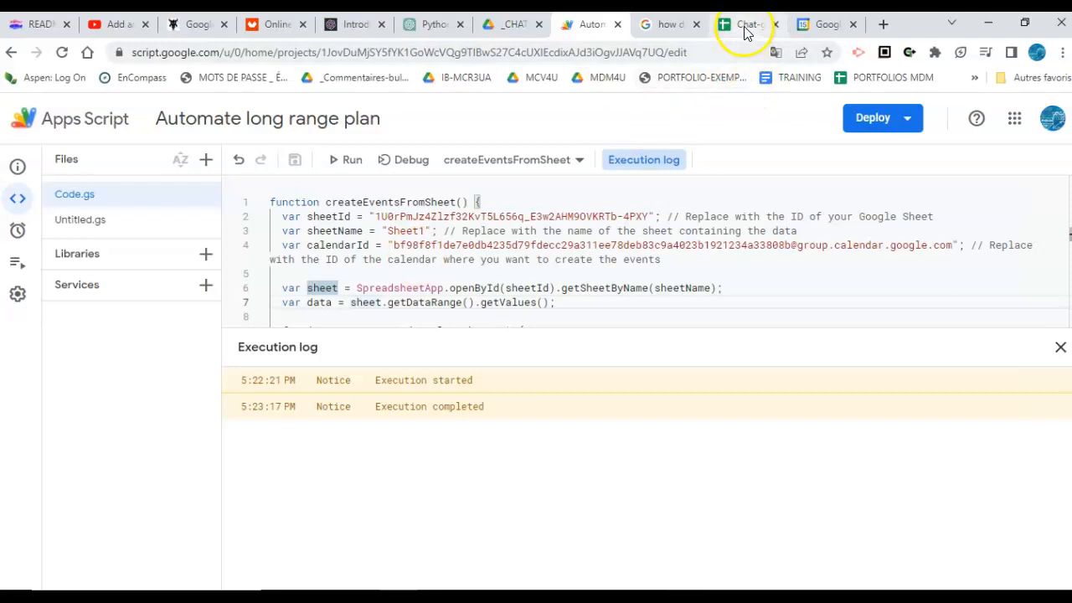
On the Chat-gpt-course sheet, highlight the Start Date, End Date, Title and Description columns
click(744, 23)
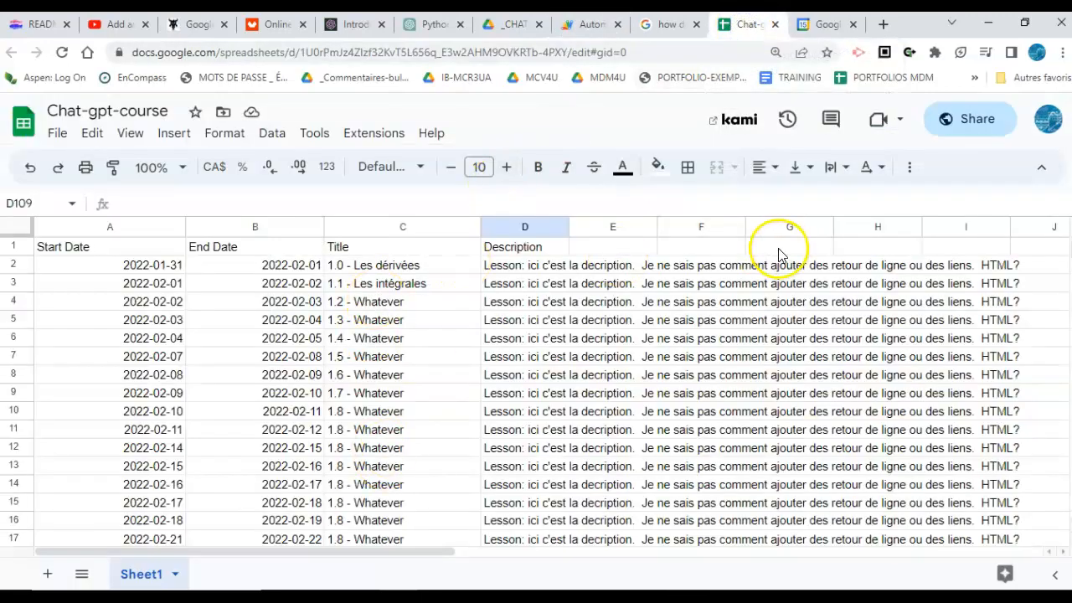
click(110, 226)
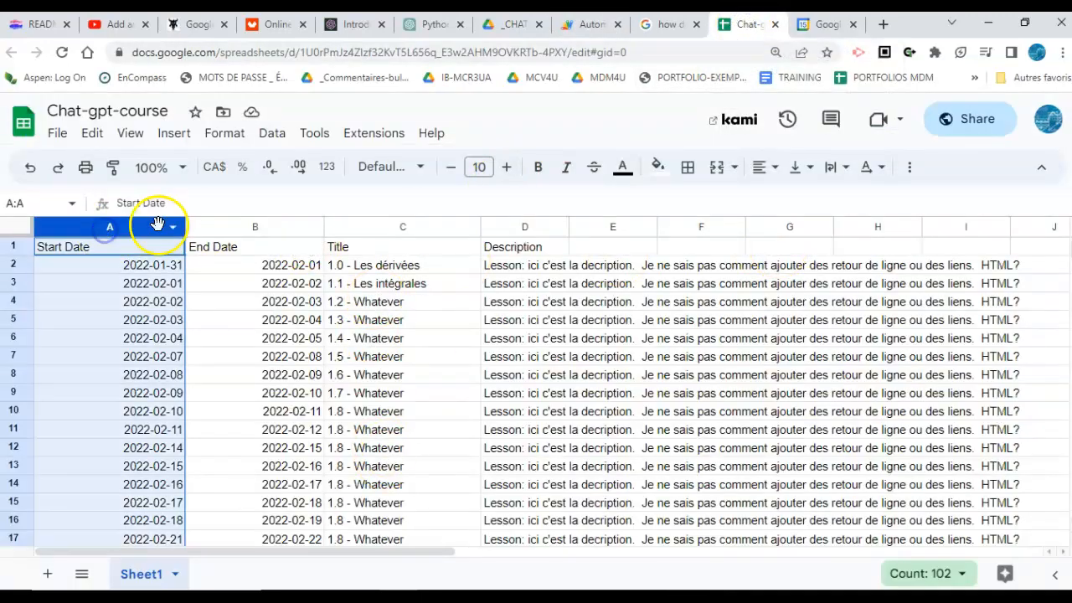
click(254, 227)
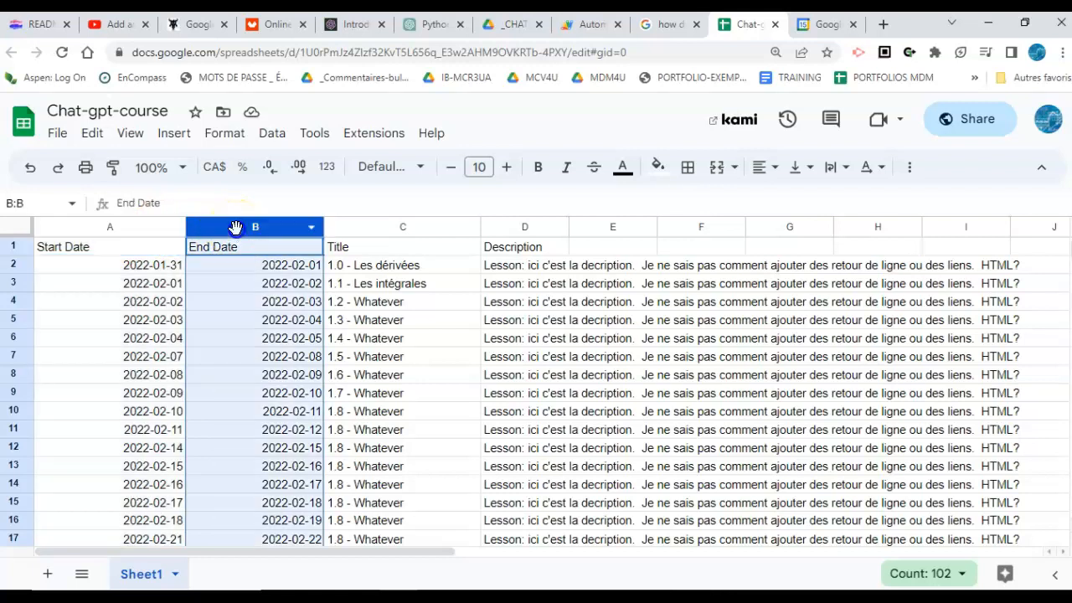
click(402, 227)
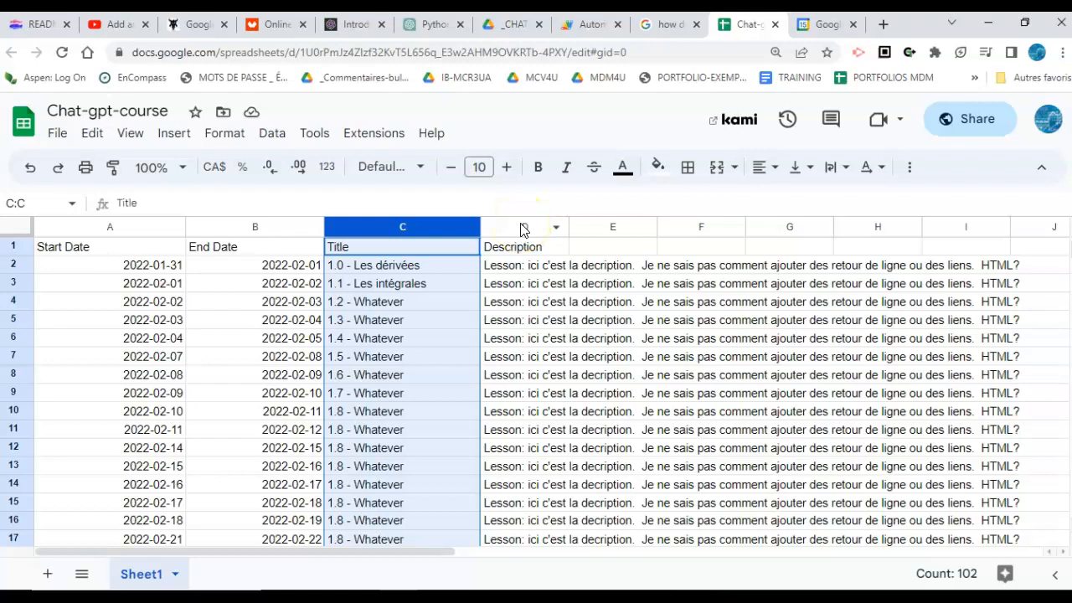
click(524, 227)
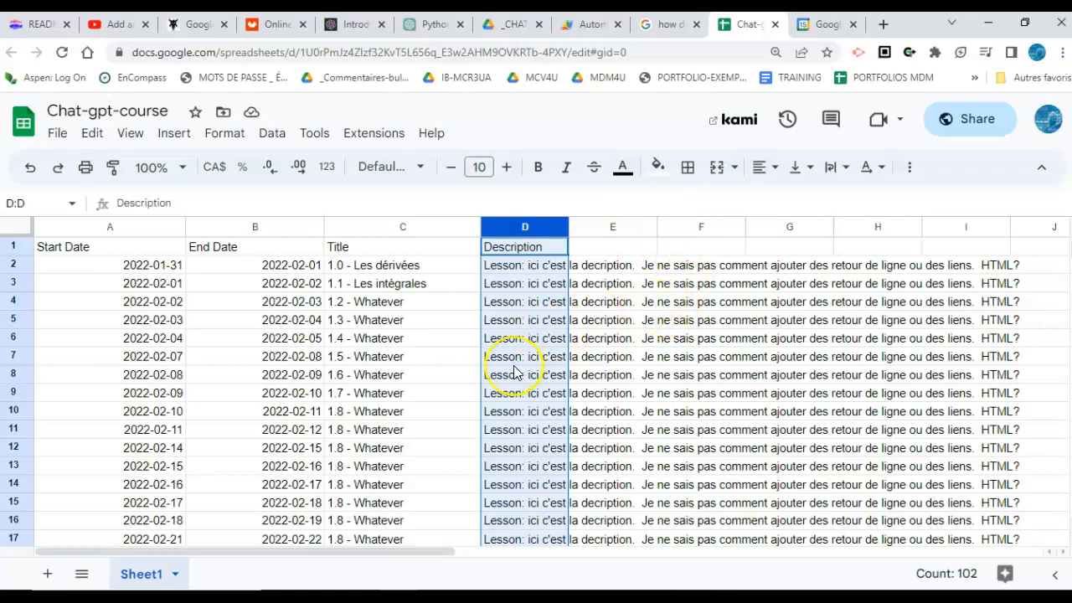
mouse_move(113, 264)
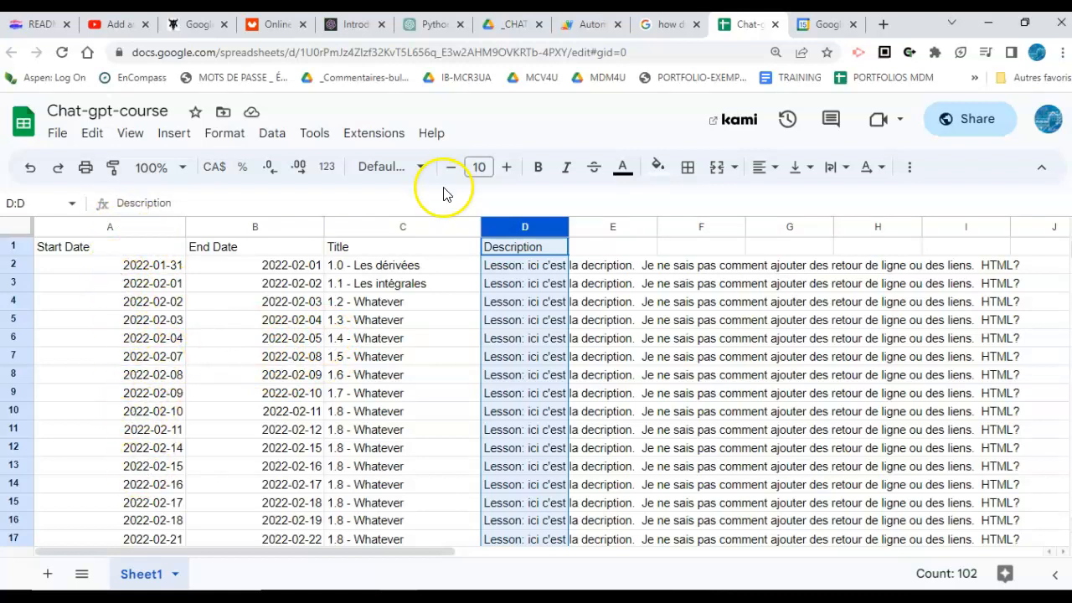
Scroll through ChatGPT's yaml list of school dates, then return to the Apps Script project
click(432, 23)
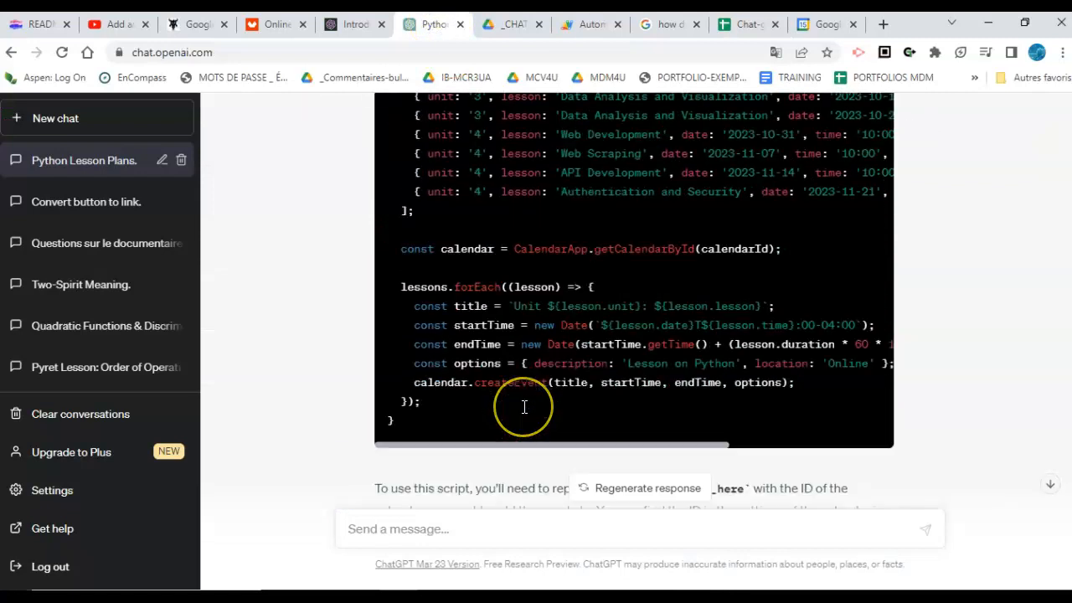
scroll(down, 3)
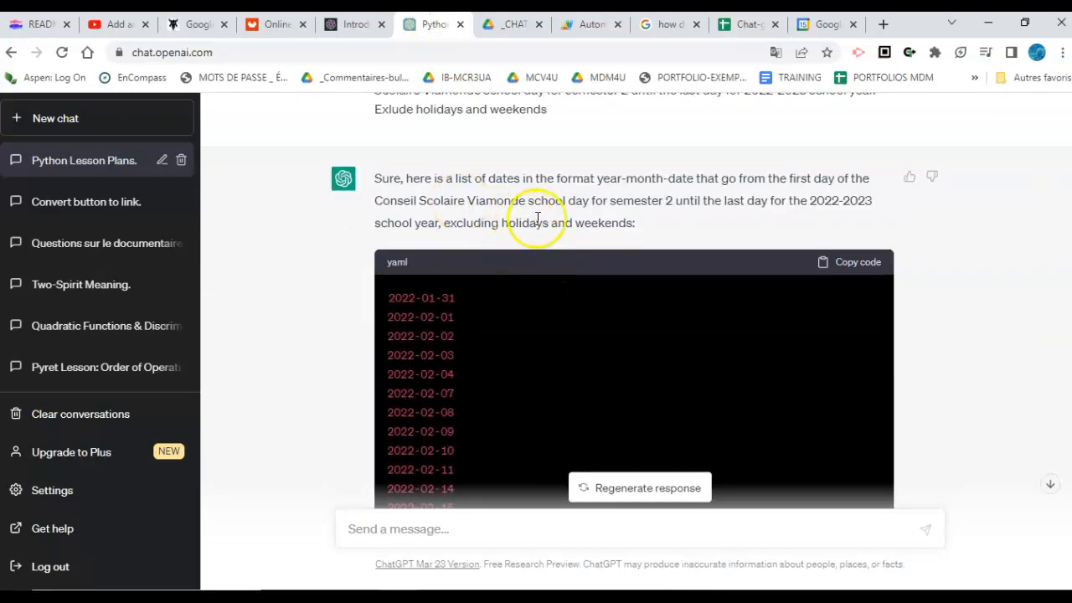
scroll(down, 3)
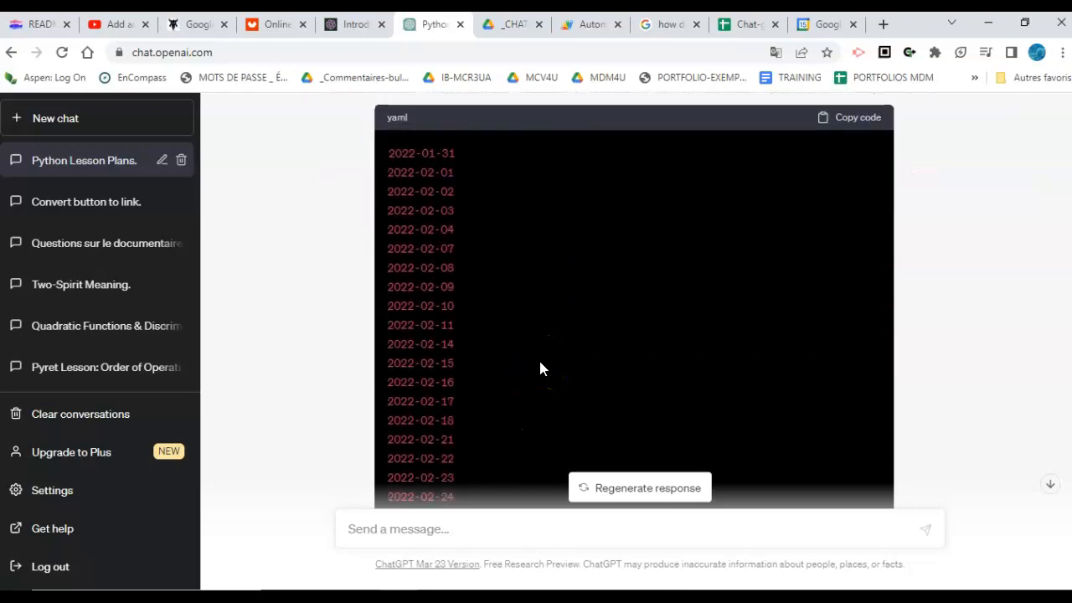
scroll(down, 3)
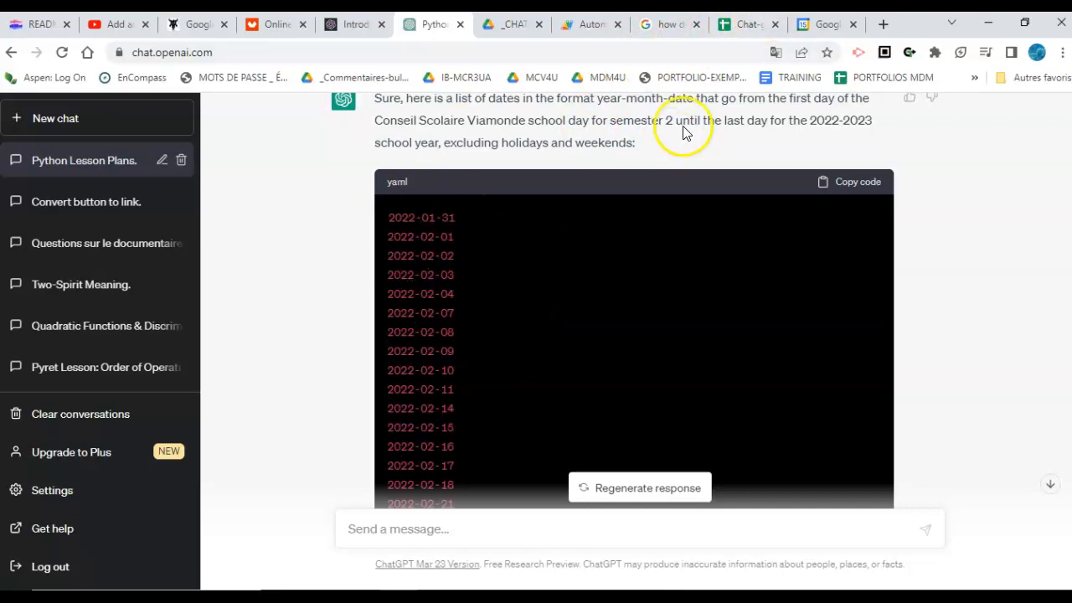
click(591, 23)
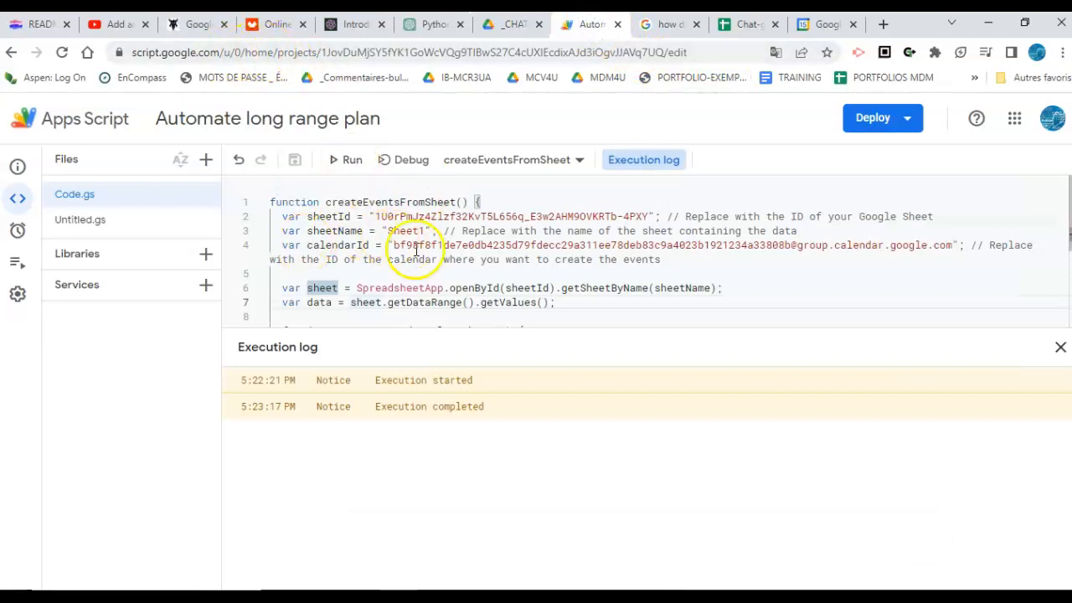
Show the Google Calendar with April 2023 lesson events 1.0 through 1.8
click(825, 23)
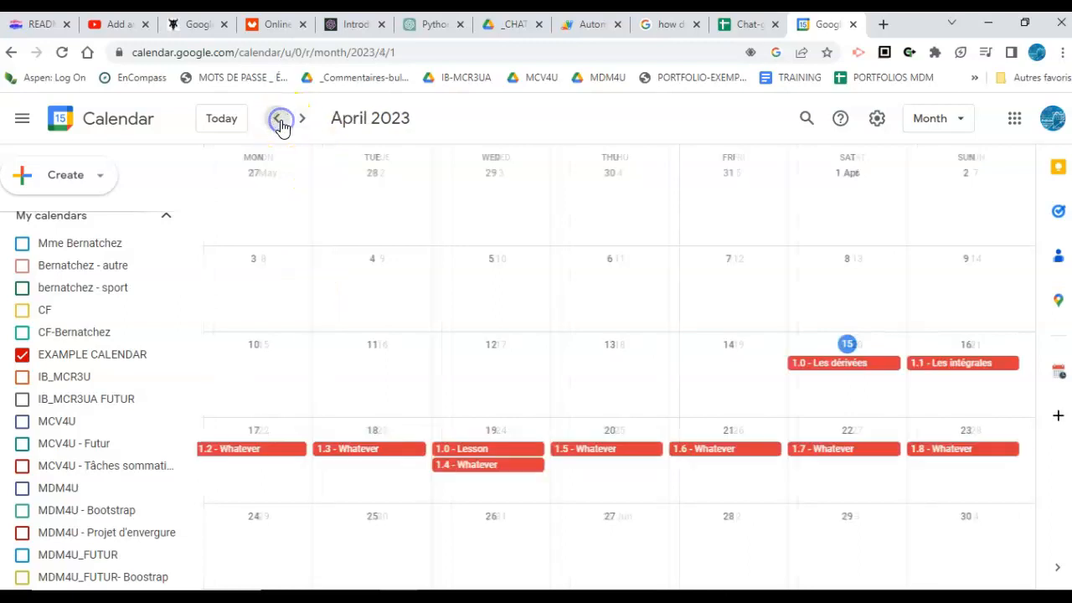
Browse calendar months from September to December 2022, all empty, then reopen the lesson sheet
click(281, 118)
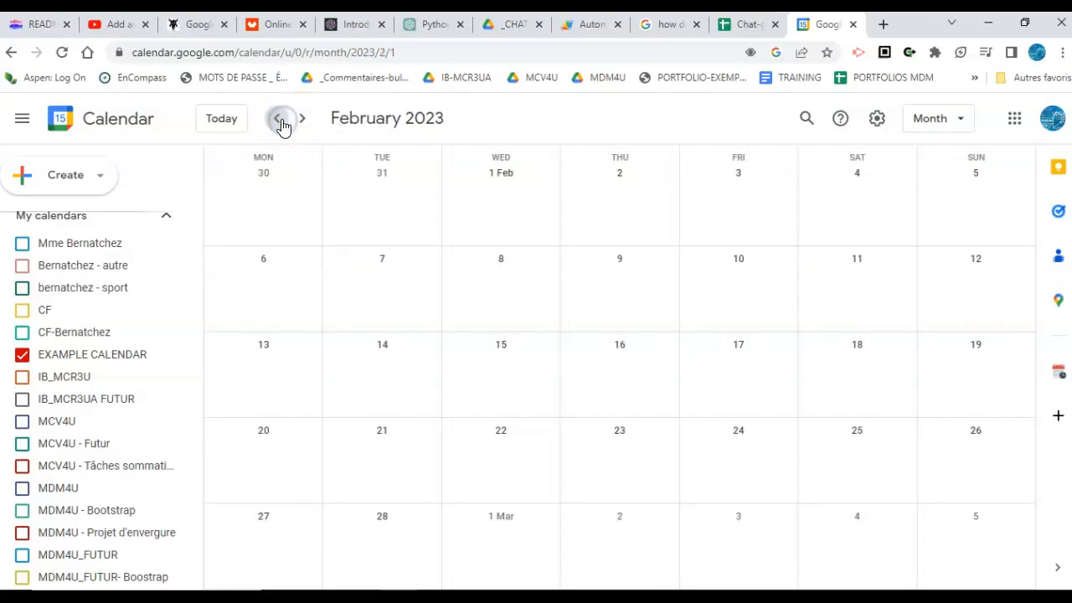
click(281, 118)
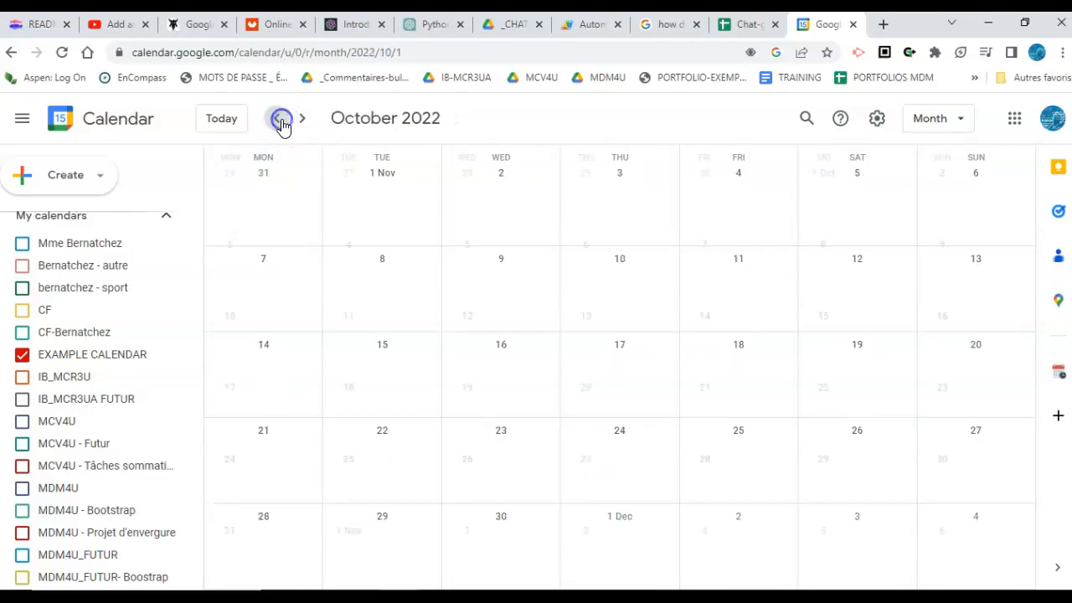
click(282, 118)
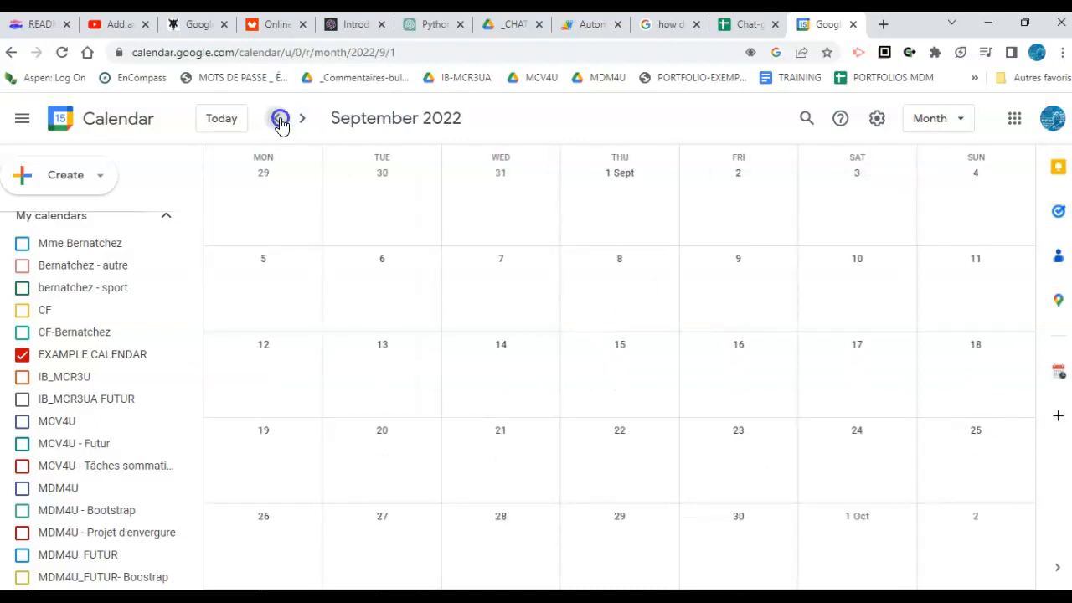
click(301, 118)
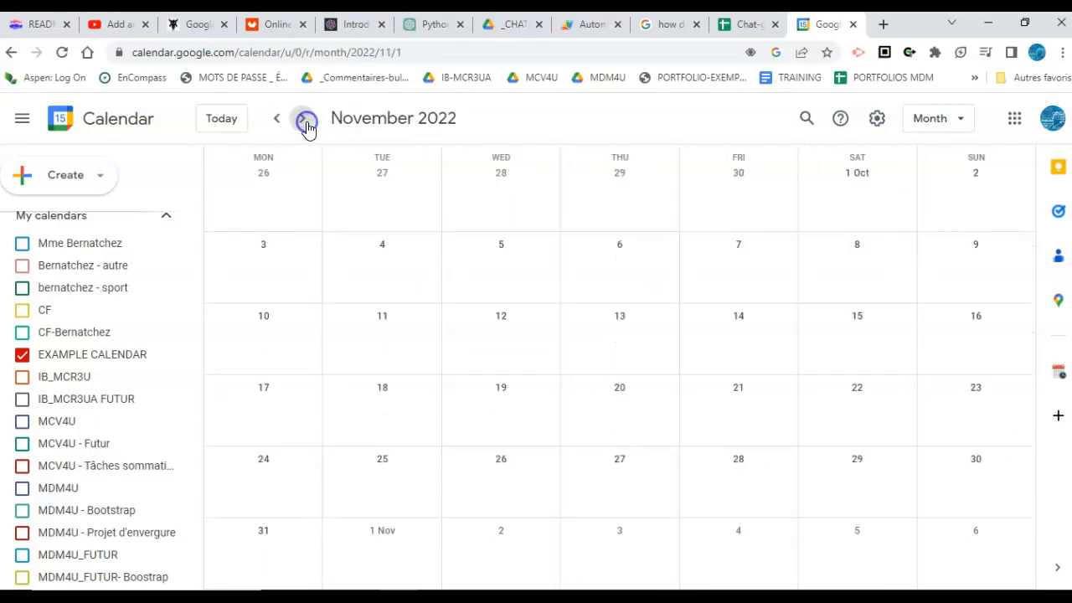
click(301, 118)
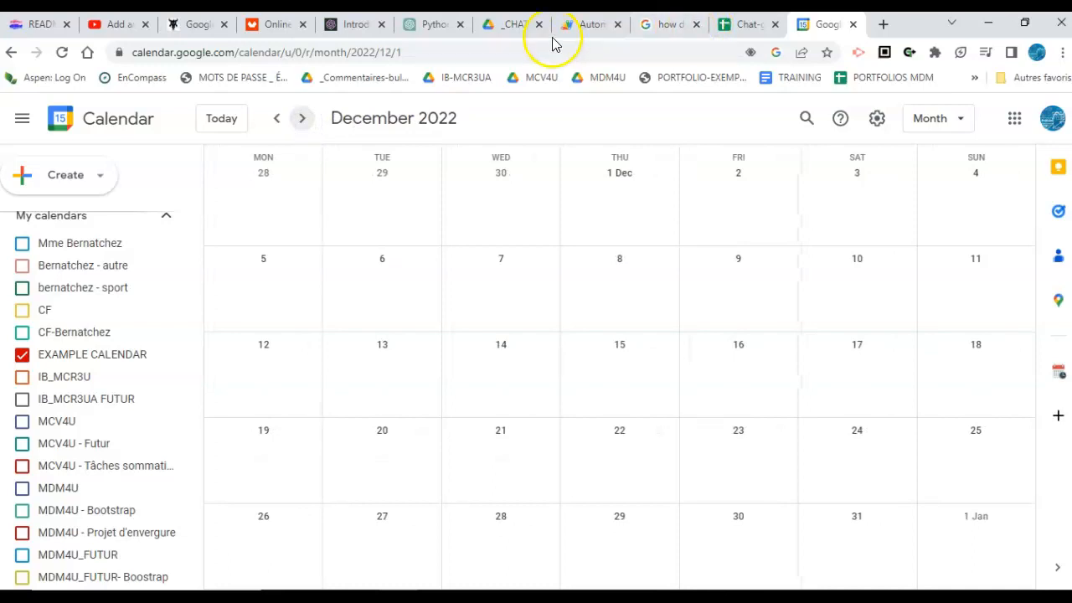
click(744, 23)
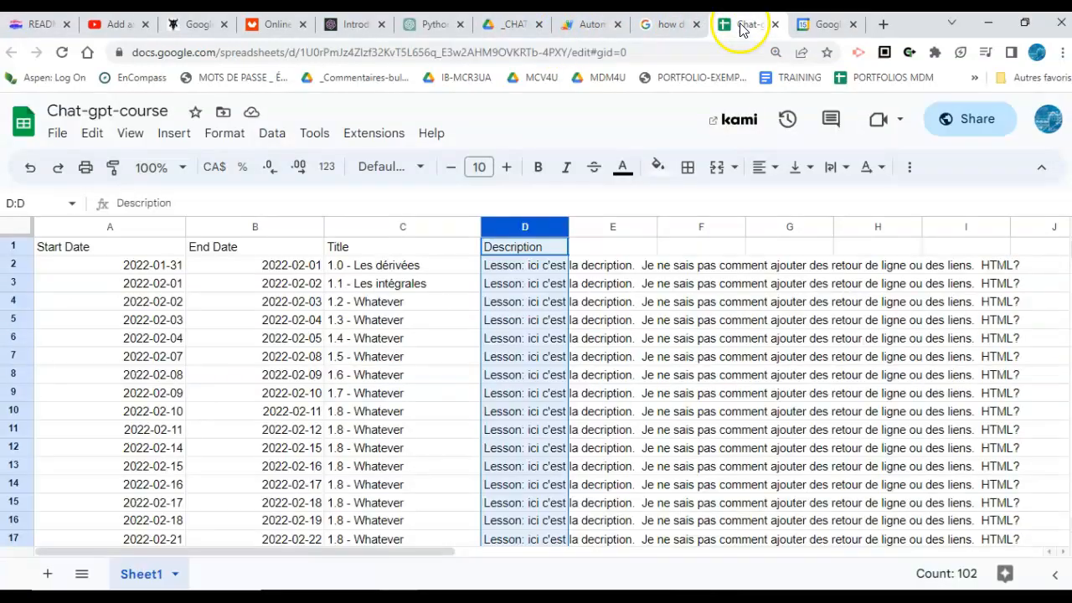
Check lesson start dates from A2 (2022-01-31) through 2022-06-20, then return to the calendar
click(152, 264)
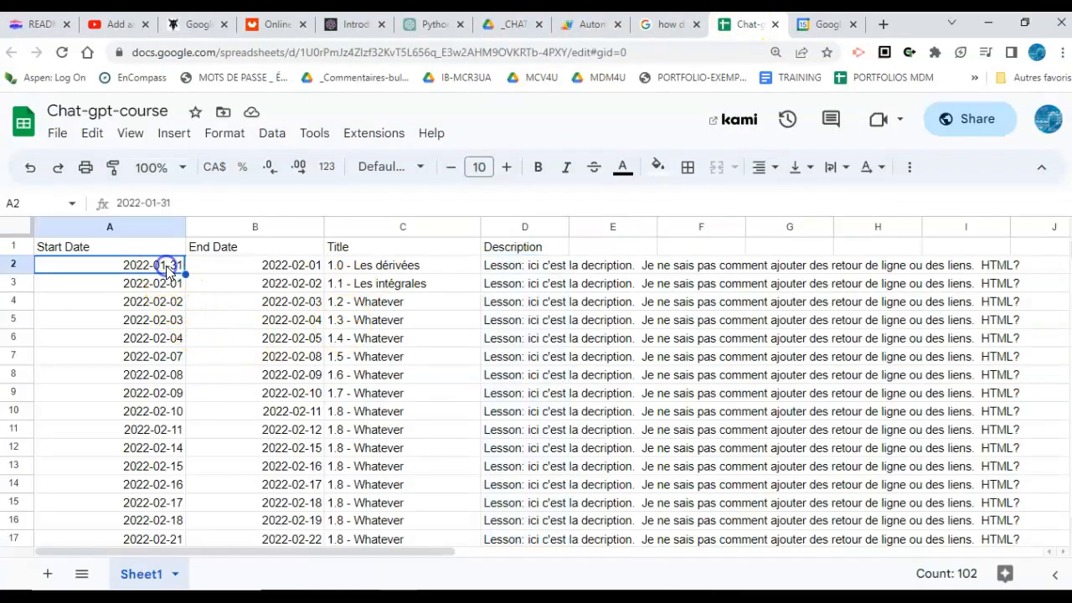
scroll(down, 3)
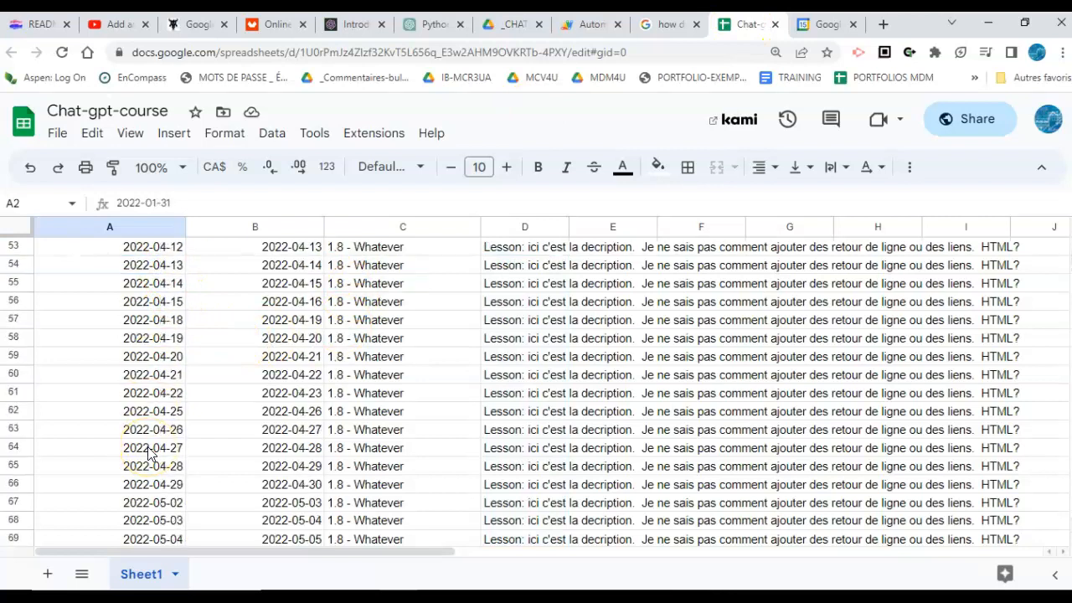
scroll(down, 3)
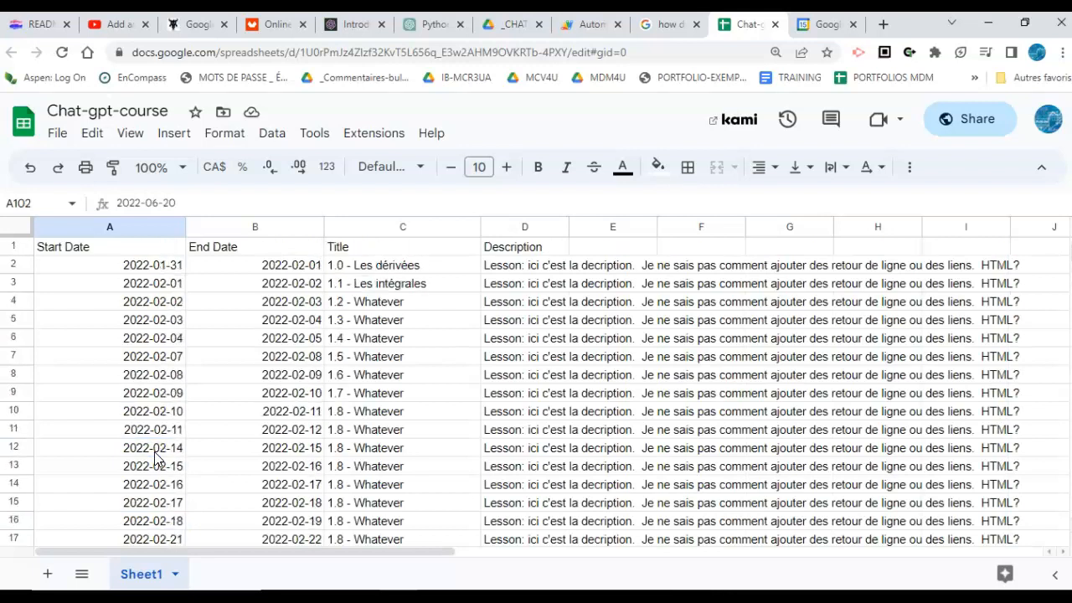
click(825, 23)
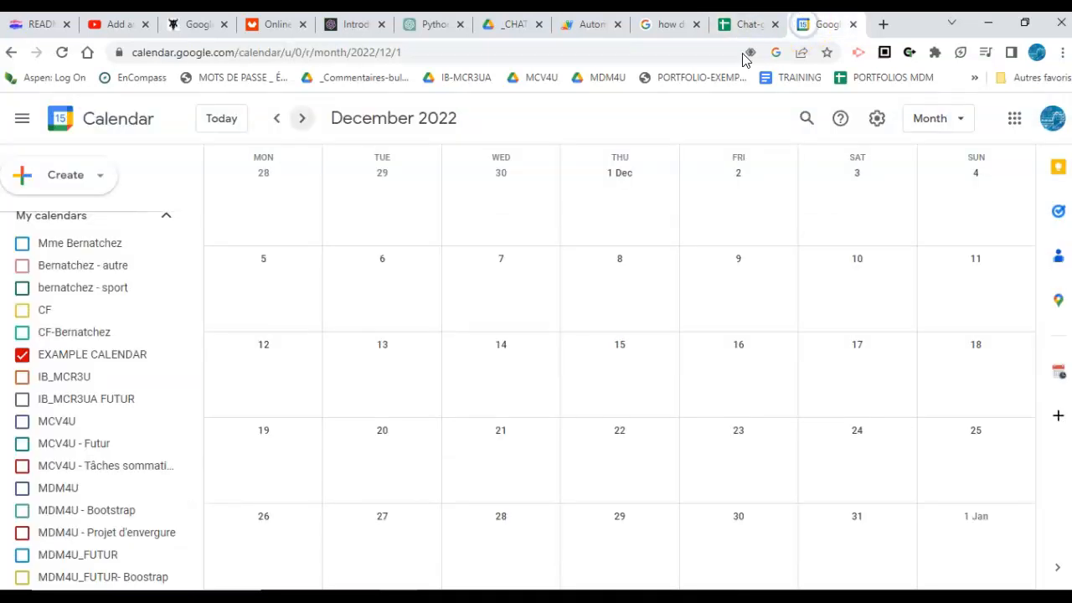
Page the calendar back to January 2022 to see lessons starting 31 January
click(276, 118)
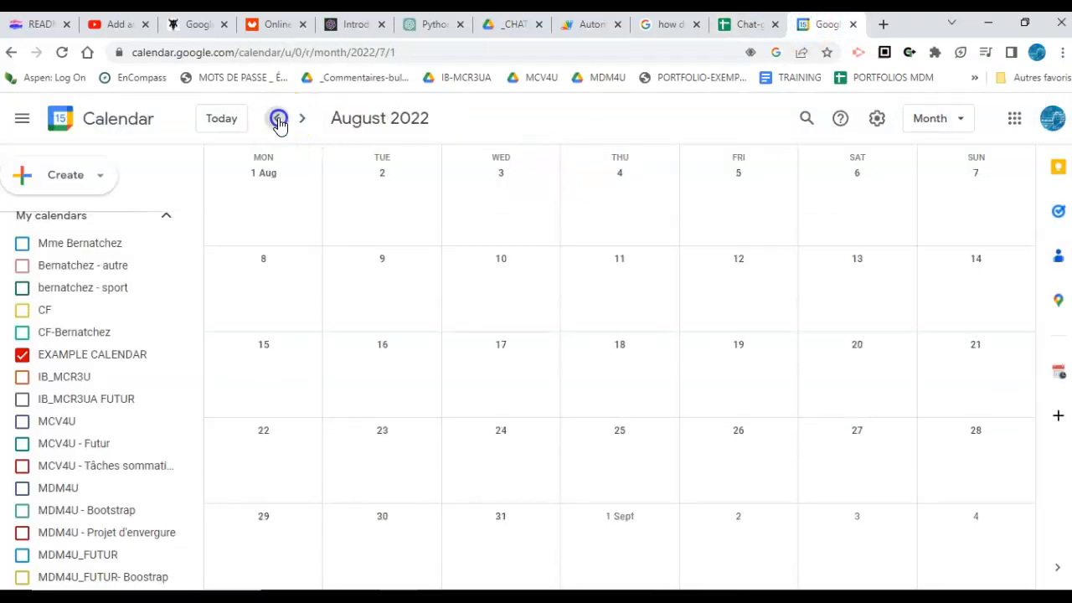
click(278, 118)
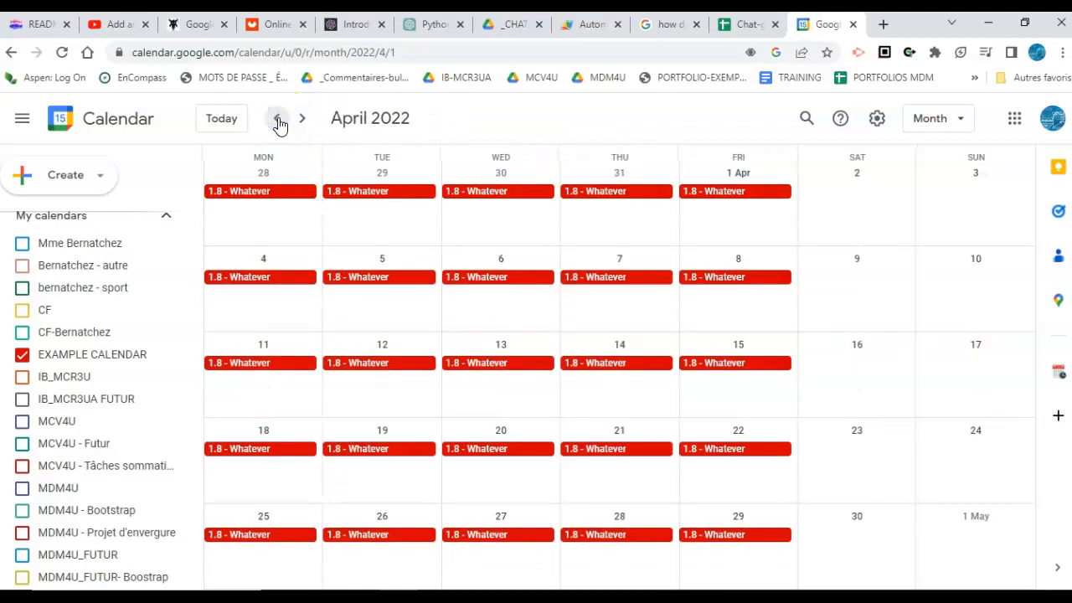
click(277, 118)
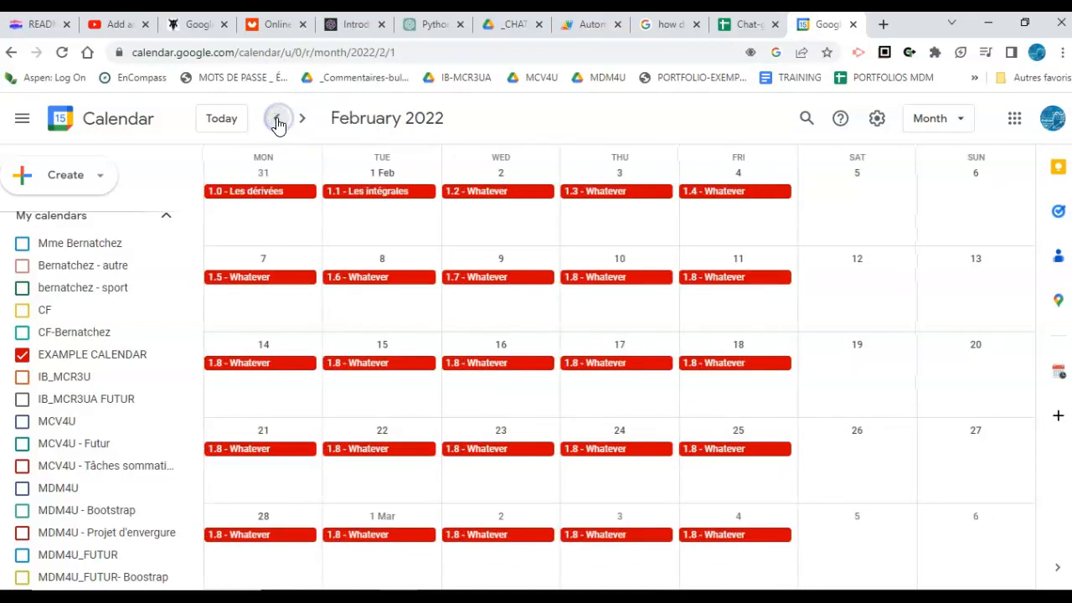
click(277, 118)
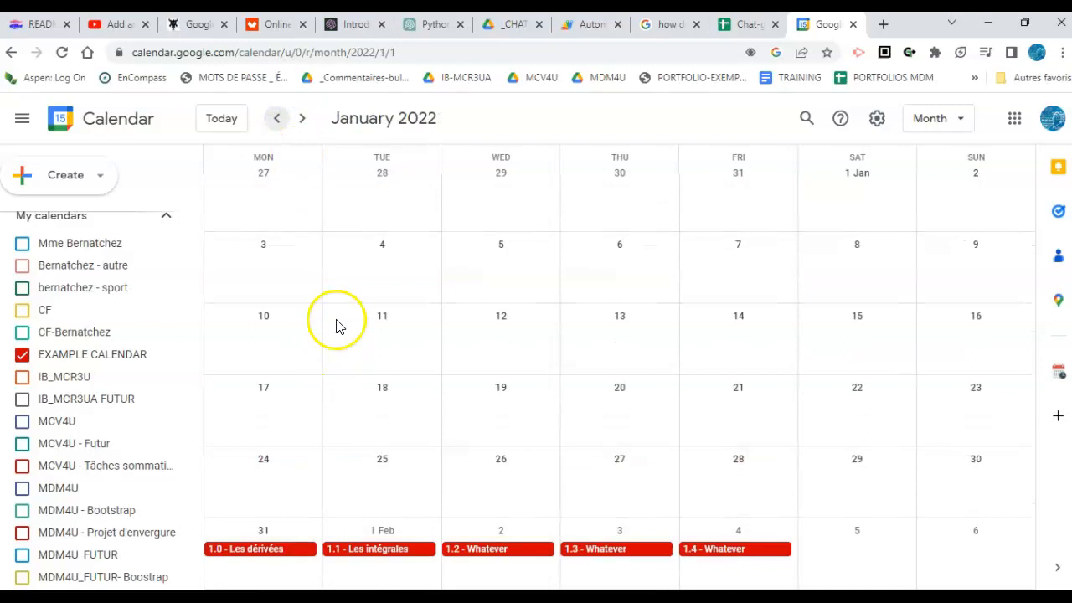
click(301, 118)
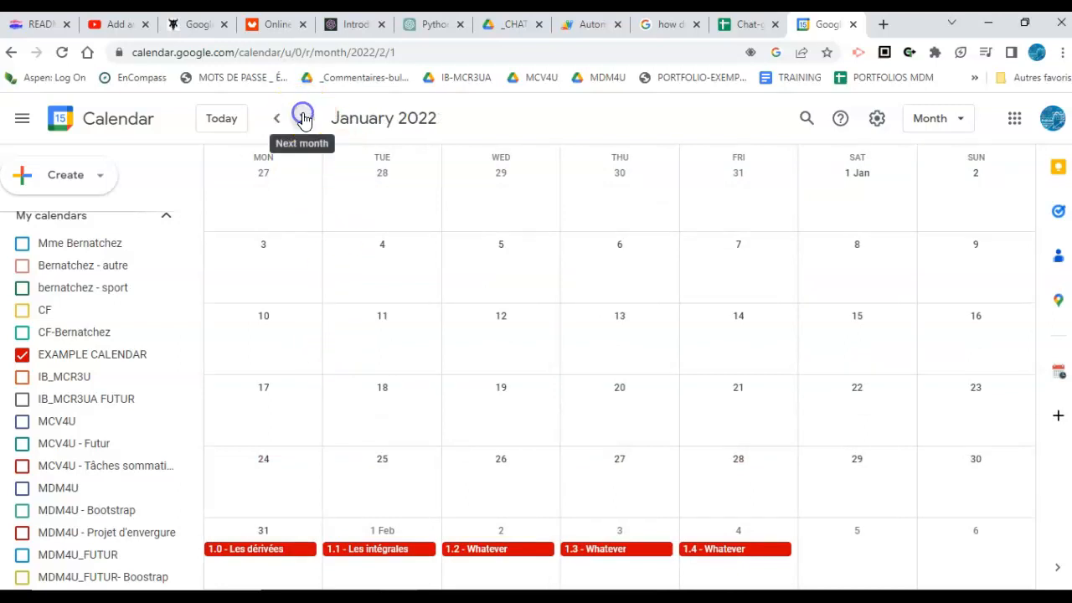
click(351, 23)
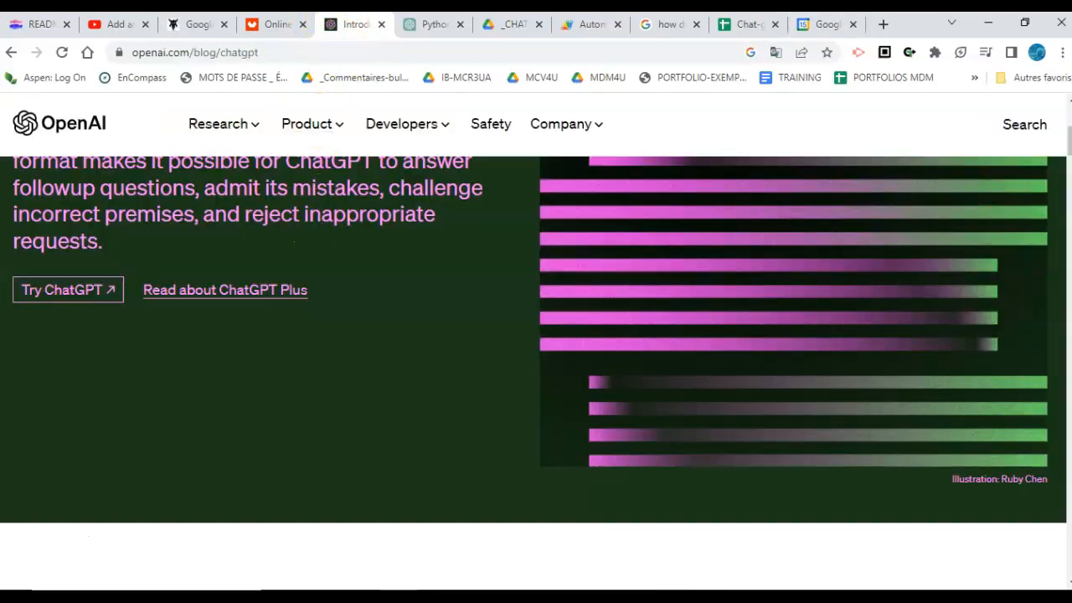
Reread ChatGPT's date list from 2022-01-31, then view February 2022 lessons in Calendar
click(433, 23)
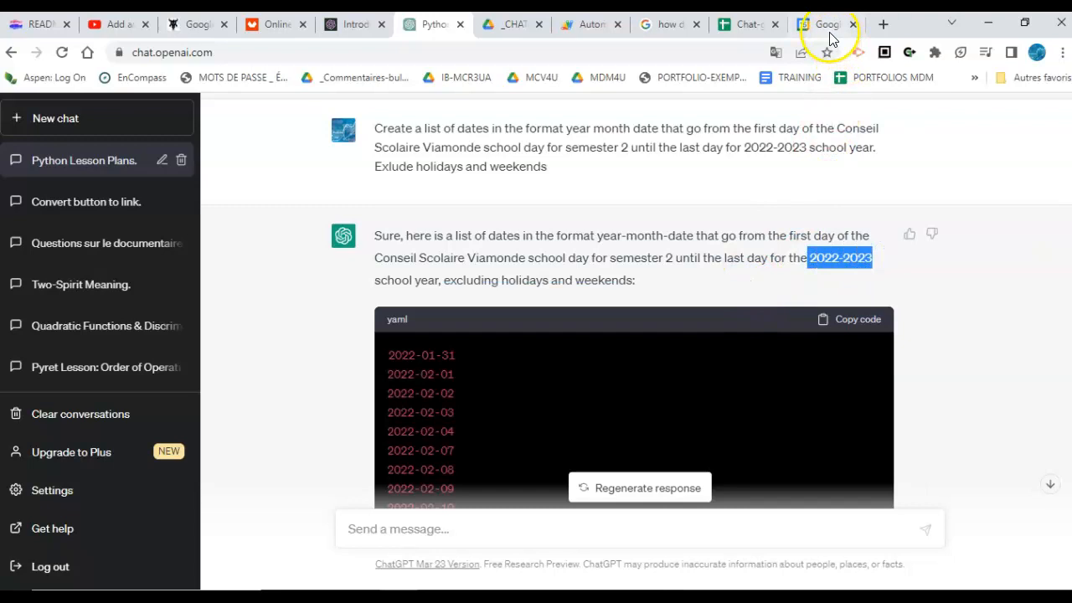
click(825, 23)
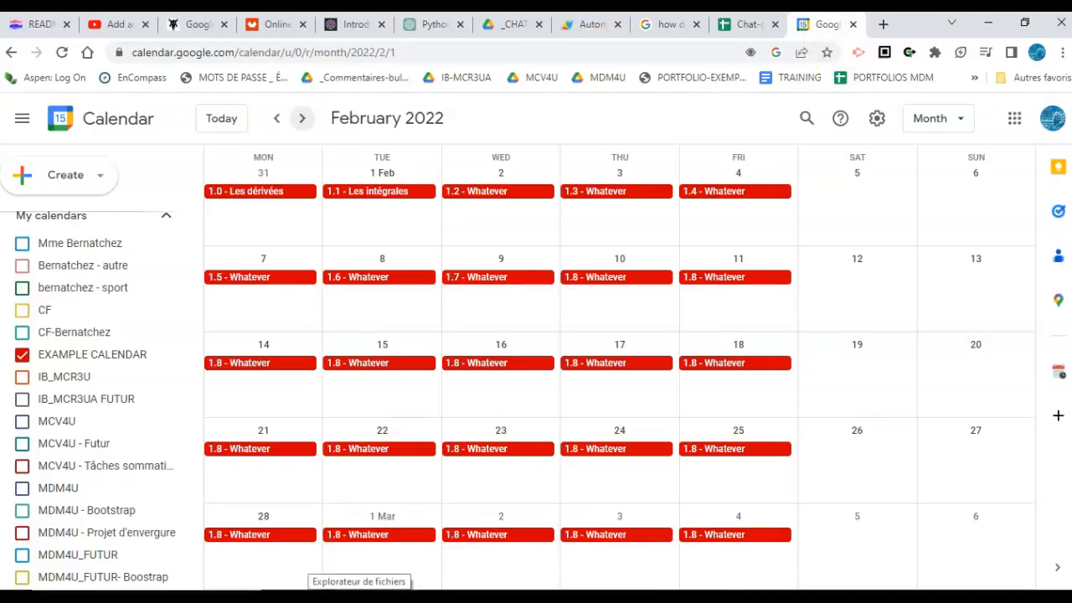
mouse_move(276, 119)
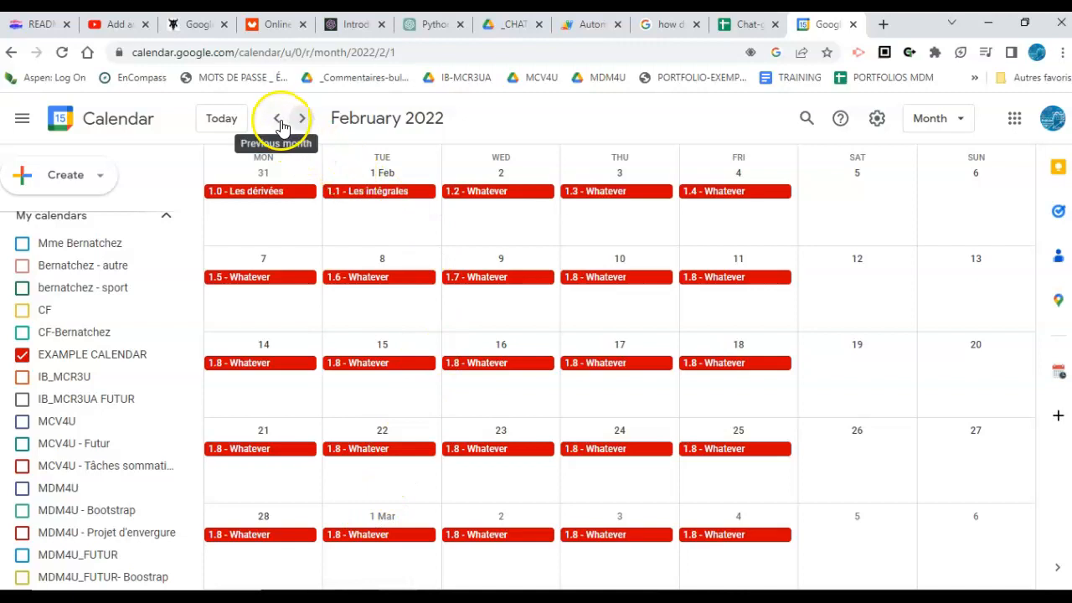
click(276, 119)
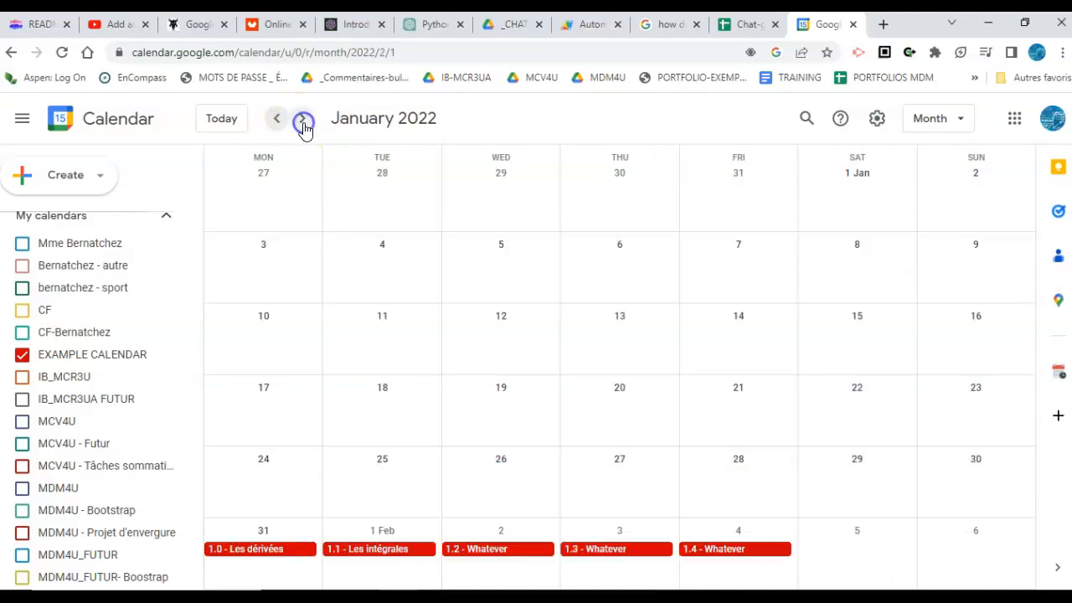
click(301, 118)
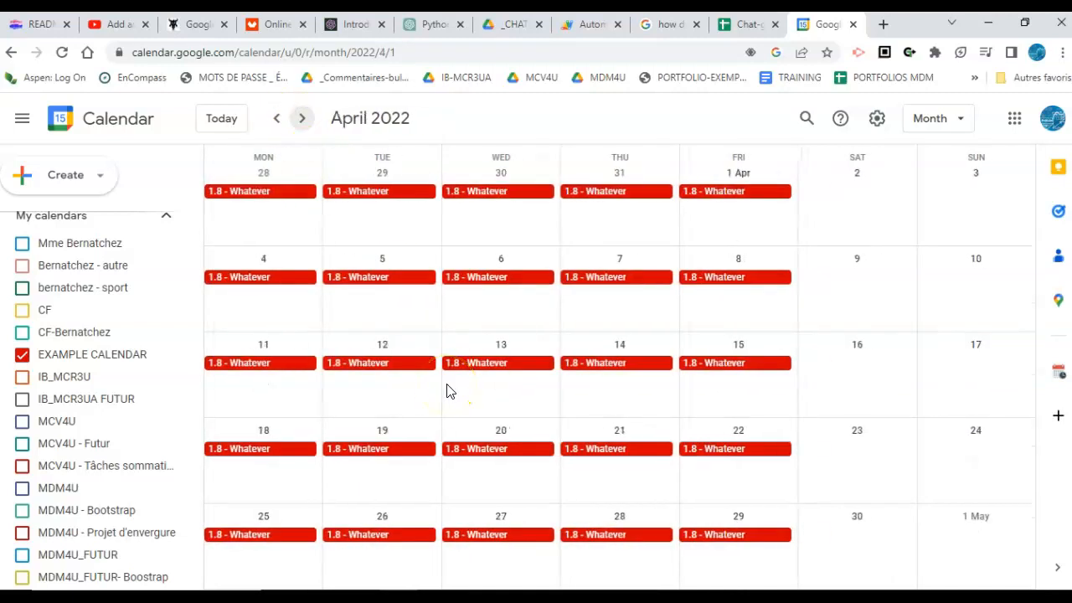
click(276, 119)
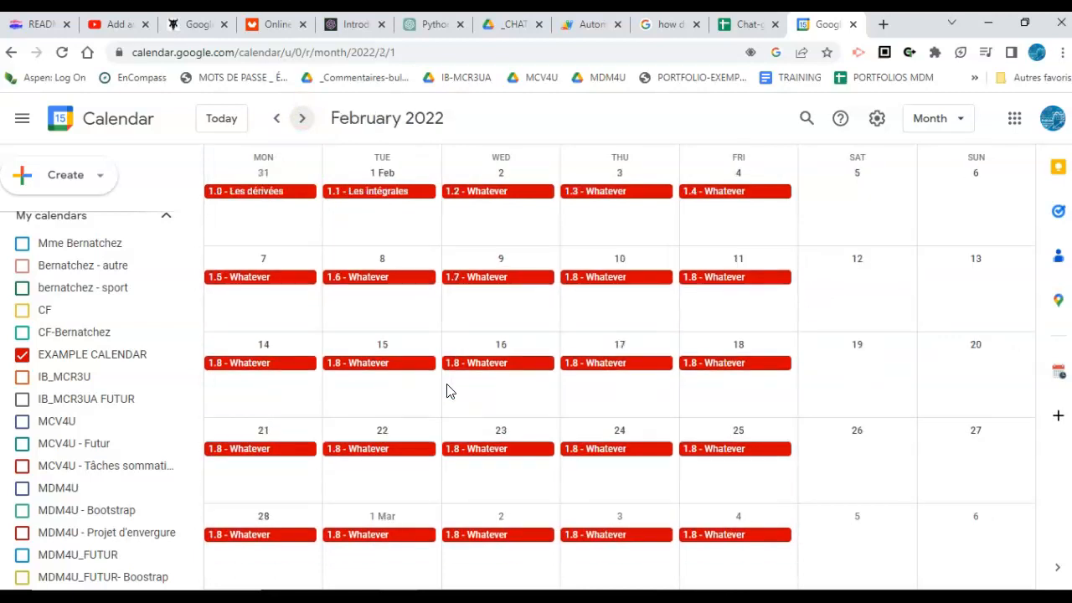
click(277, 119)
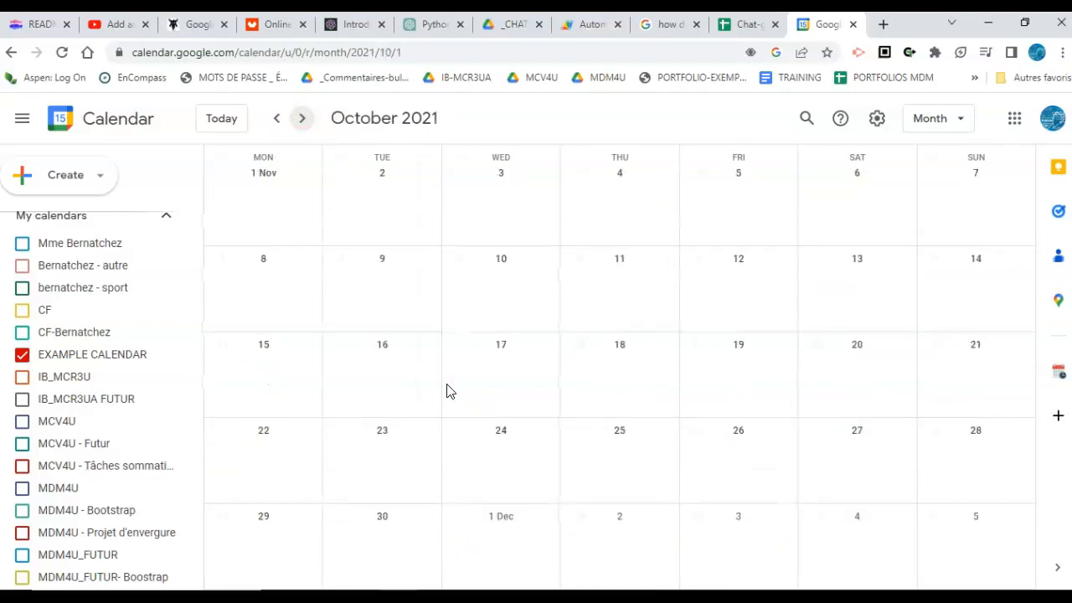
click(277, 118)
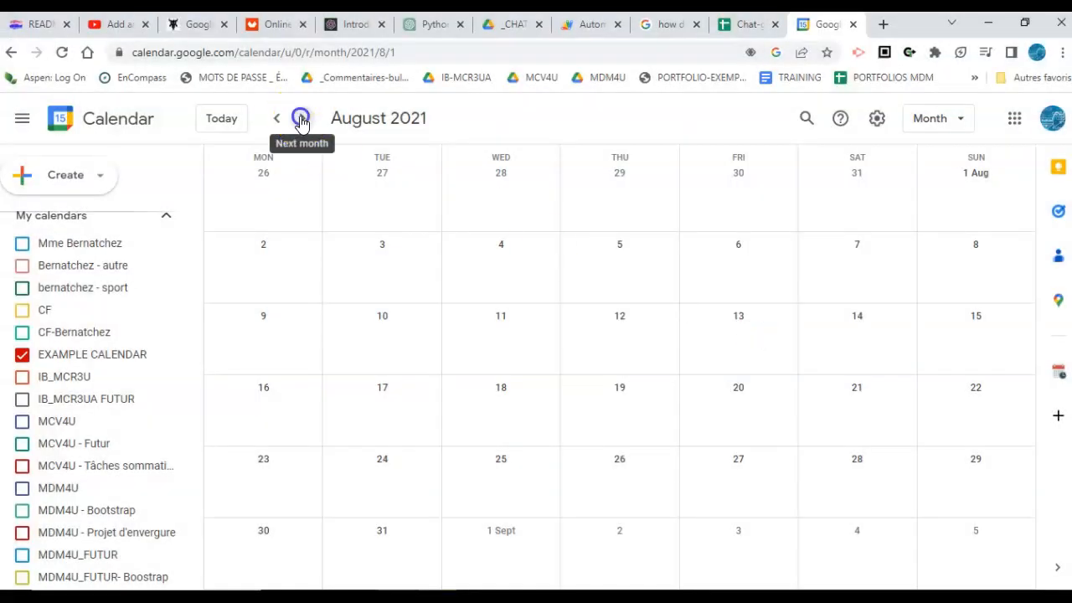
click(300, 118)
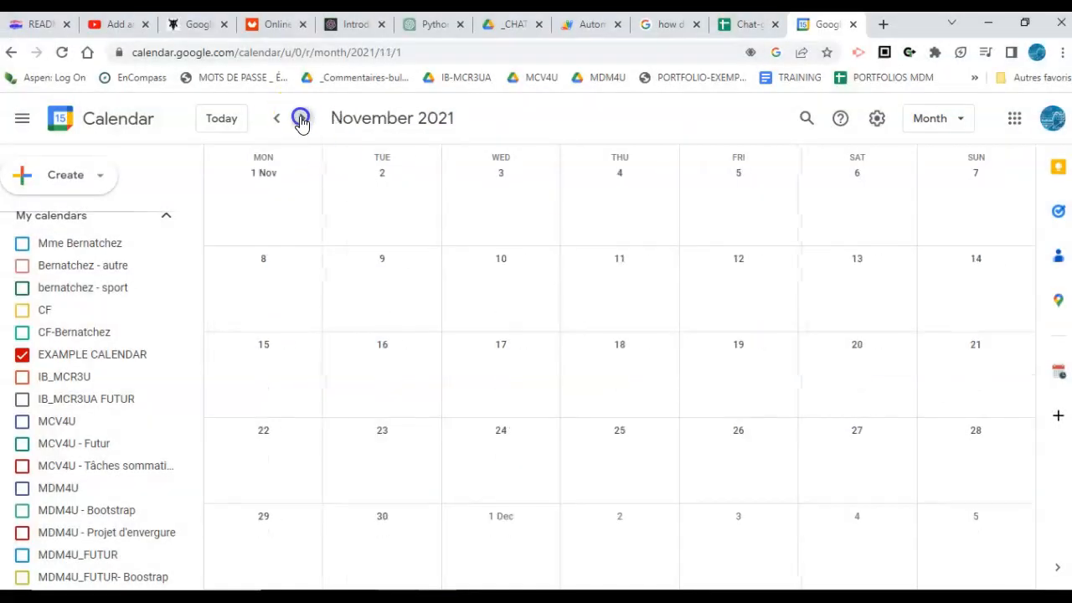
click(301, 117)
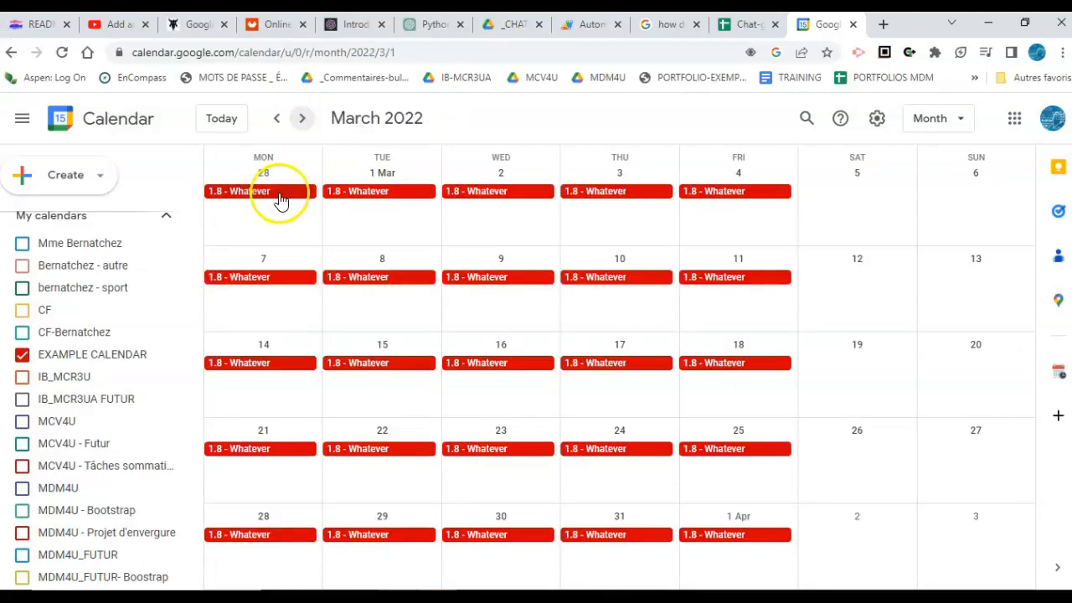
click(276, 118)
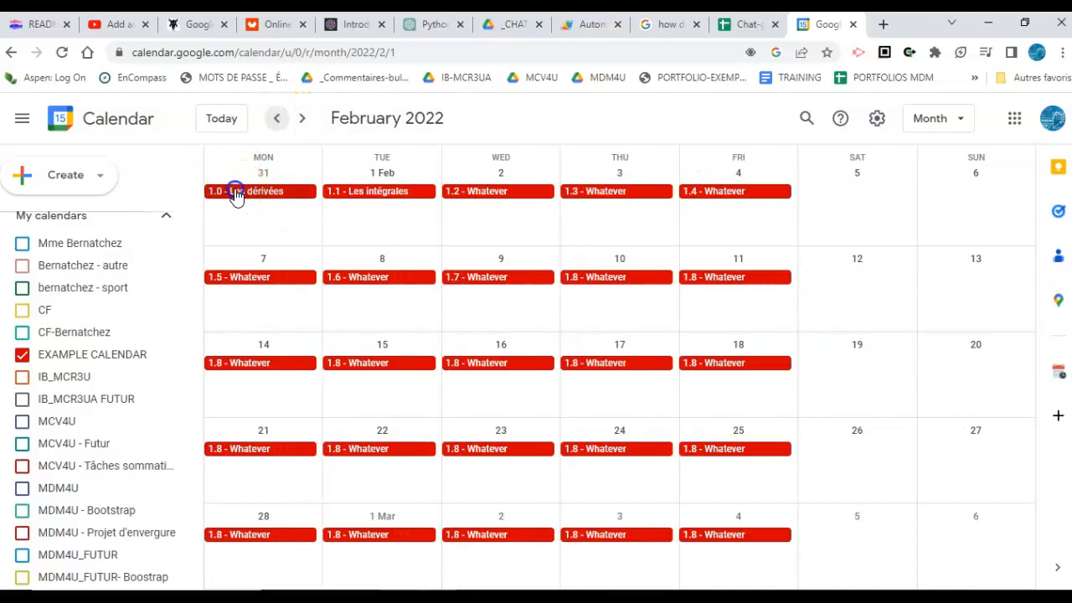
click(237, 191)
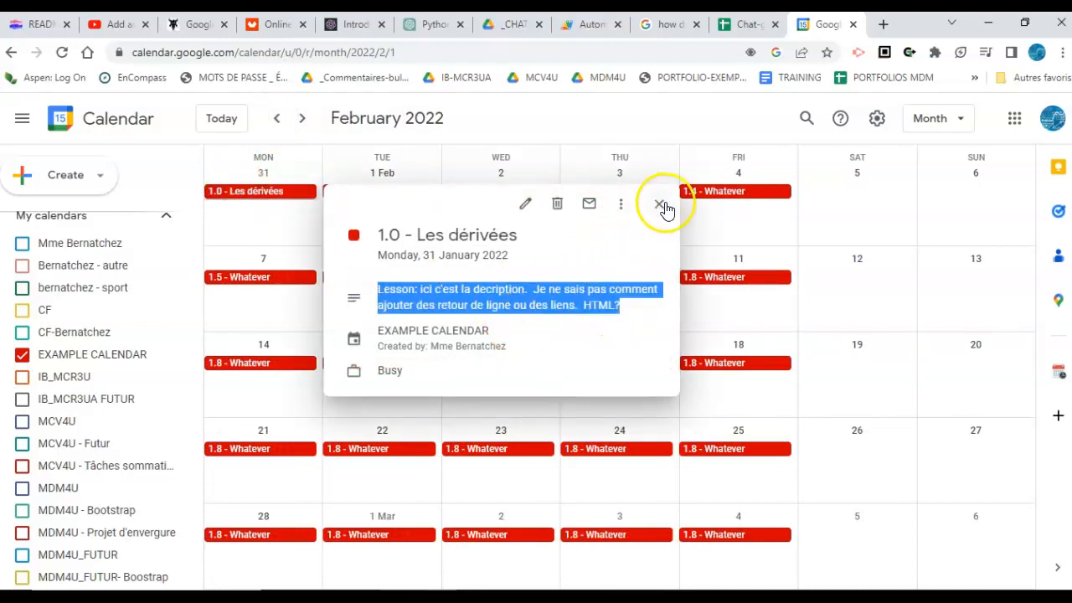
click(661, 204)
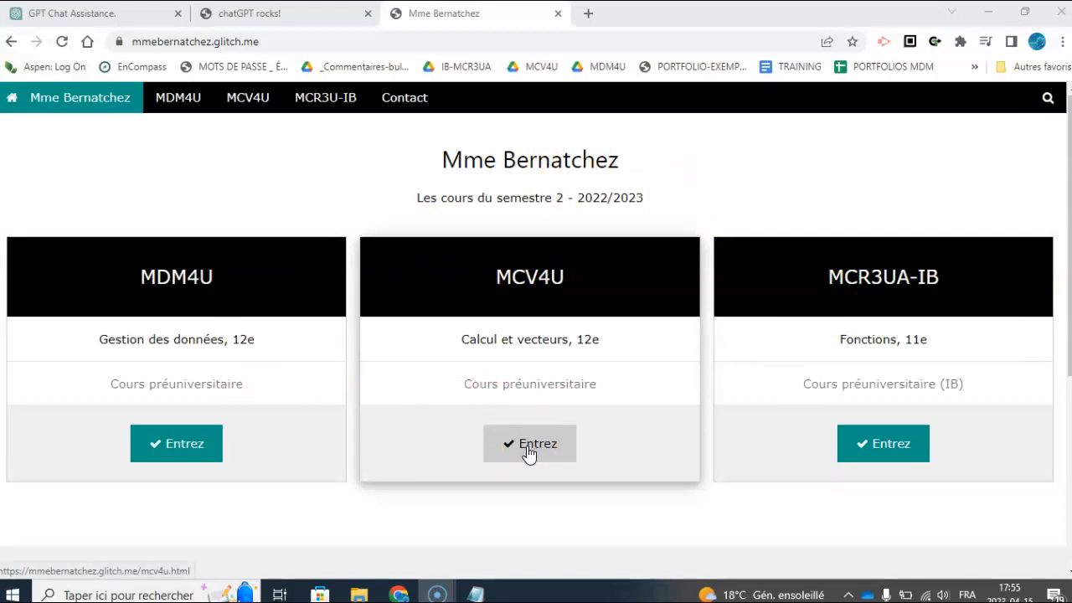
Open the MCV4U page and move its embedded calendar to March 2023, viewing lesson 2.3's details
click(529, 444)
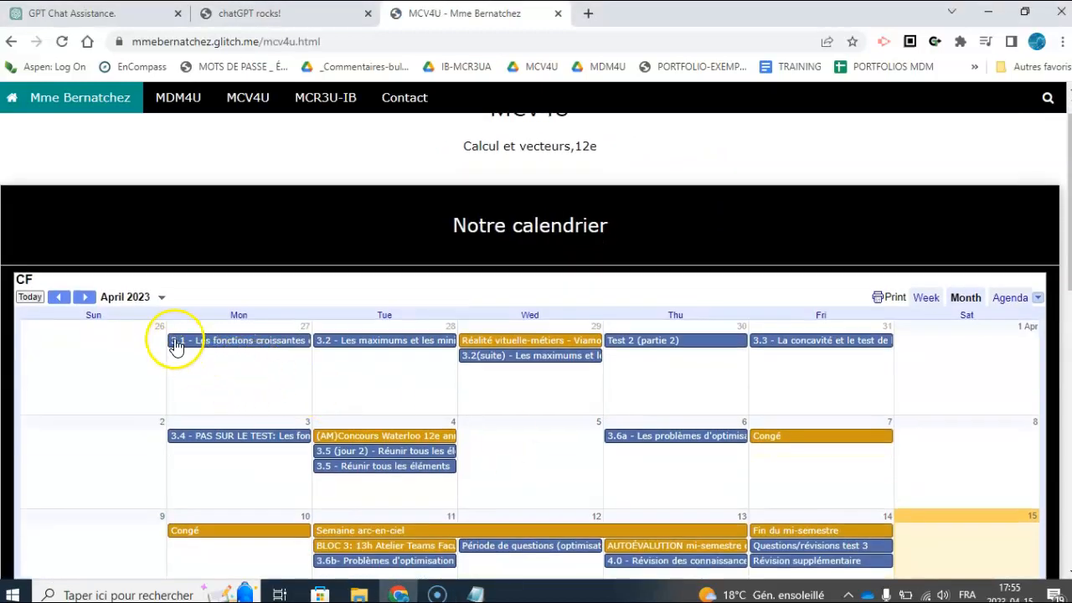
scroll(down, 3)
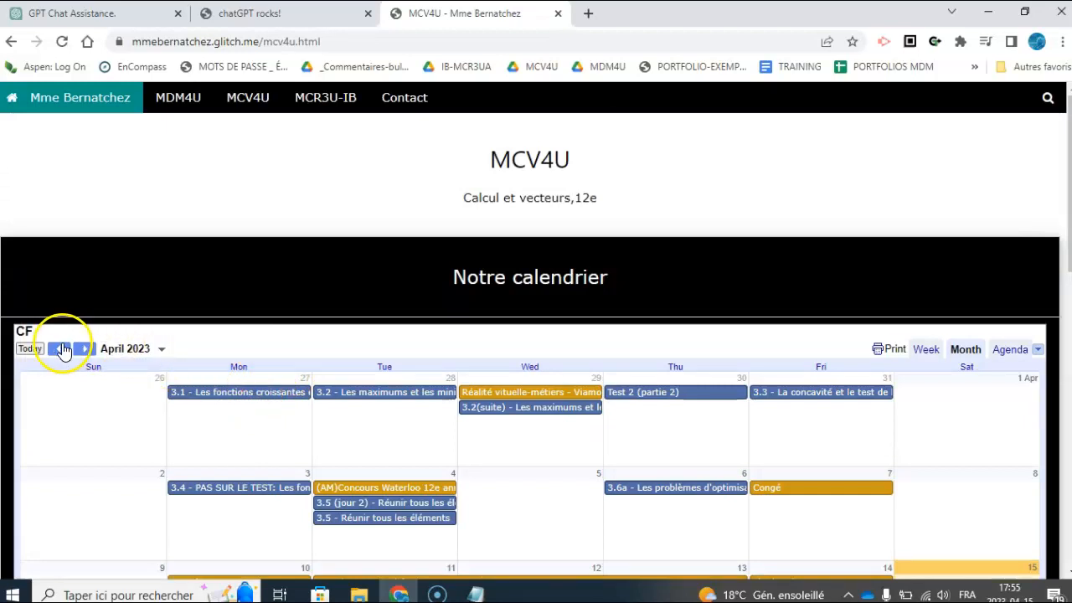
click(64, 349)
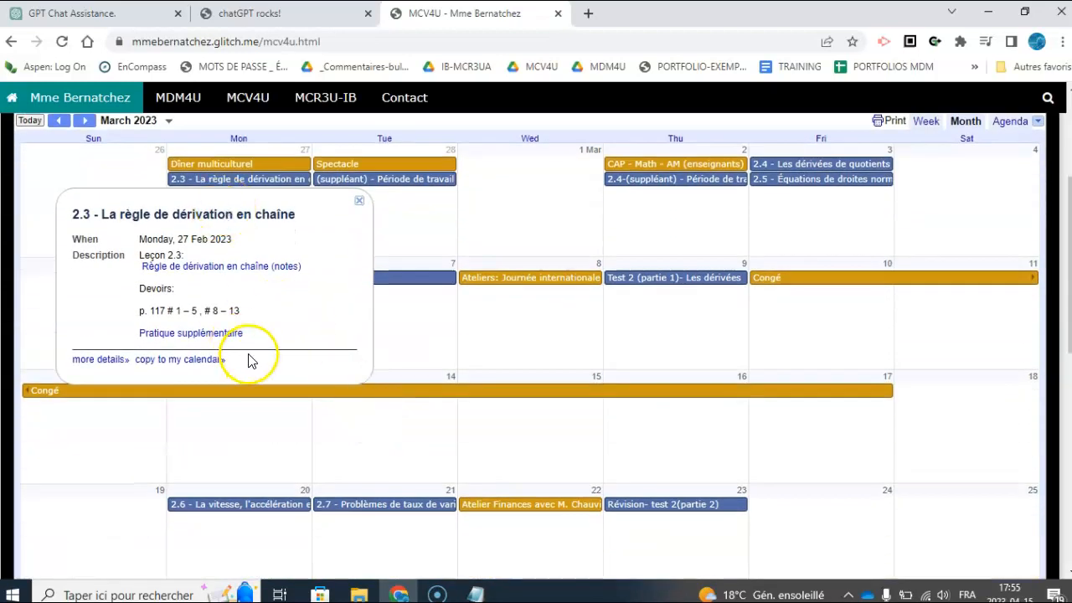
mouse_move(205, 275)
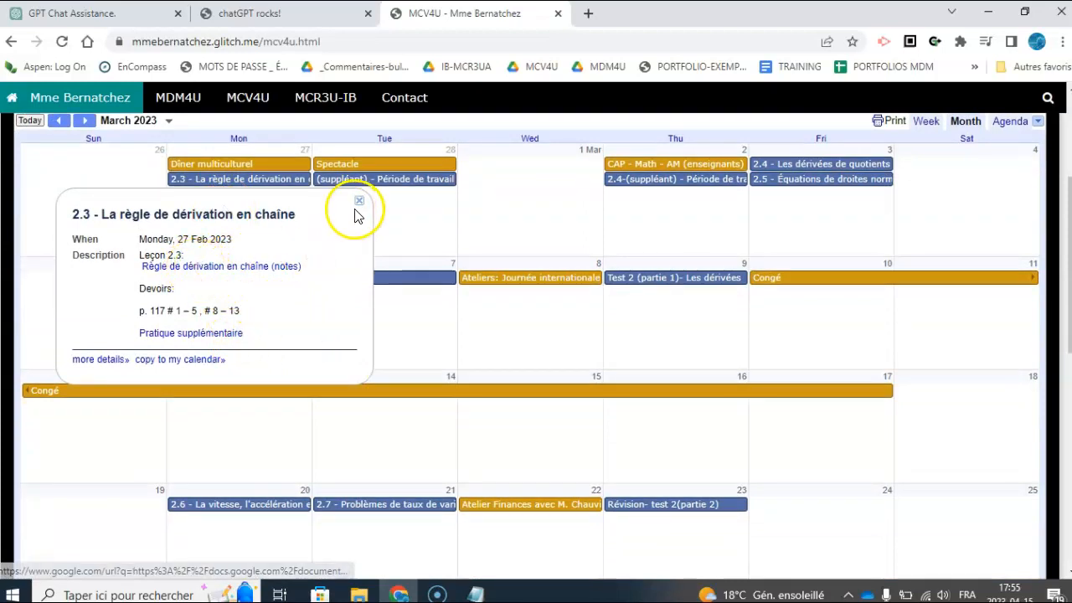
click(360, 202)
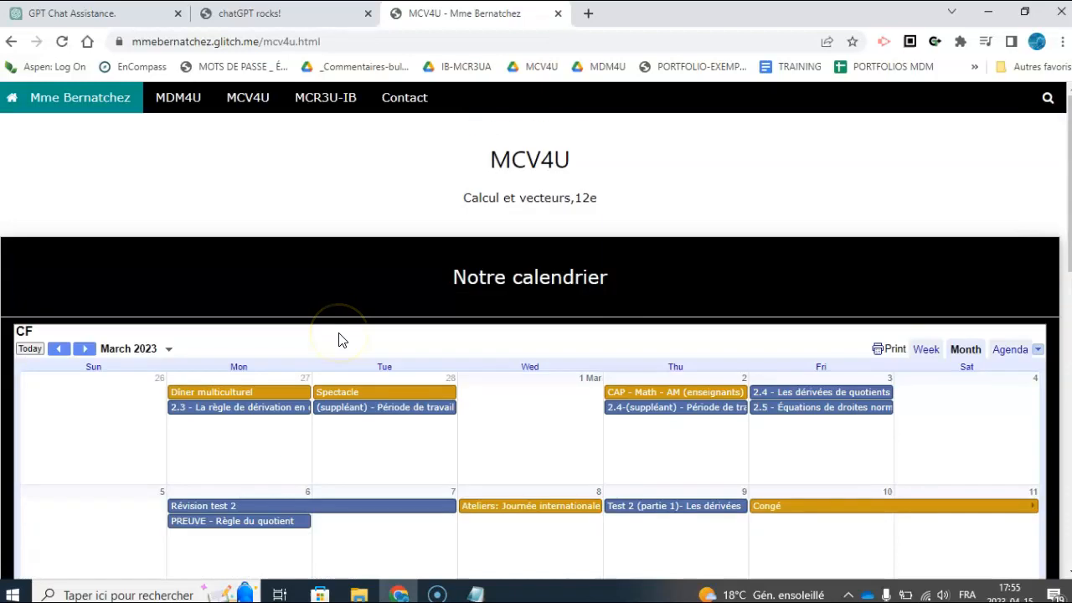
mouse_move(288, 386)
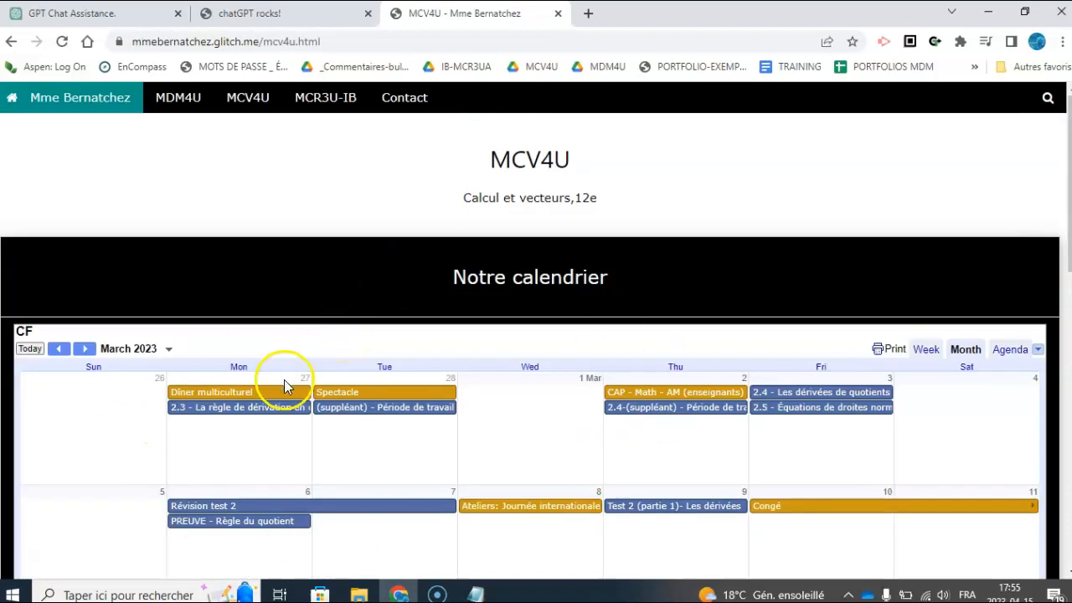
scroll(down, 3)
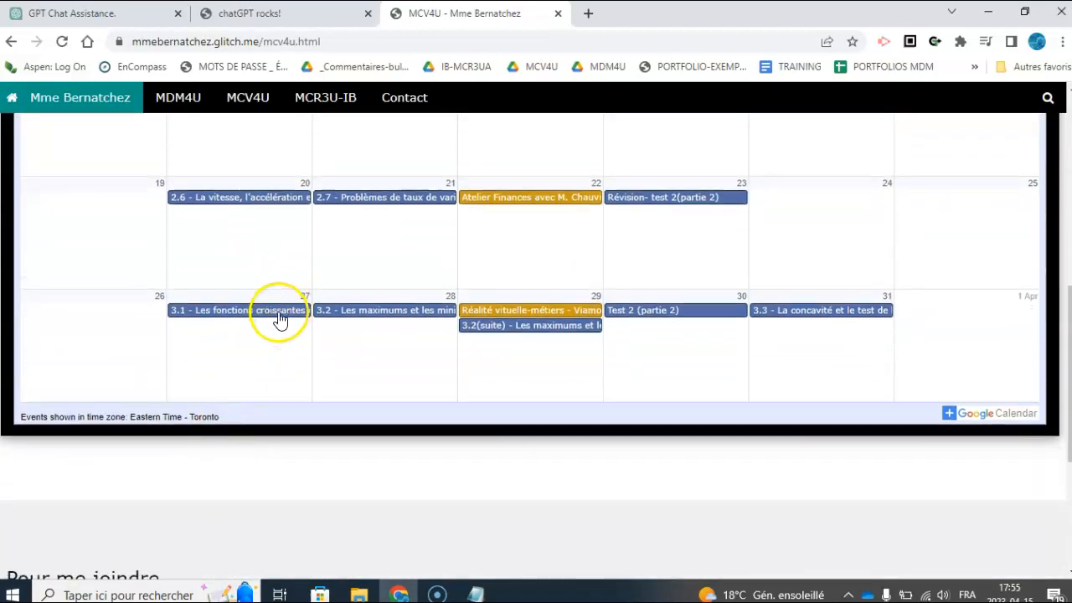
mouse_move(360, 253)
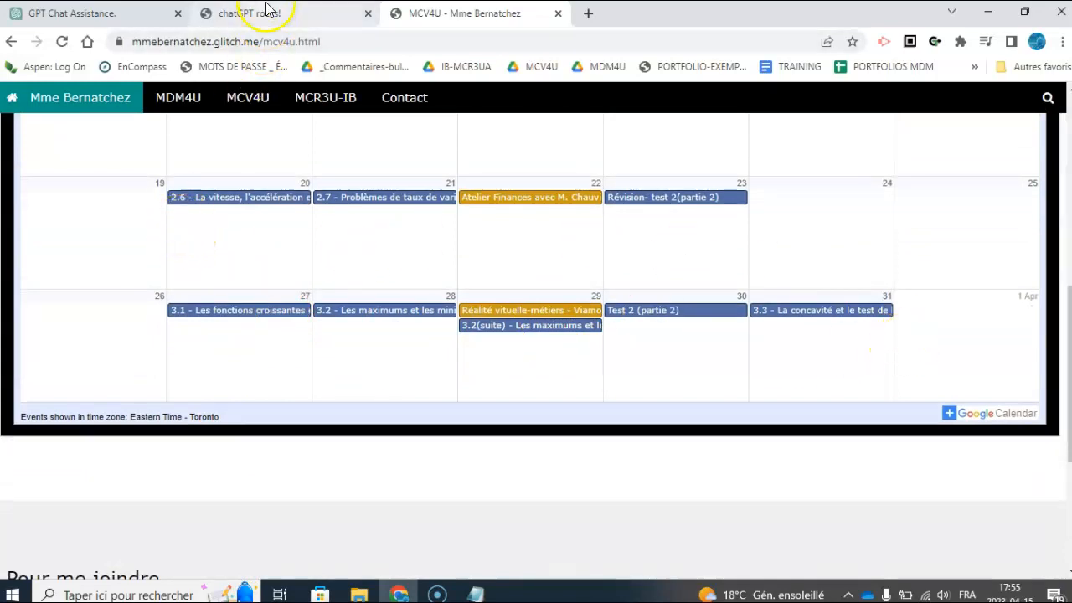
Read the chatGPT rocks! page explaining the generated createEventsFromSheet code
click(252, 13)
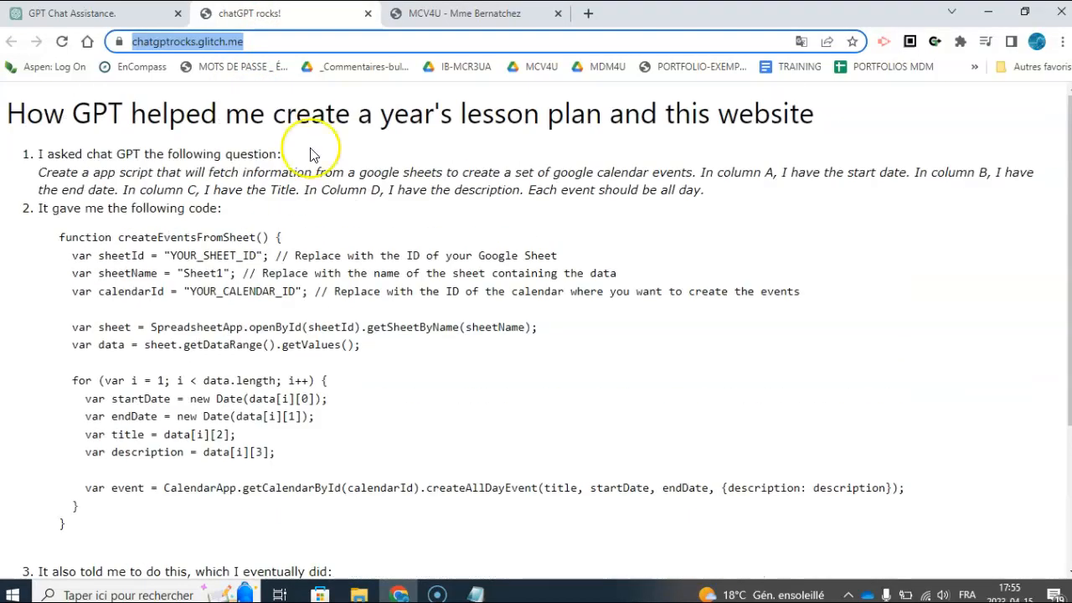
mouse_move(29, 503)
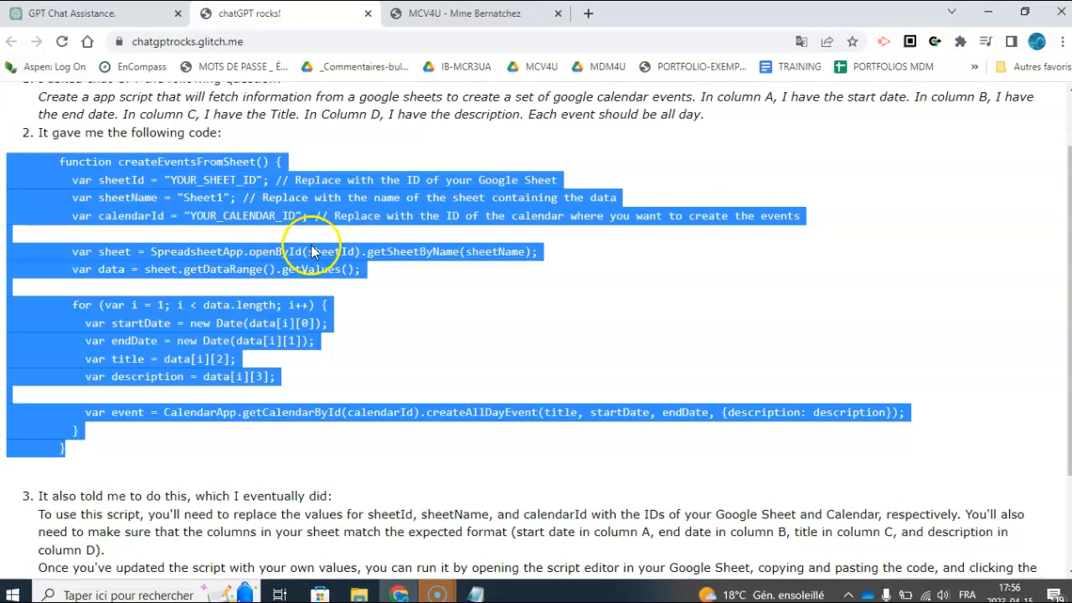
scroll(up, 3)
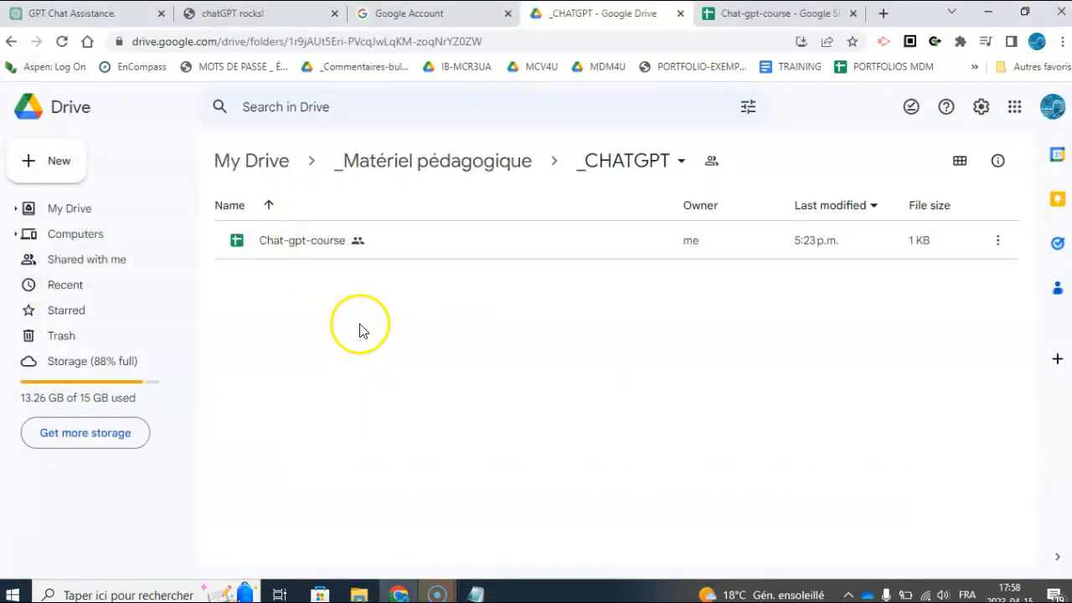
From the Chat-gpt-course sheet, search menus for 'app' and launch its Apps Script project
click(775, 14)
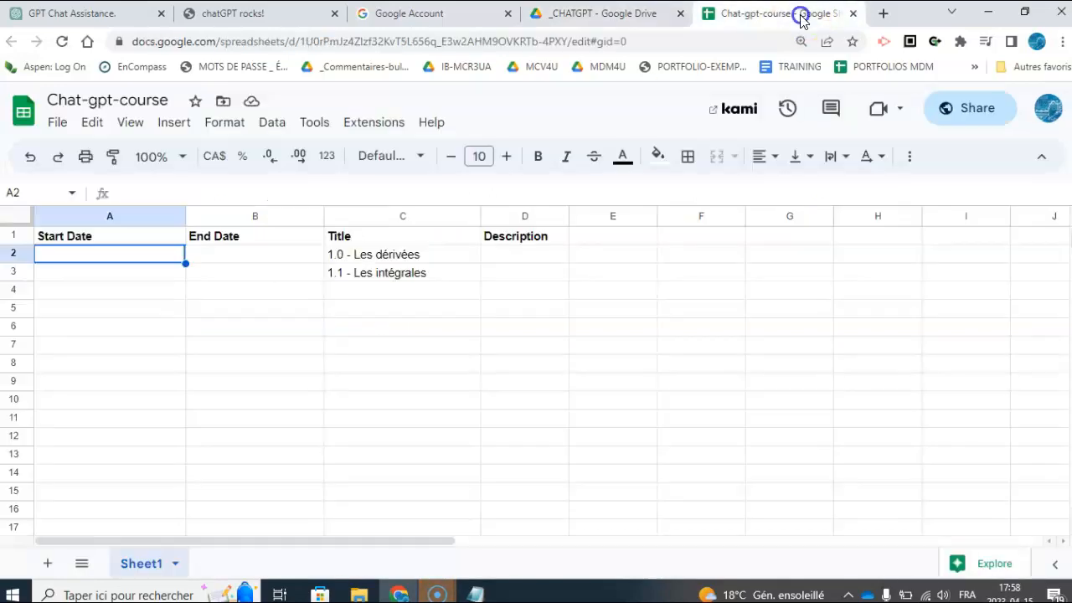
click(254, 363)
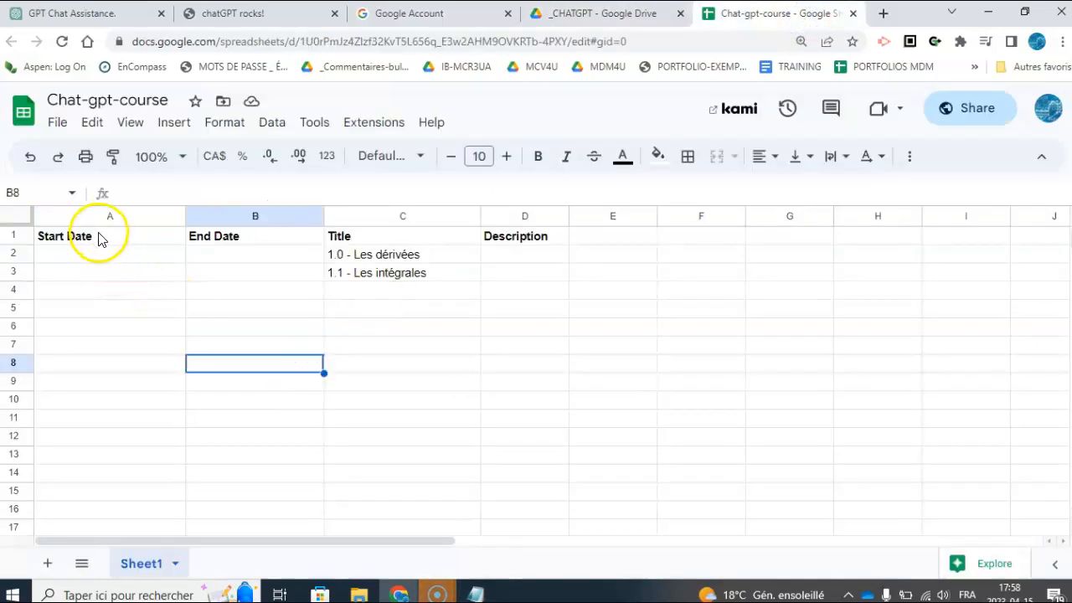
click(524, 235)
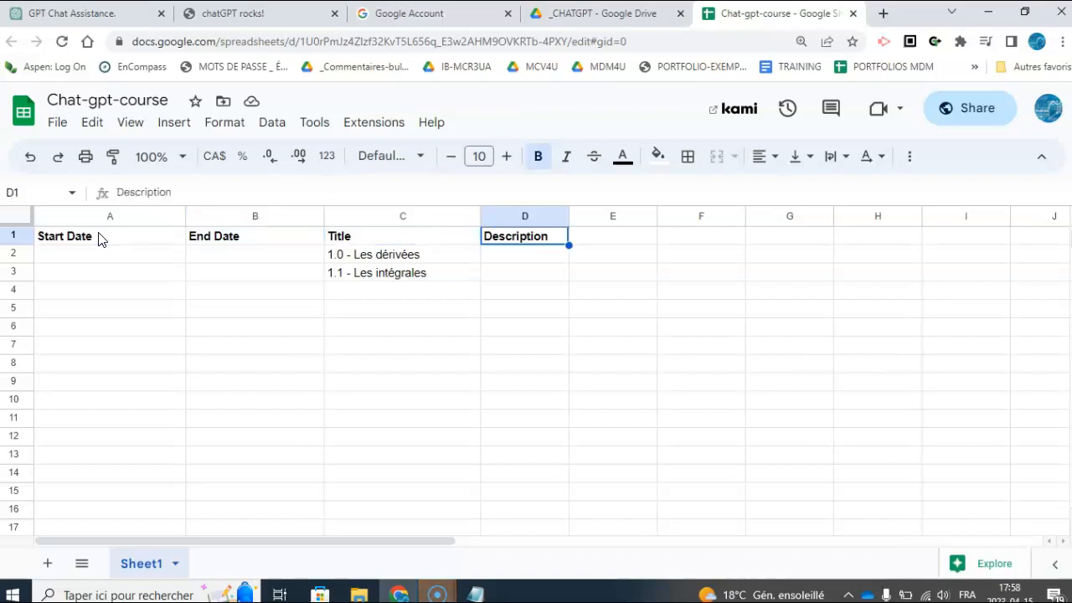
click(110, 253)
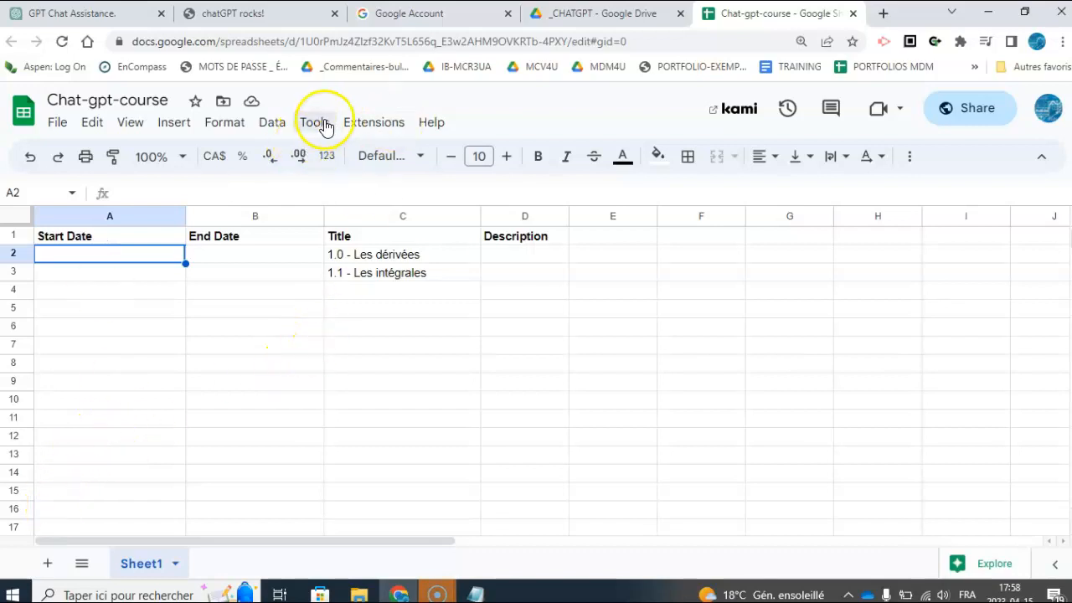
click(431, 122)
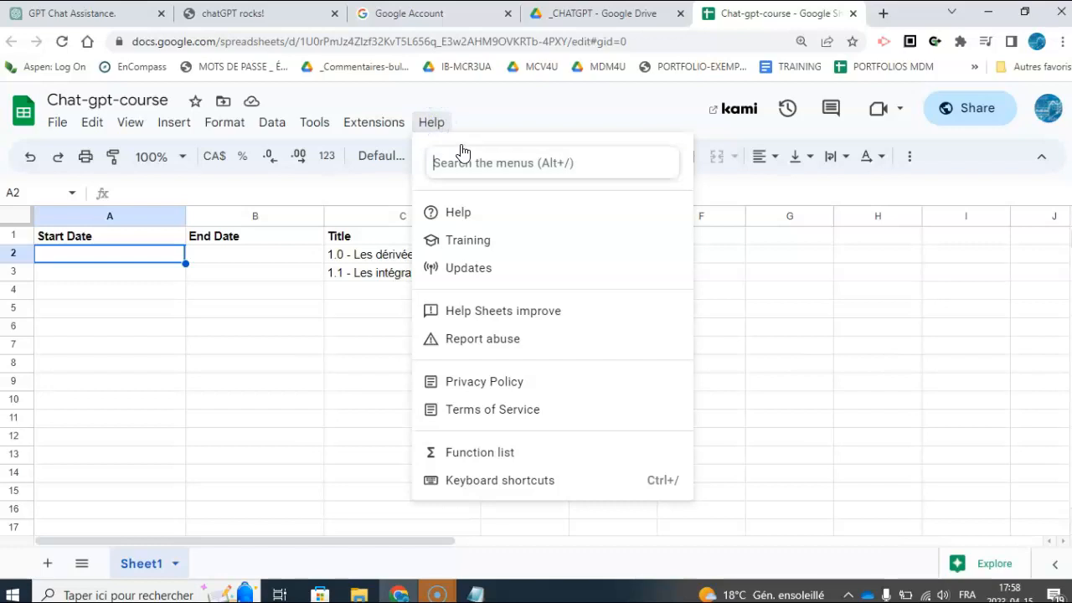
text(app)
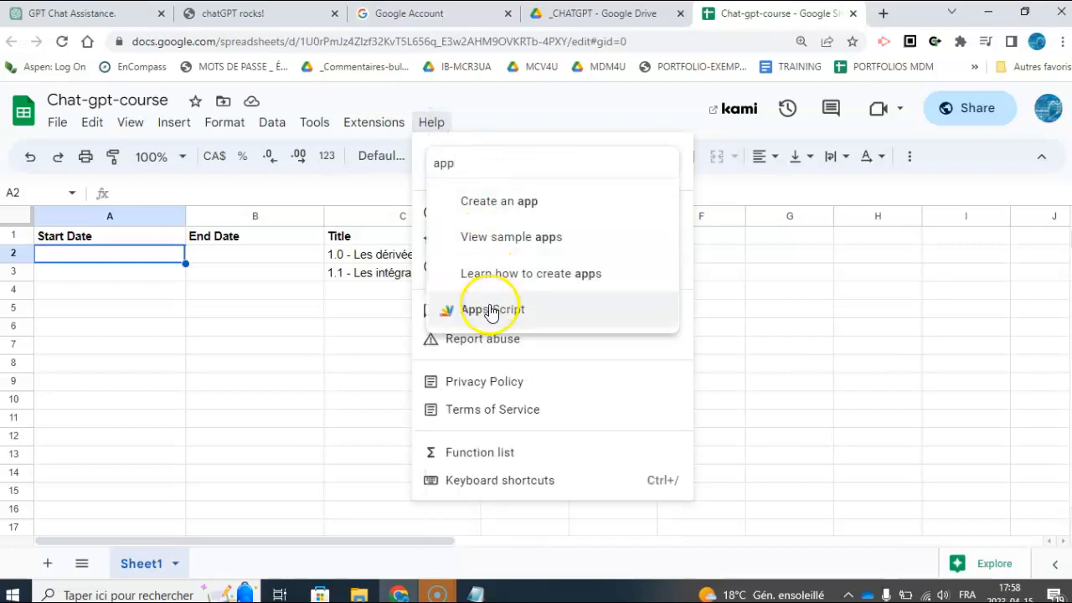
click(218, 13)
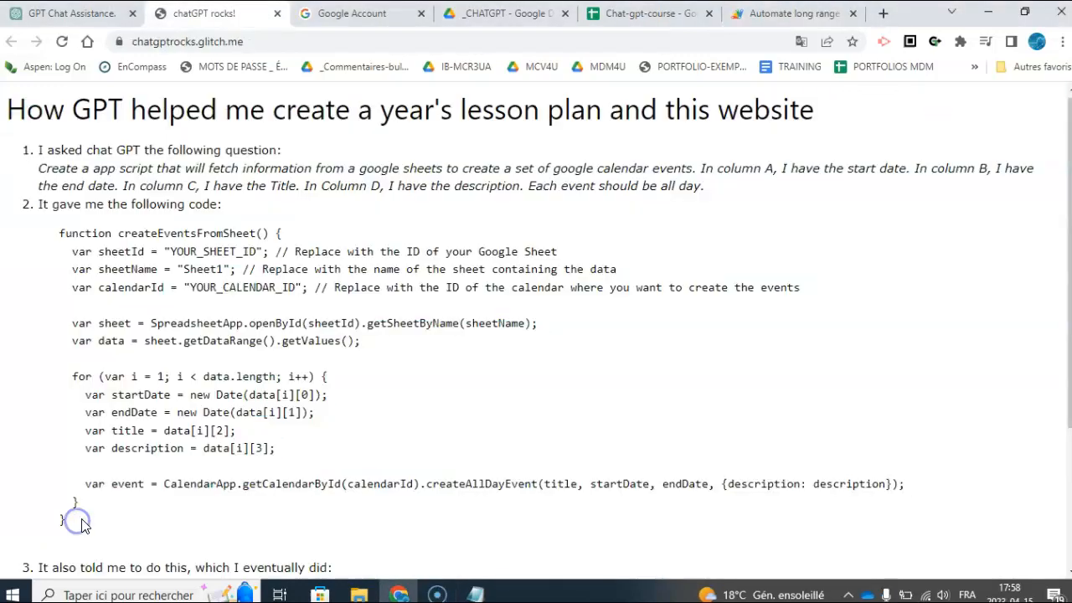
Copy the createEventsFromSheet code from the web page into Code.gs in the script project
drag(59, 233, 76, 519)
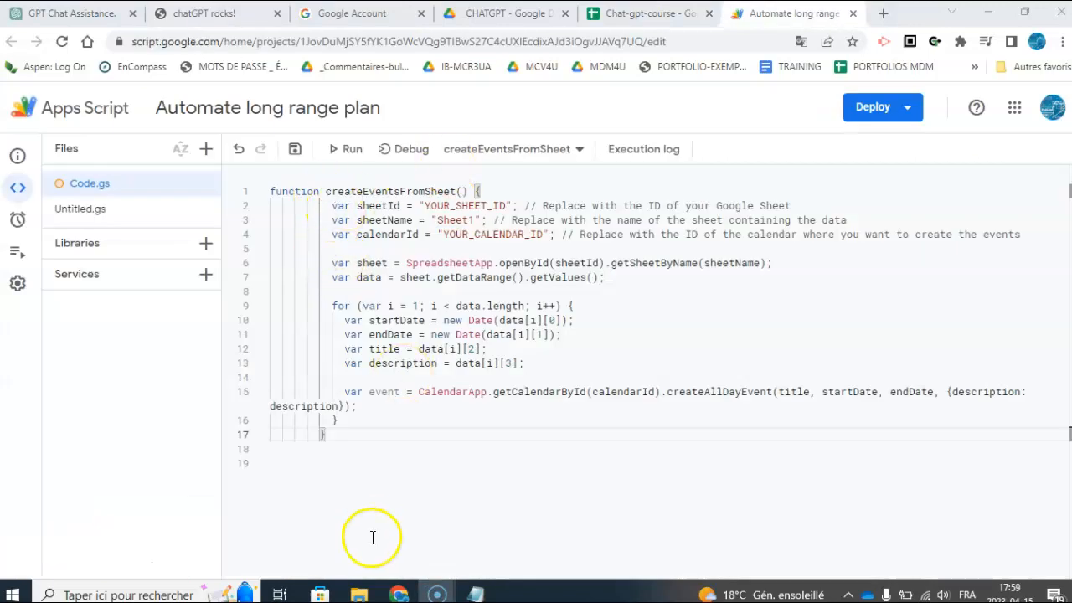
mouse_move(403, 472)
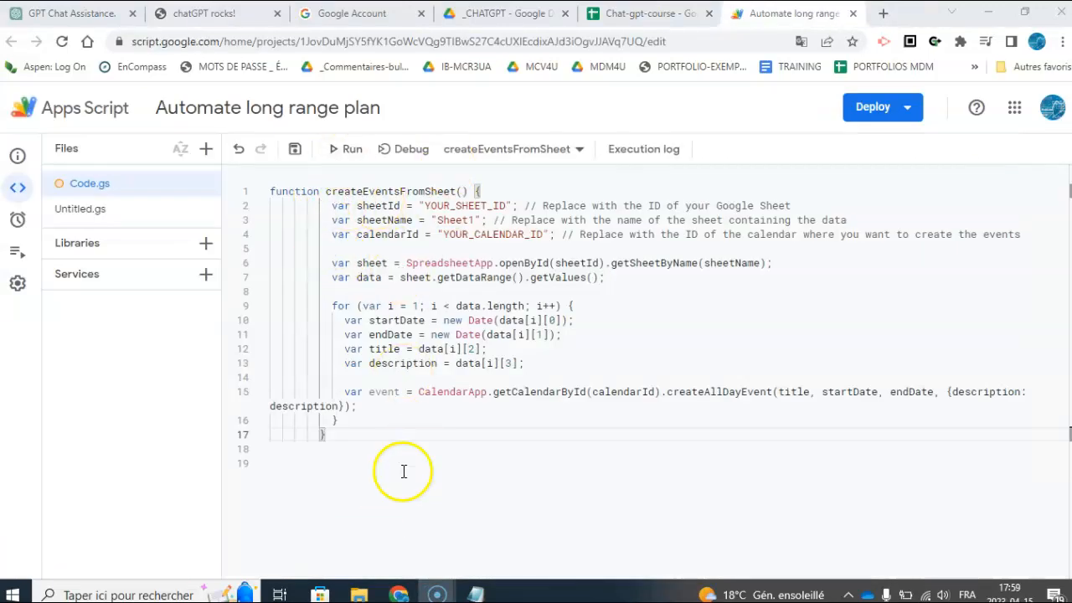
mouse_move(554, 442)
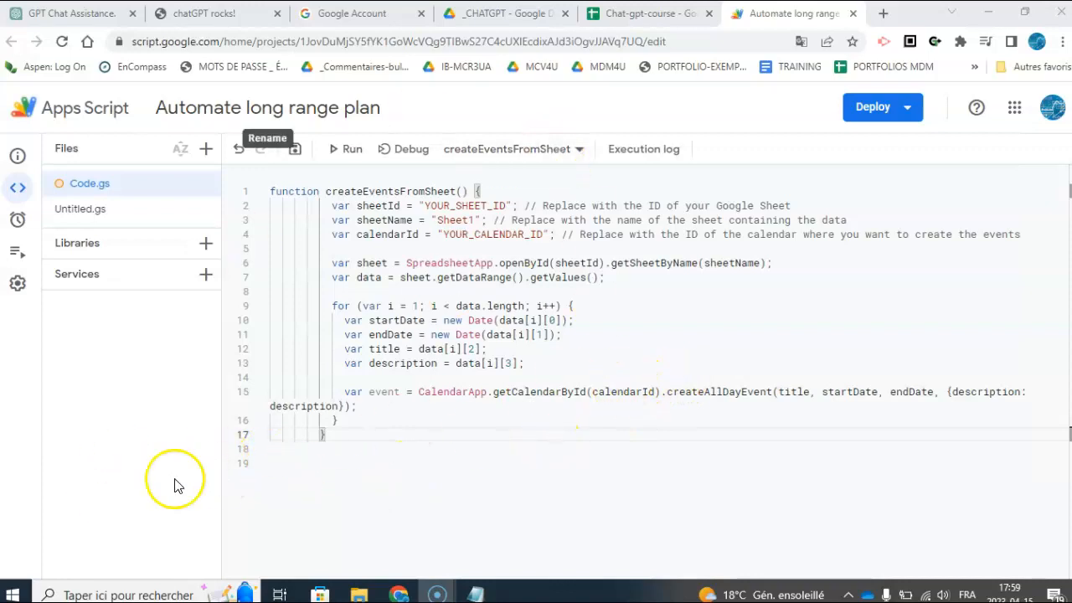
click(646, 13)
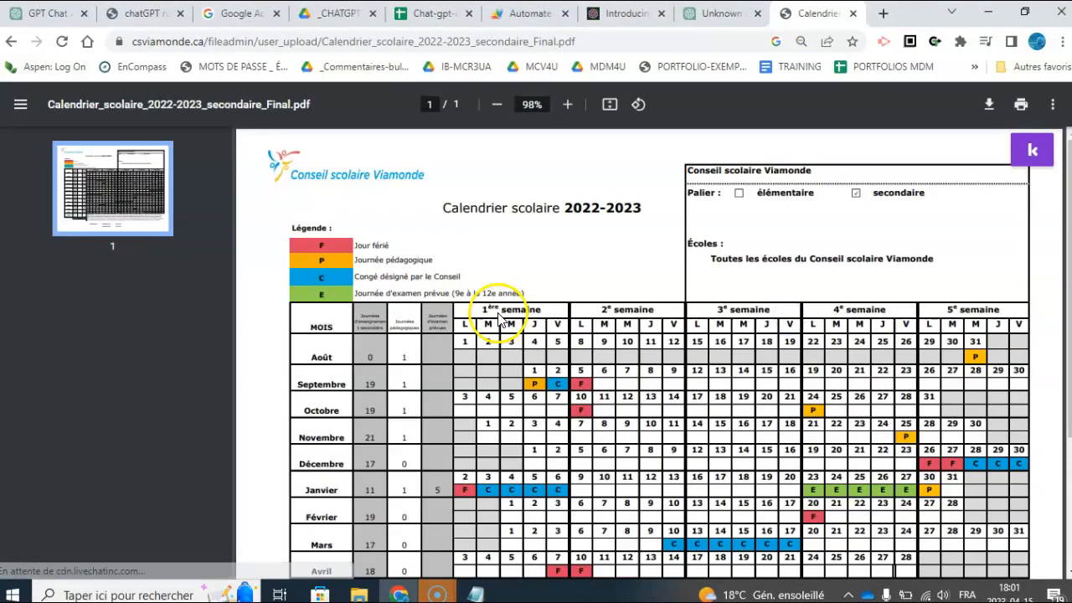
Scroll the Viamonde 2022-2023 calendar PDF down through June, showing 194 school days
scroll(down, 3)
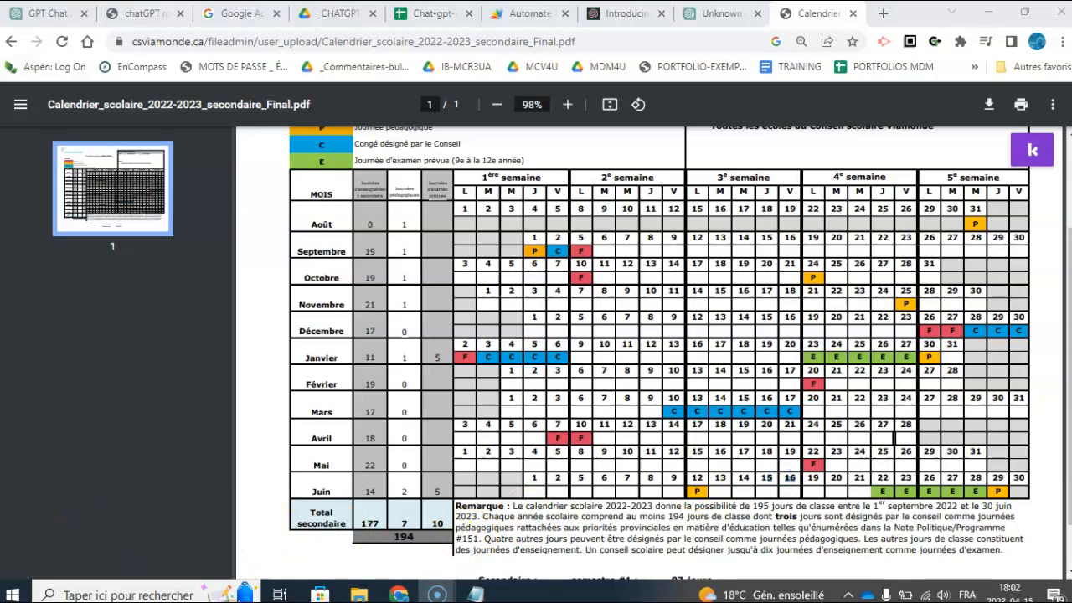
Send ChatGPT the February 1–June 16, 2023 class-date prompt and draft a plain-list follow-up
click(720, 14)
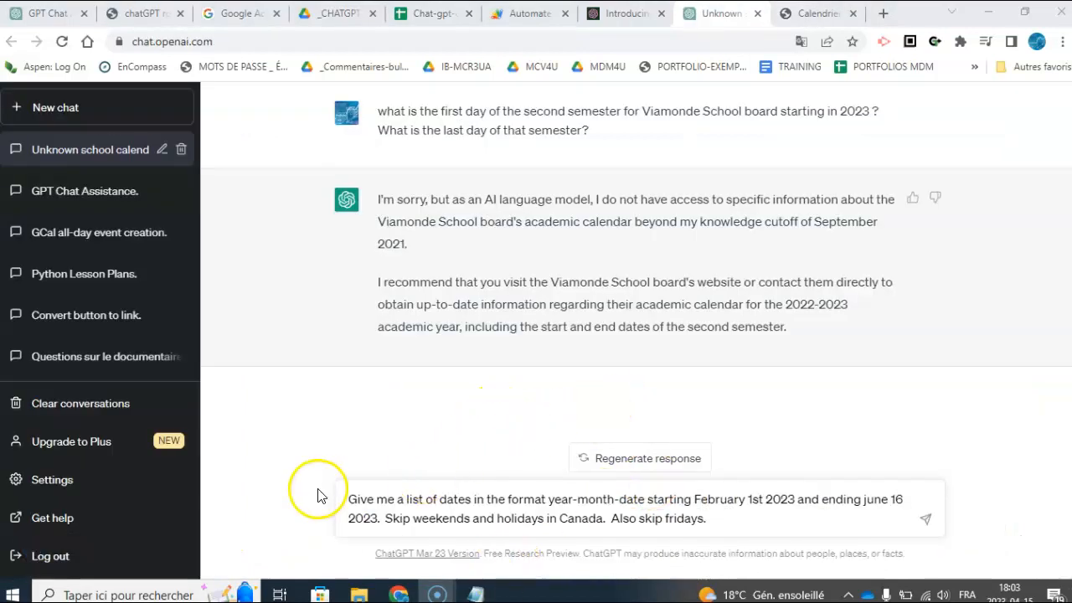
mouse_move(400, 493)
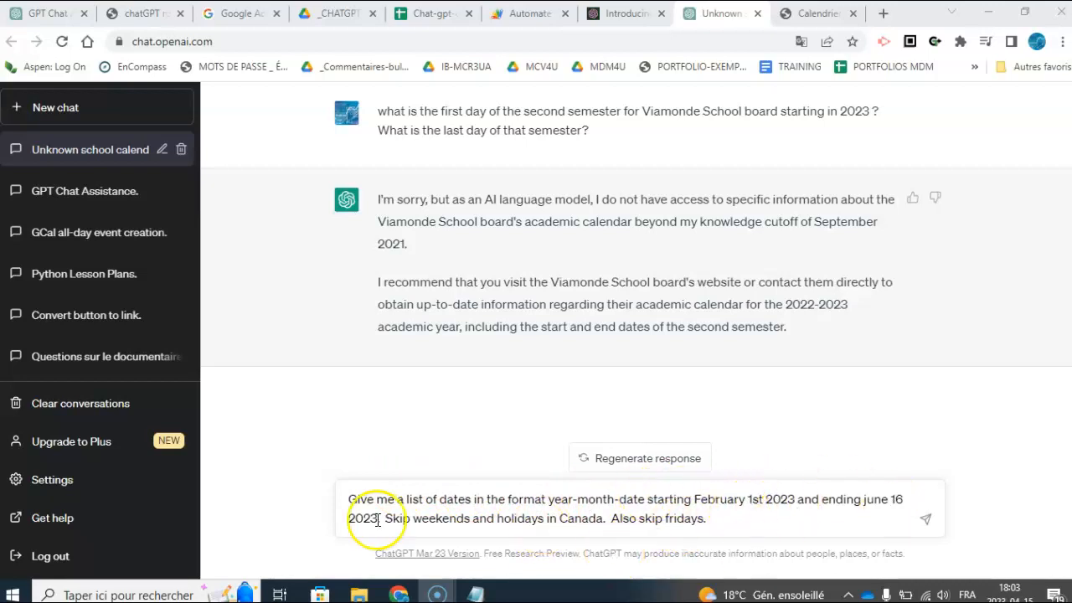
mouse_move(612, 523)
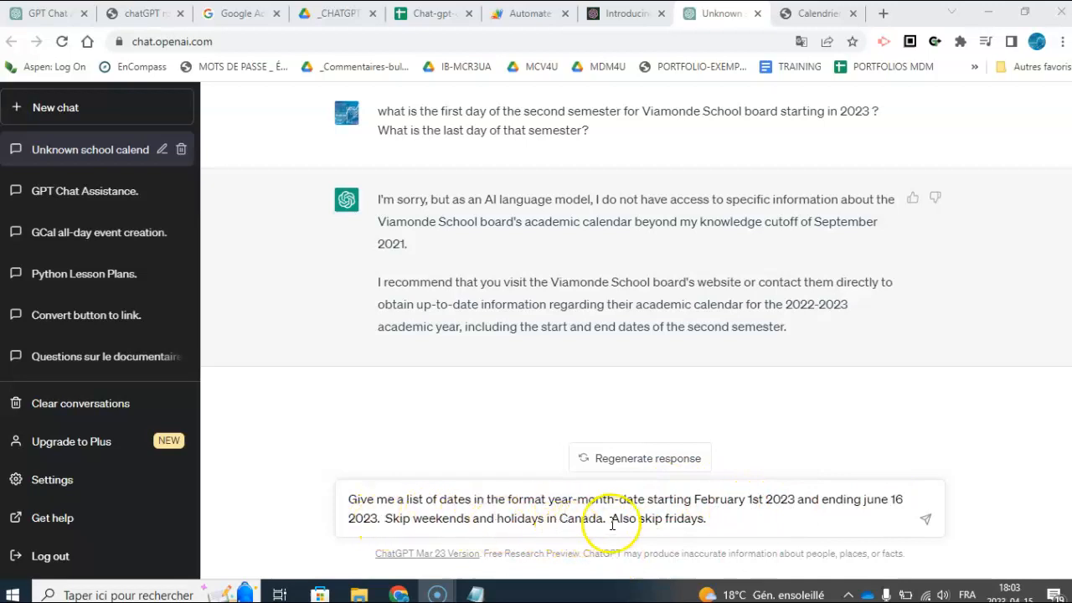
click(927, 519)
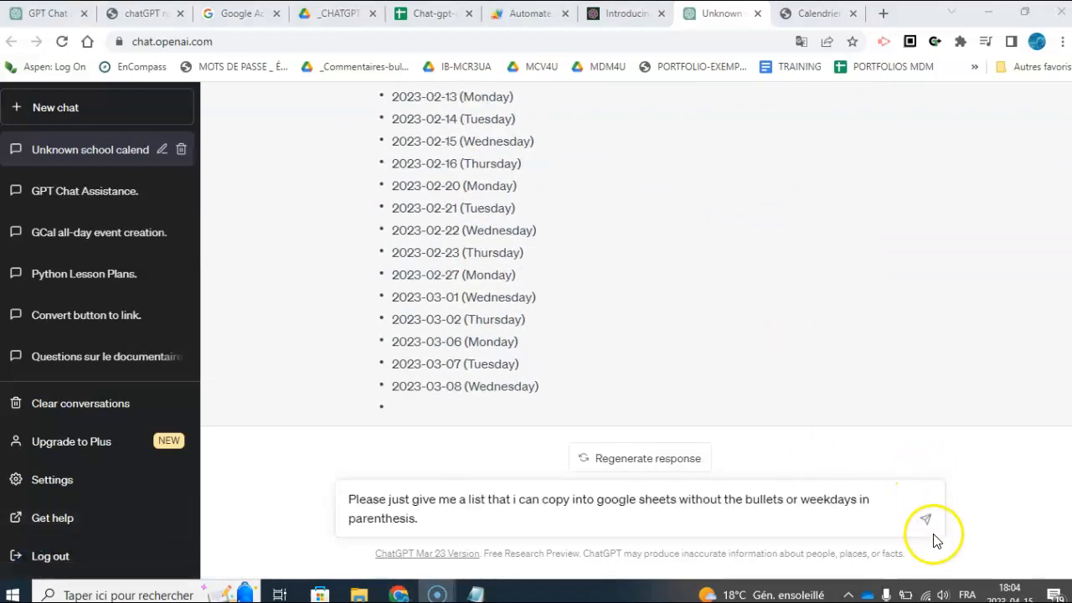
Send the plain-list follow-up and copy the returned date block starting 2023-02-01
click(926, 519)
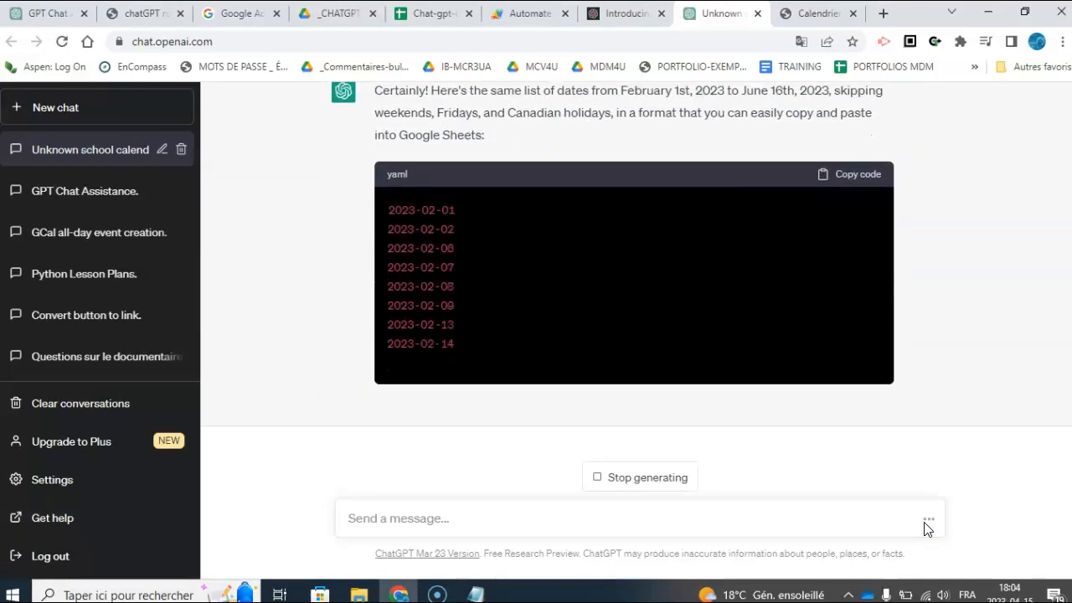
scroll(down, 3)
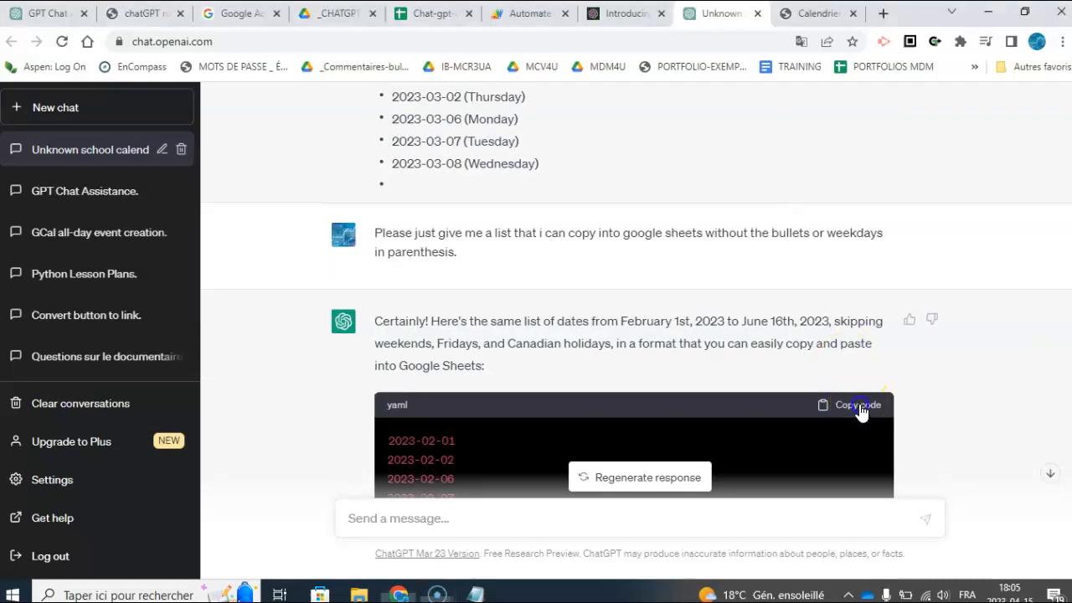
click(850, 405)
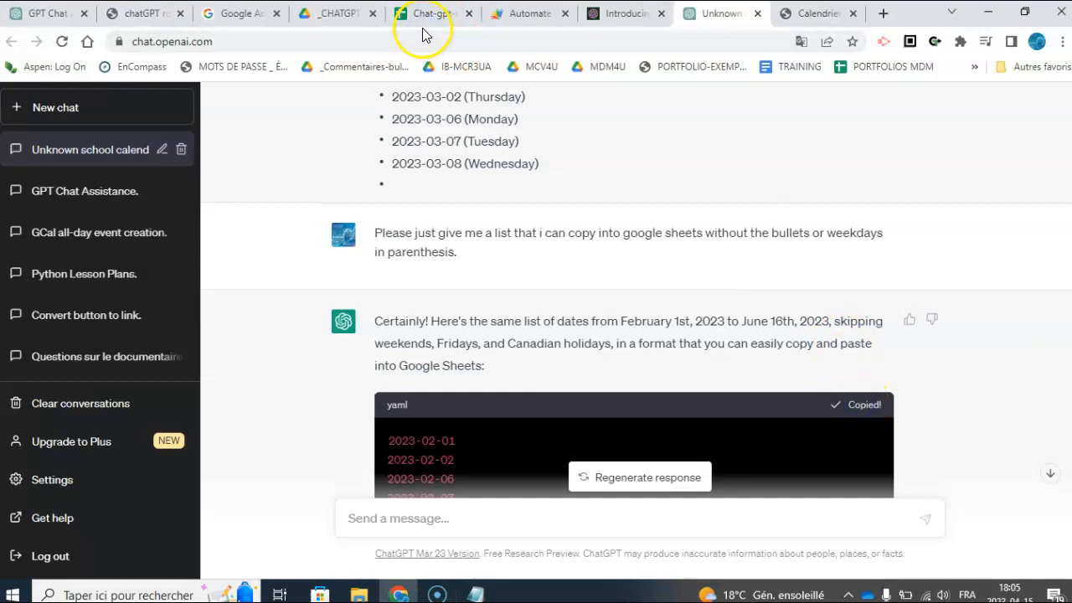
Paste the dates into Start Date from A2 and autofill End Date with =A2+1
click(431, 13)
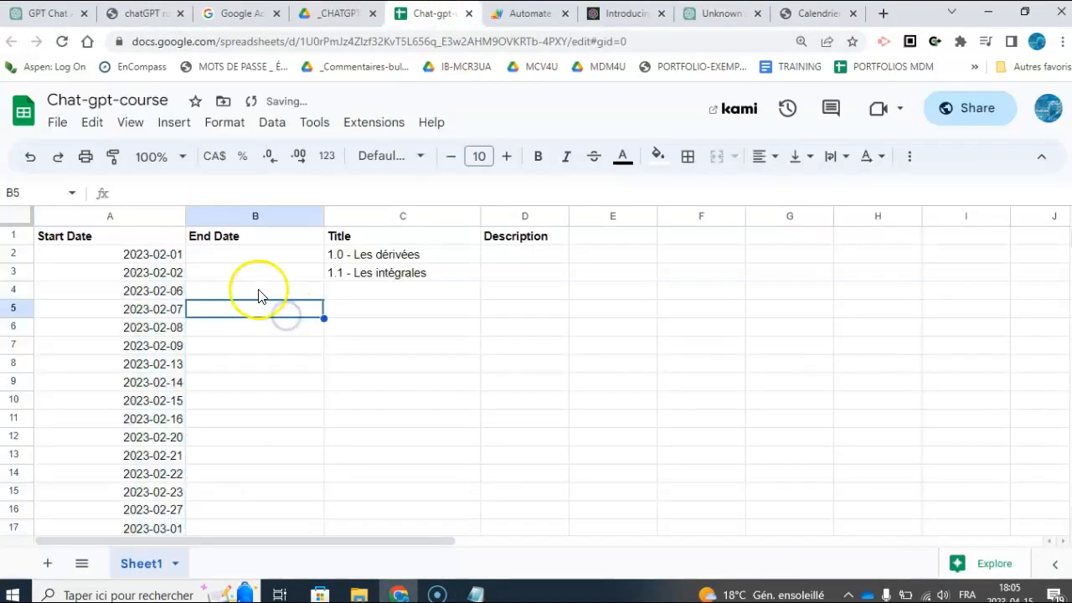
text(=A2+1)
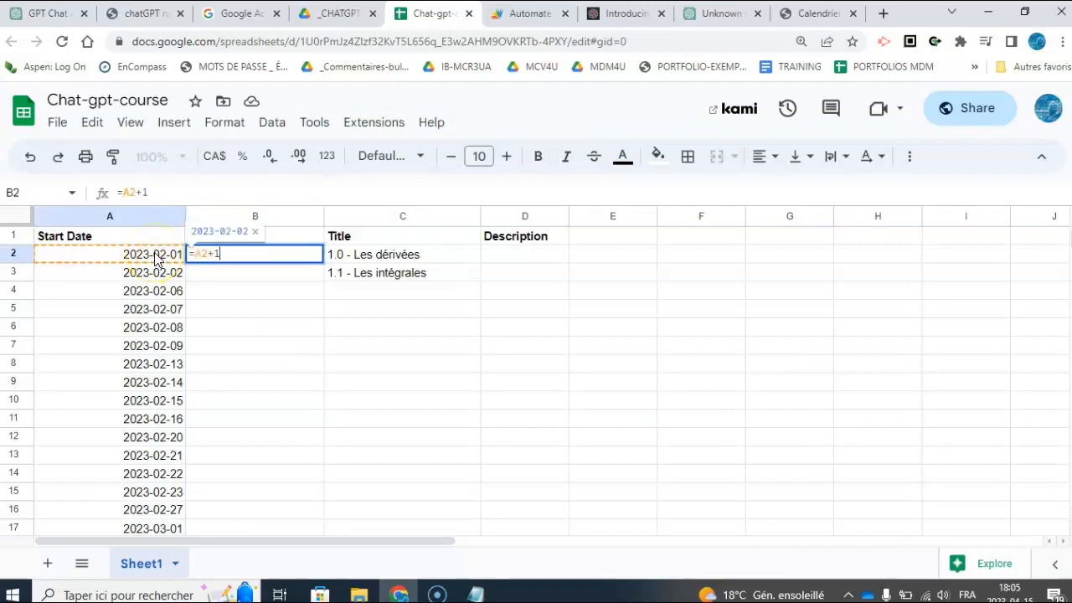
key(enter)
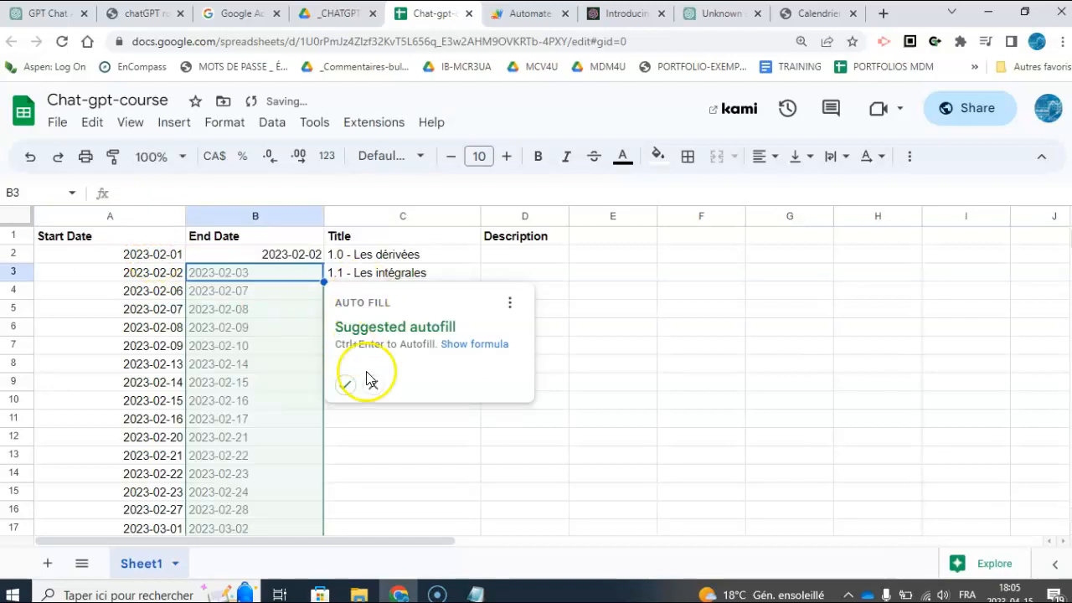
click(346, 386)
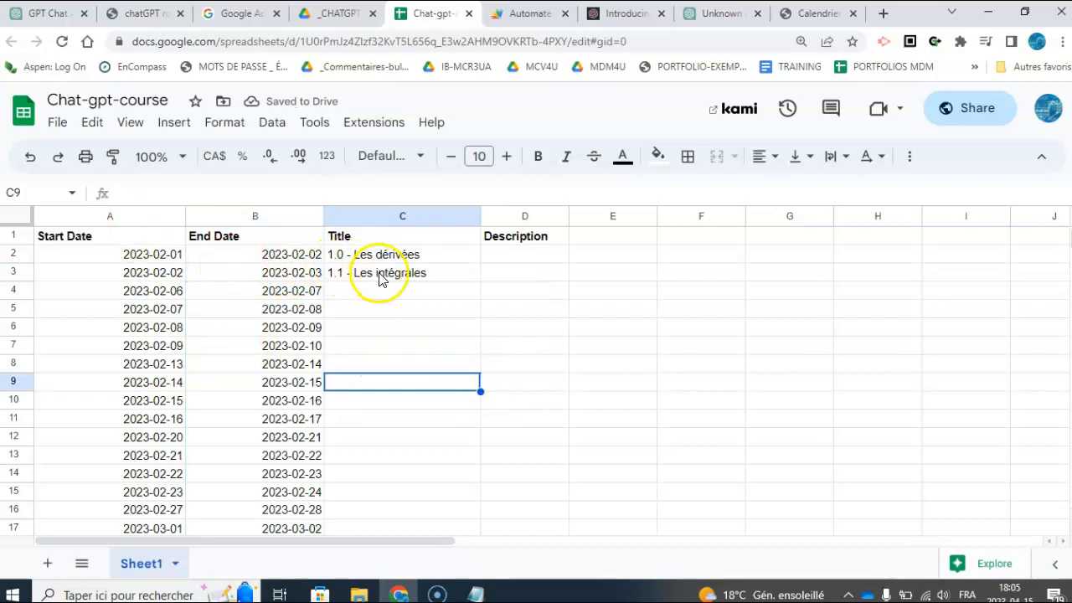
Enter 1.2 and 1.3 in C4–C5 and fill the numbering down to 8.6 at row 78
click(402, 254)
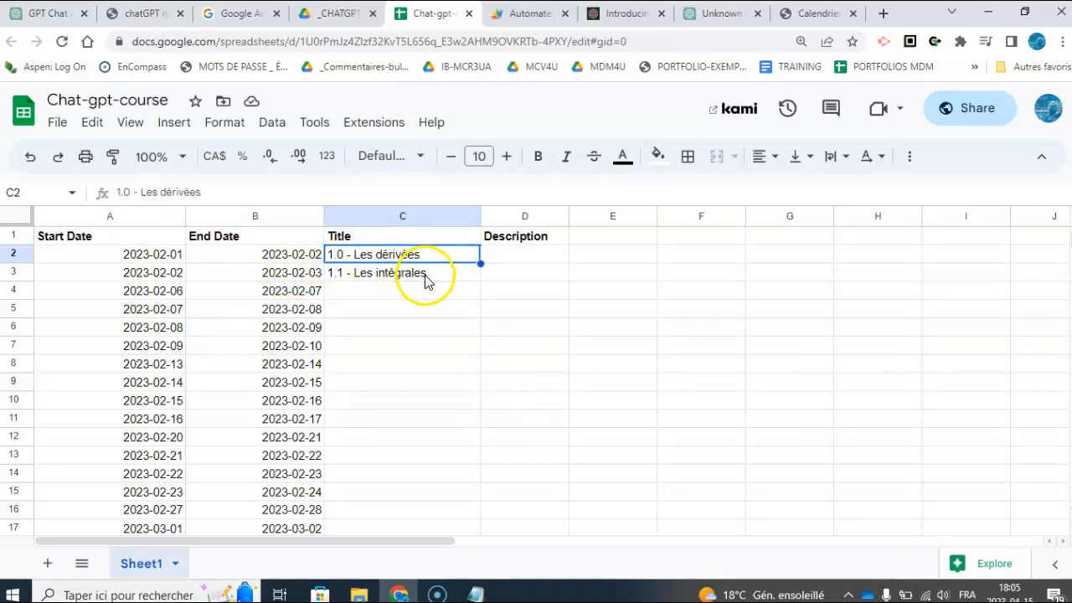
text(1)
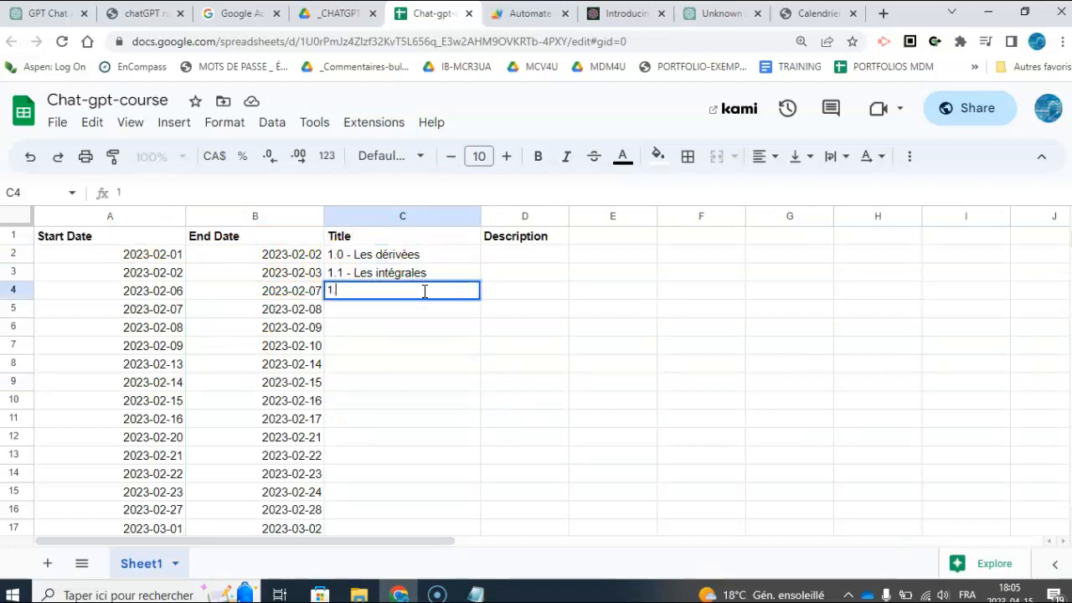
text(.2)
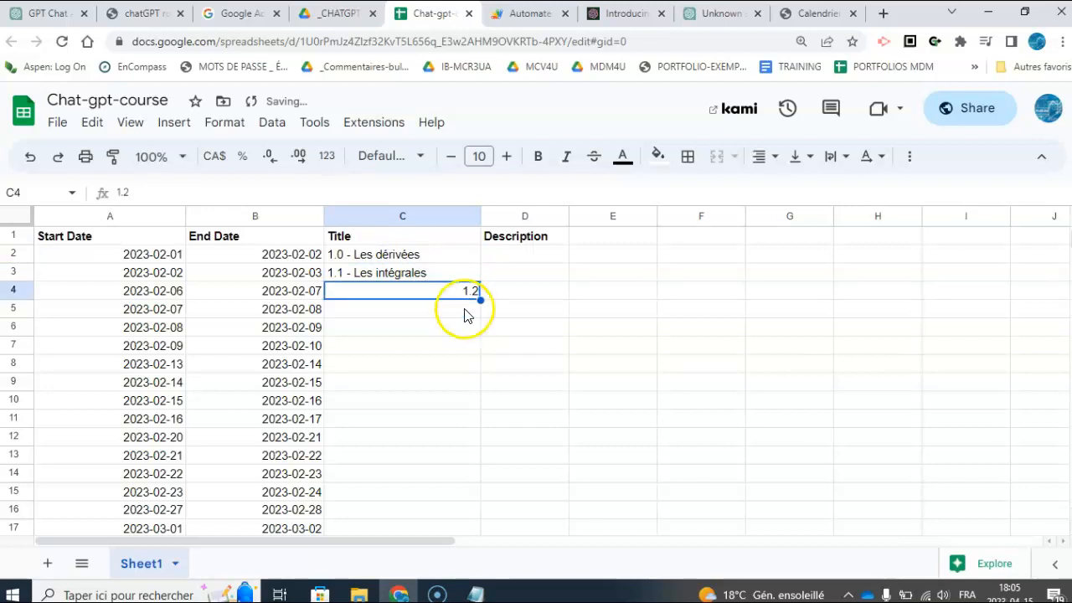
text(1.3)
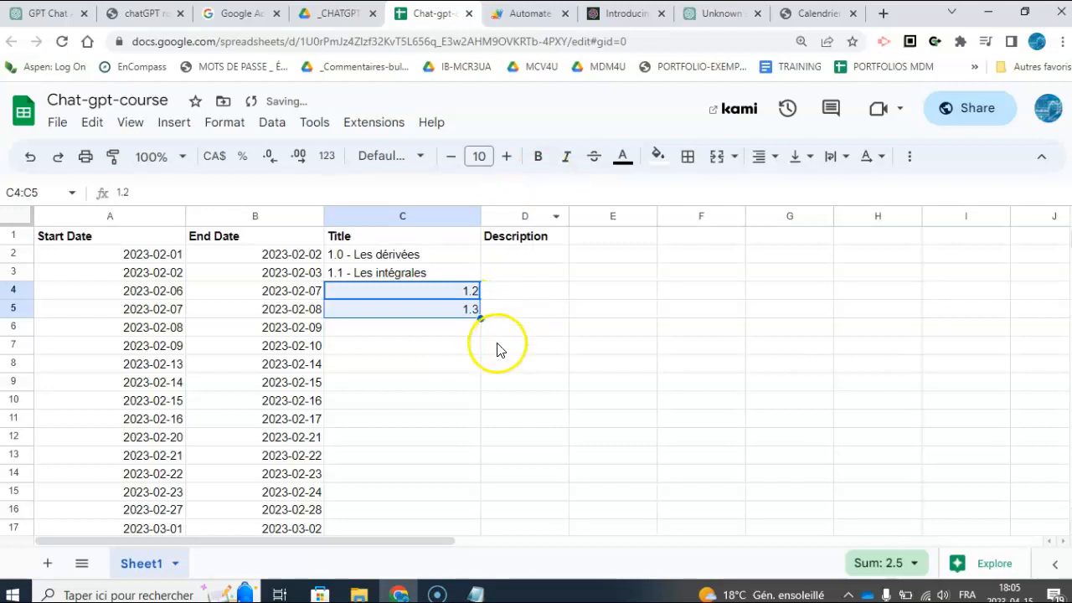
click(402, 290)
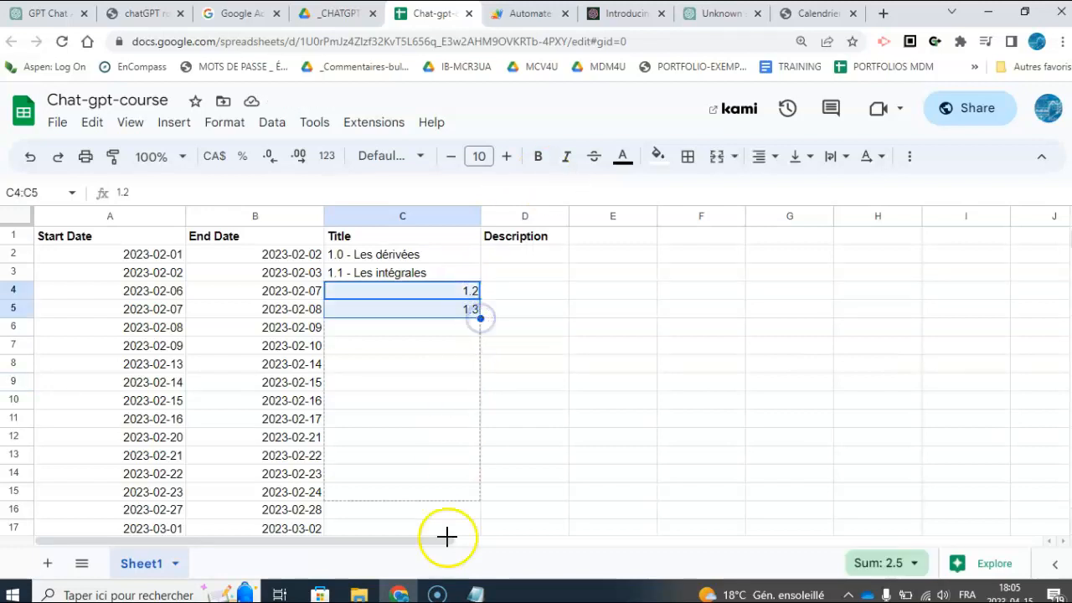
scroll(down, 3)
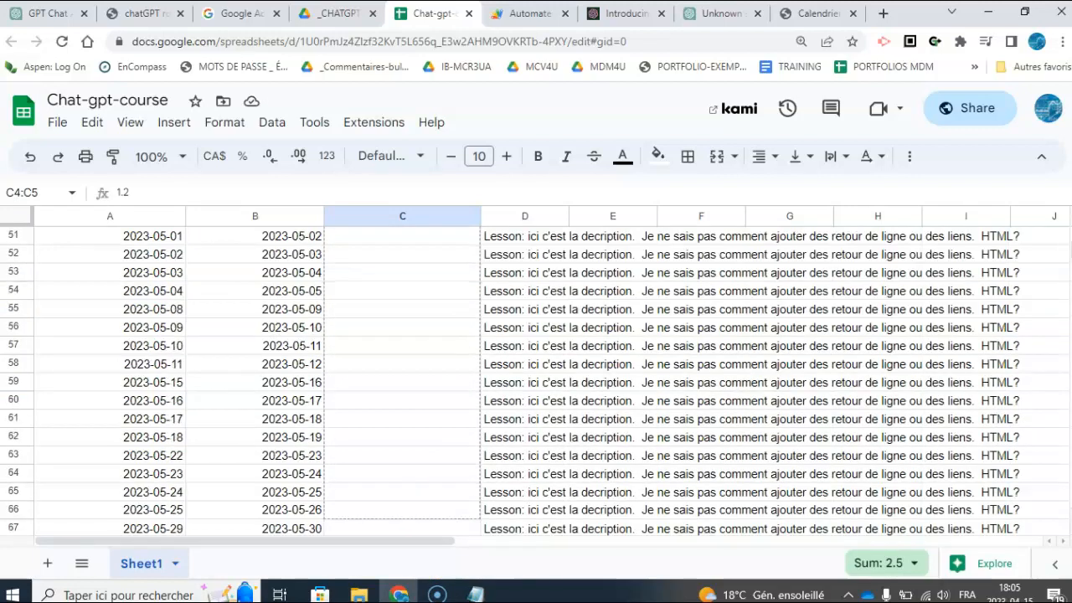
scroll(down, 3)
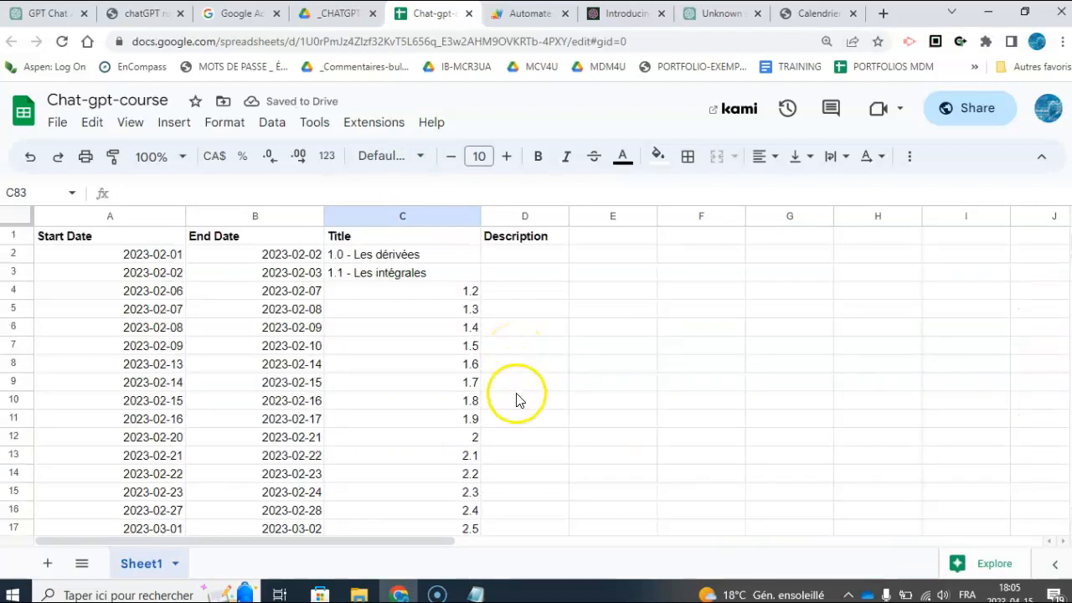
scroll(down, 3)
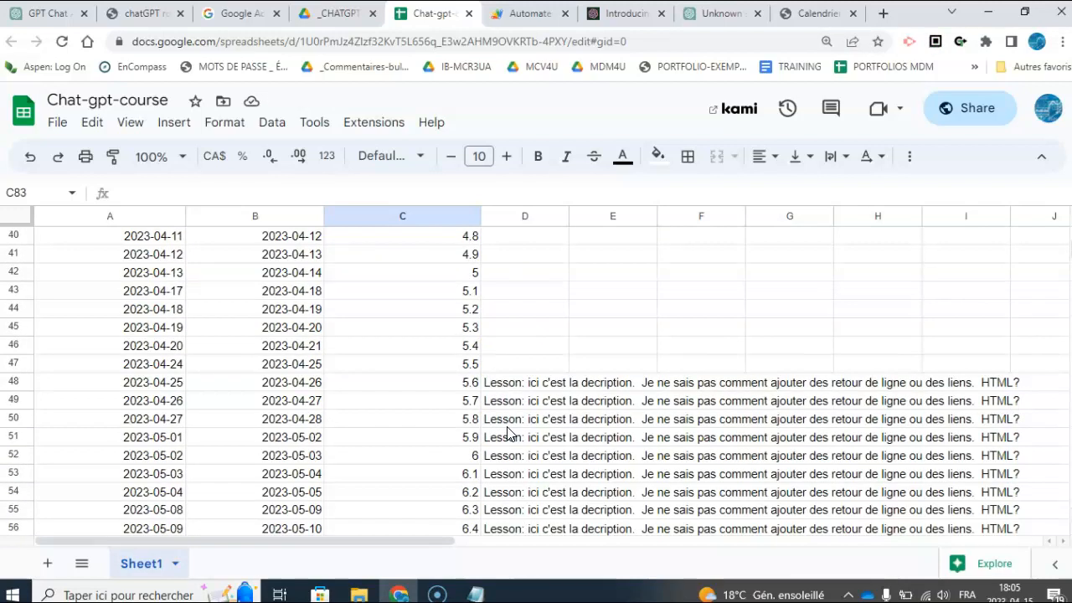
scroll(down, 3)
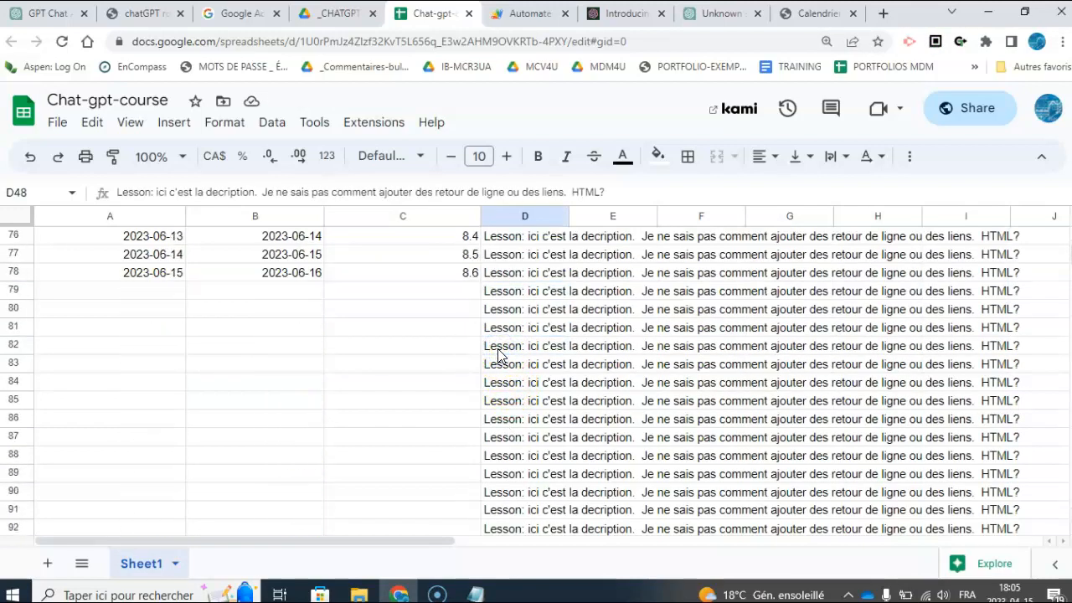
scroll(down, 3)
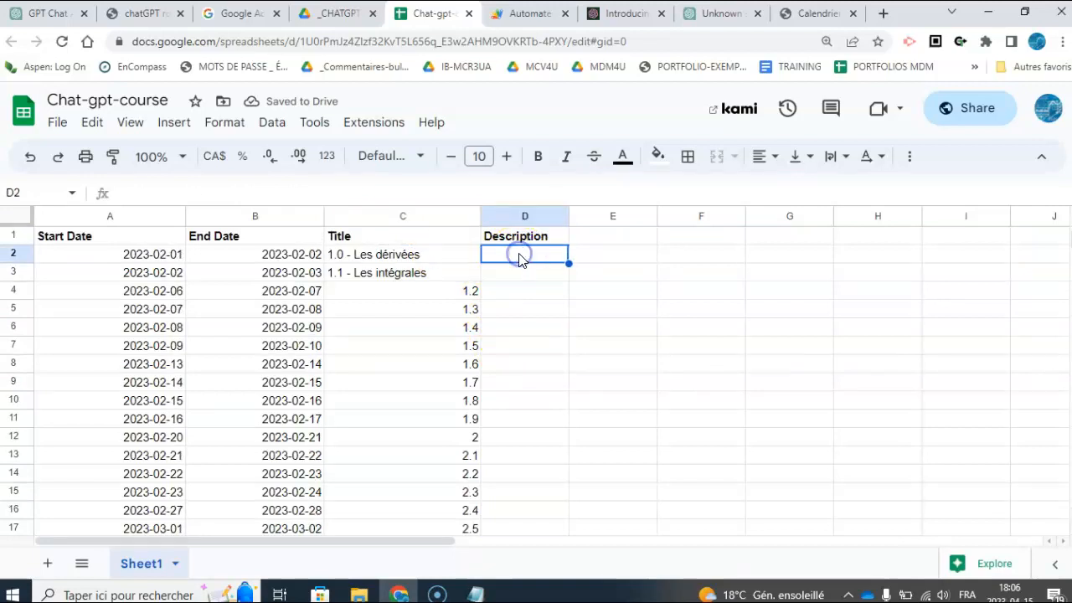
Enter a 'Lesson description…' placeholder in D2 and fill it down every lesson row
text(Lesson description...)
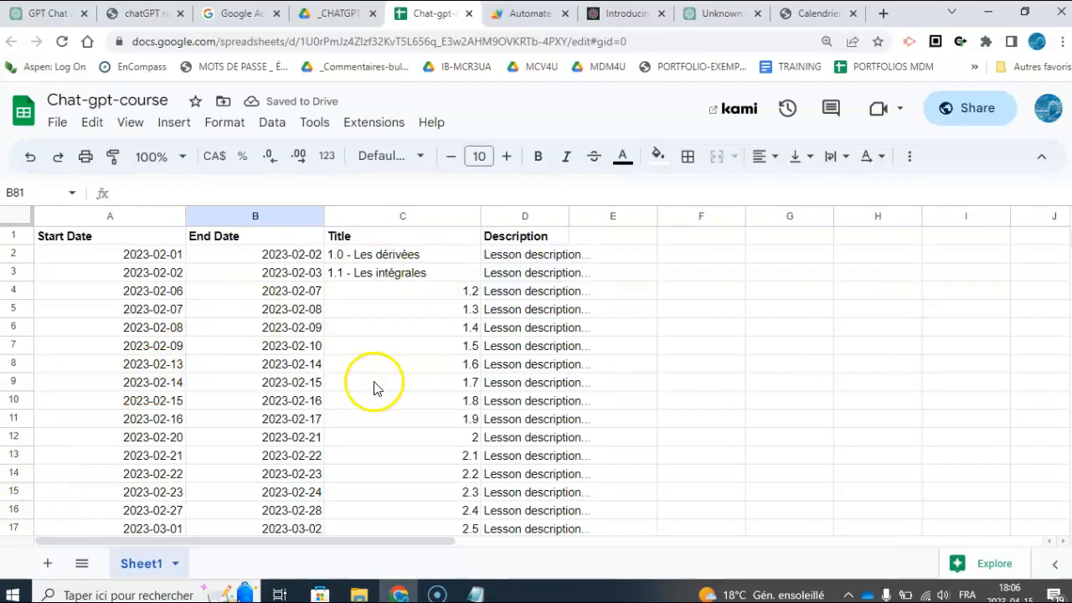
click(566, 41)
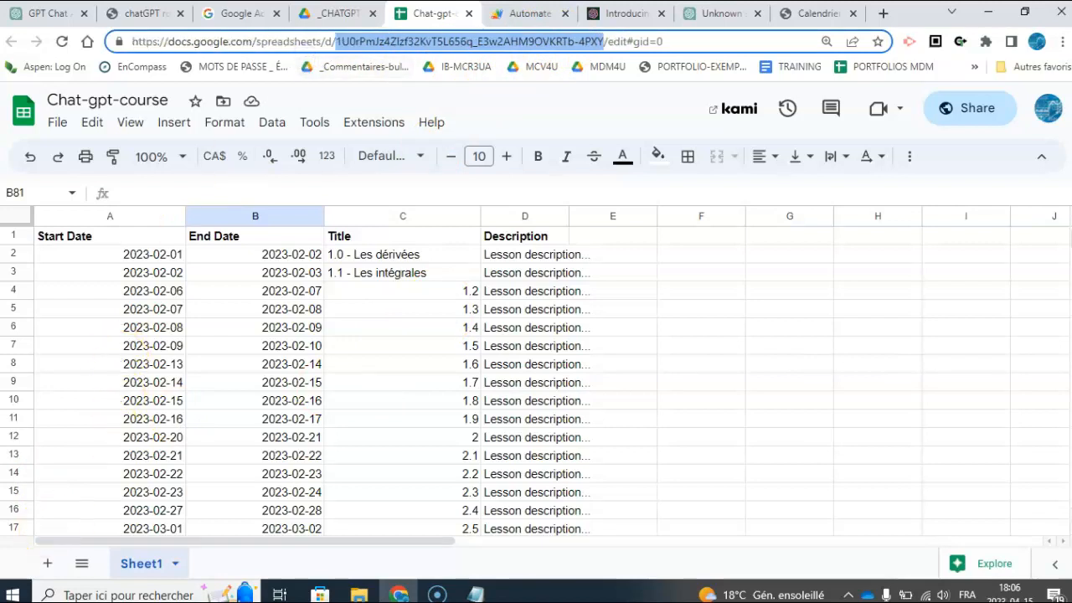
Replace YOUR_SHEET_ID in Code.gs with the Chat-gpt-course spreadsheet ID, then bring up Google Calendar
click(529, 14)
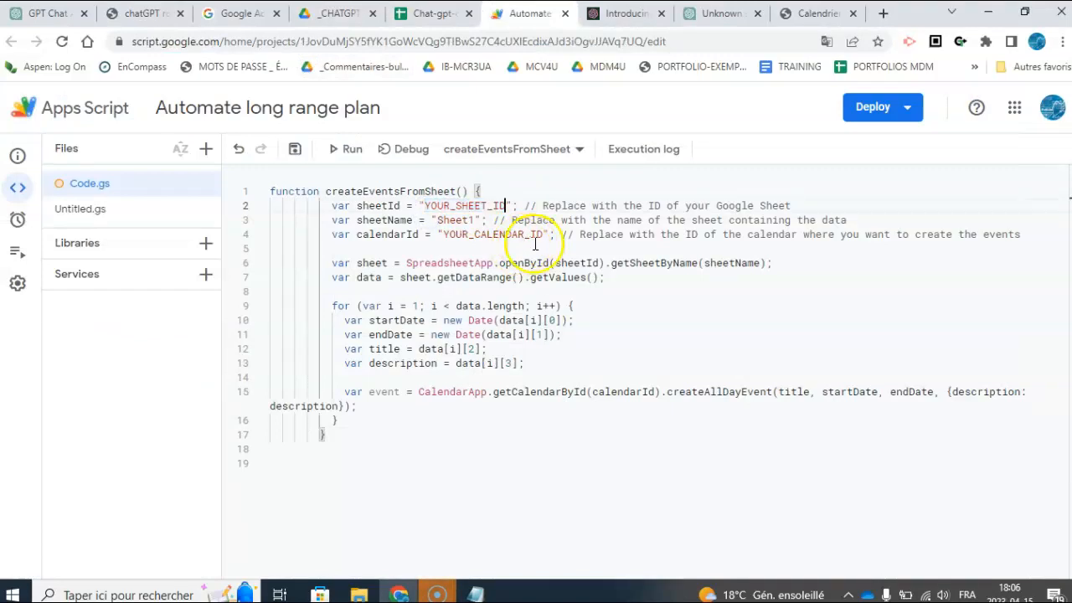
click(433, 13)
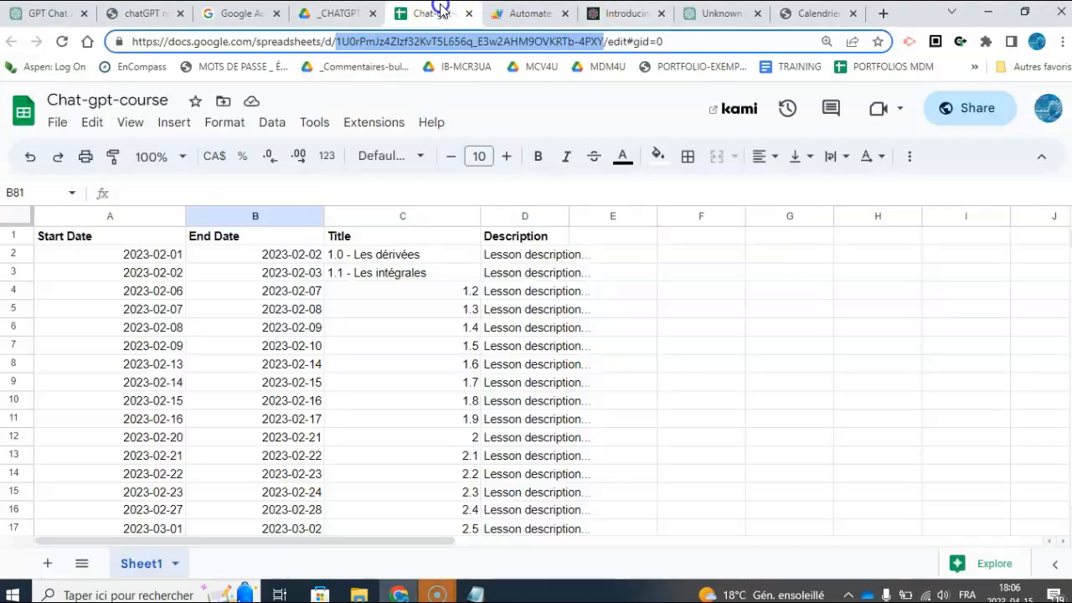
click(528, 13)
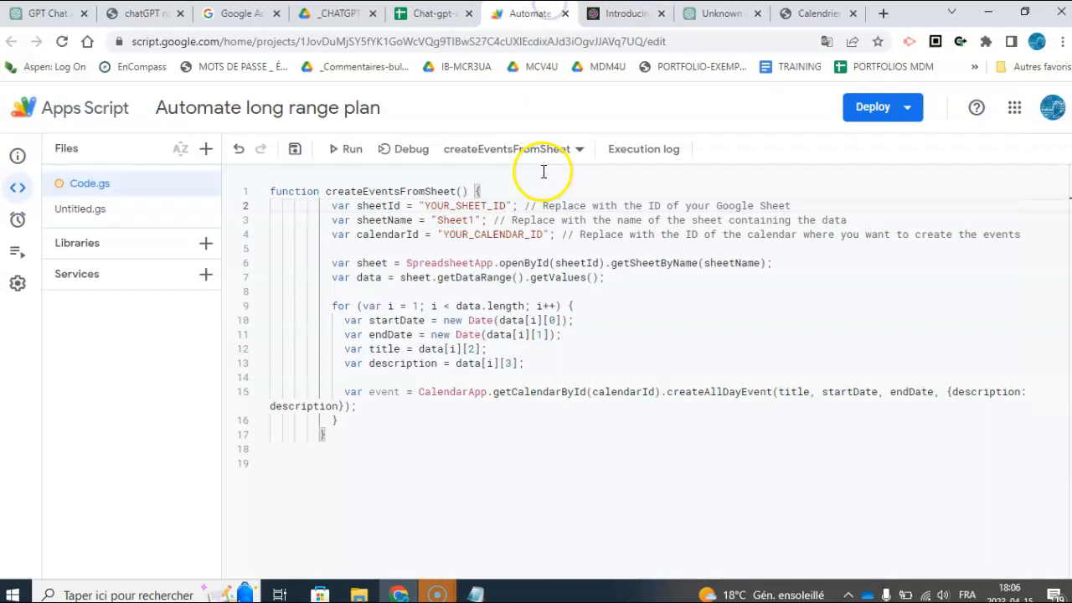
double_click(465, 205)
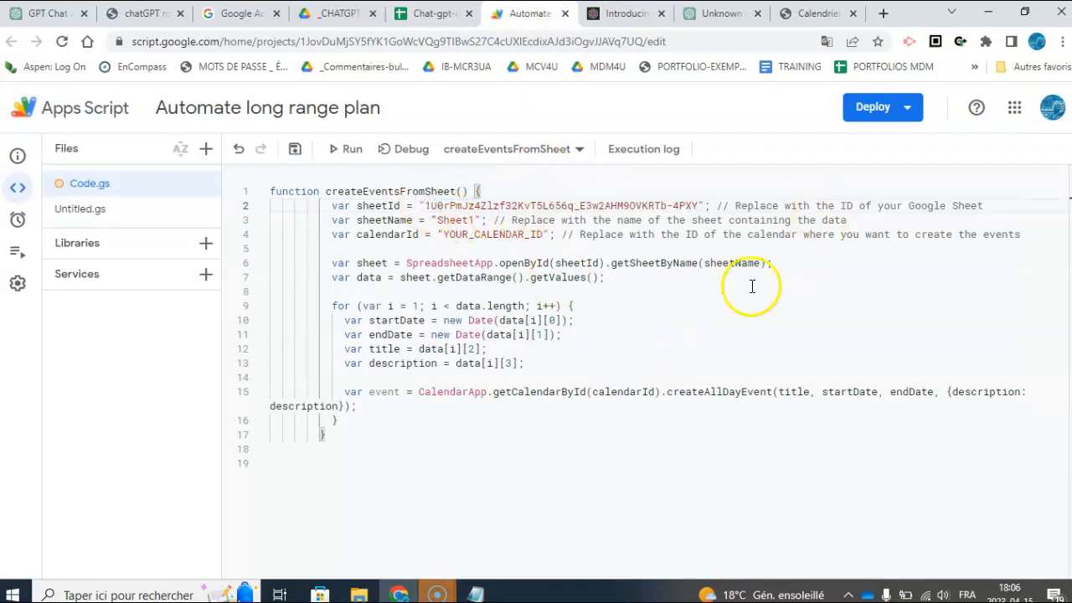
right_click(542, 219)
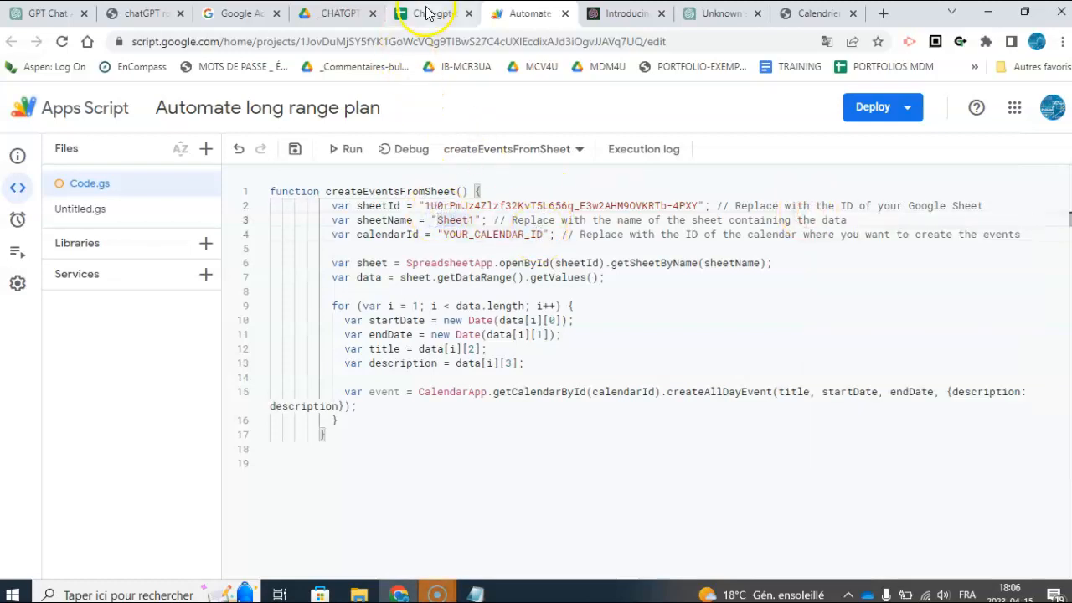
click(429, 13)
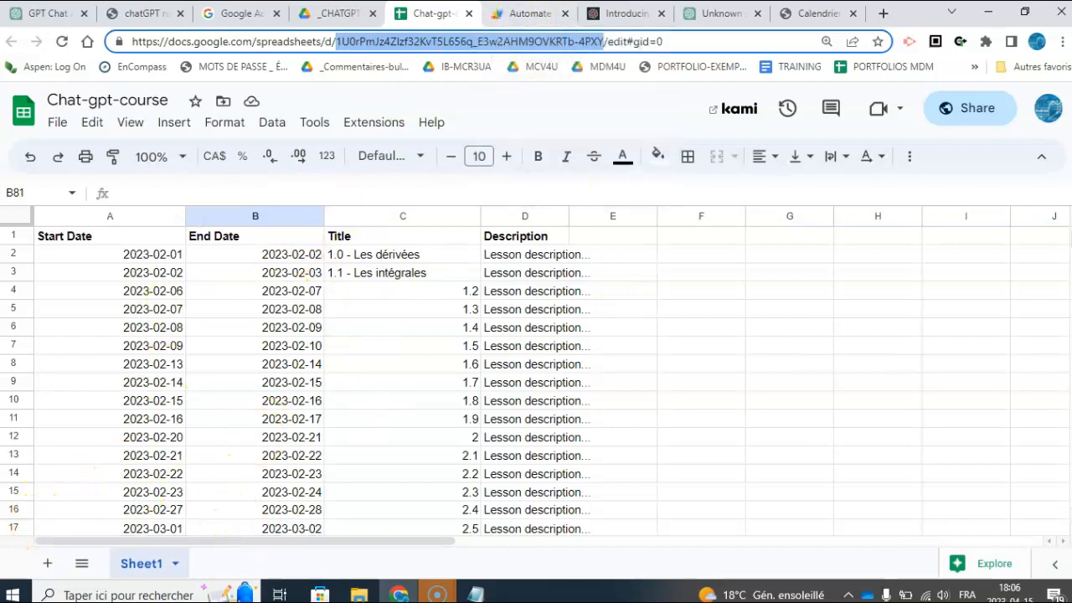
click(817, 14)
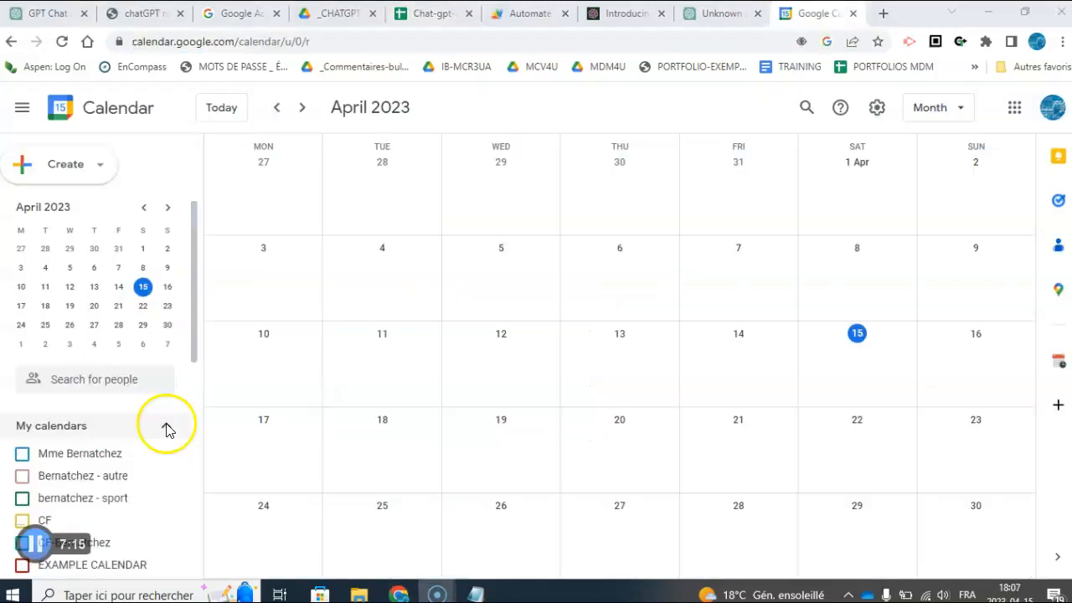
Create the calendar 'GPT Created this course!' with description 'test 2' and return to April 2023
click(167, 426)
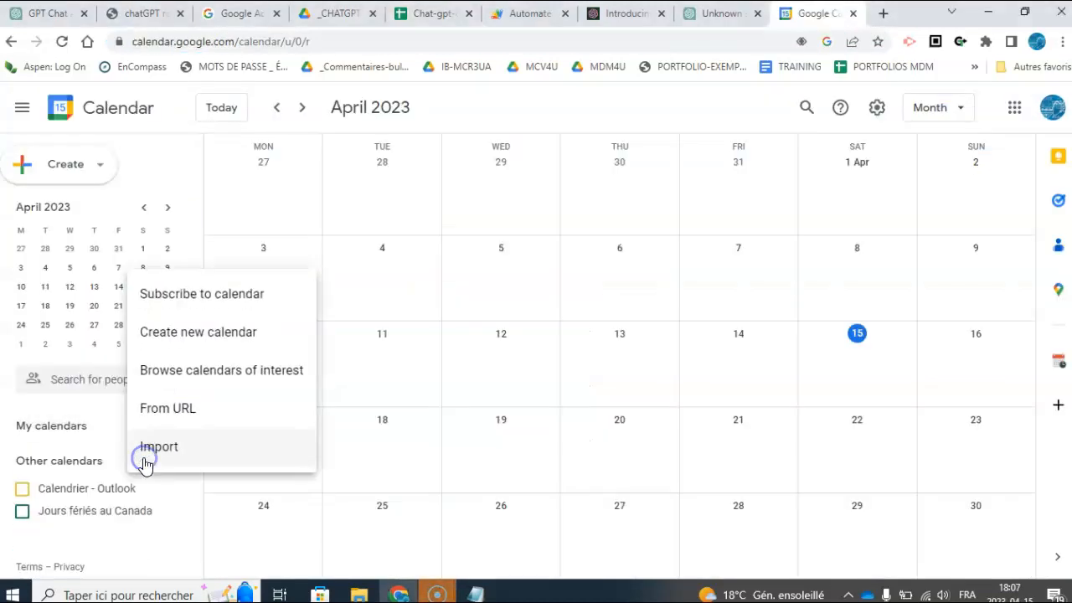
click(198, 331)
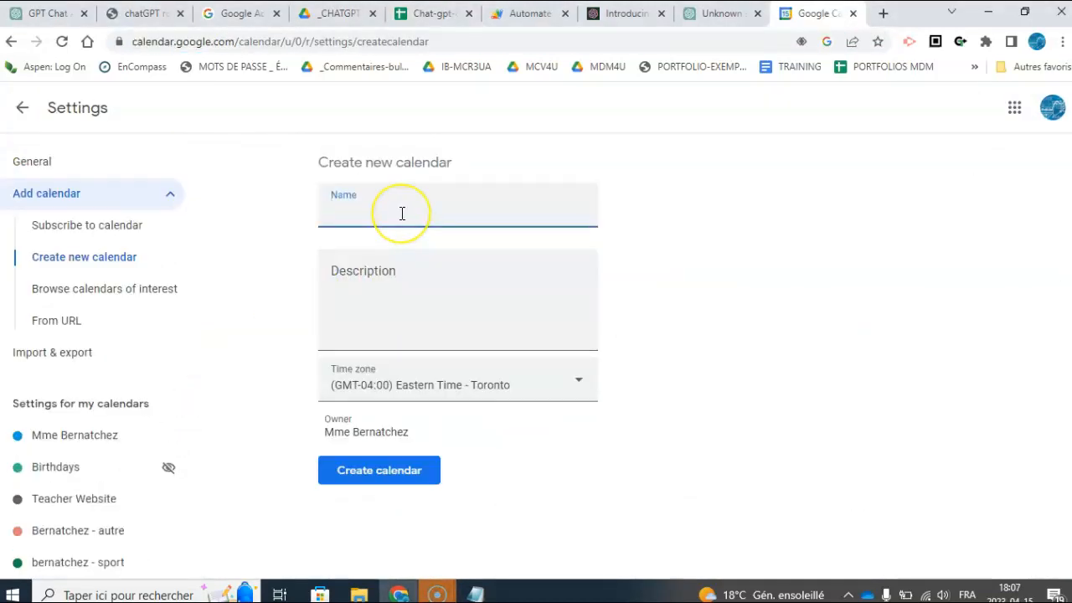
text(GPT)
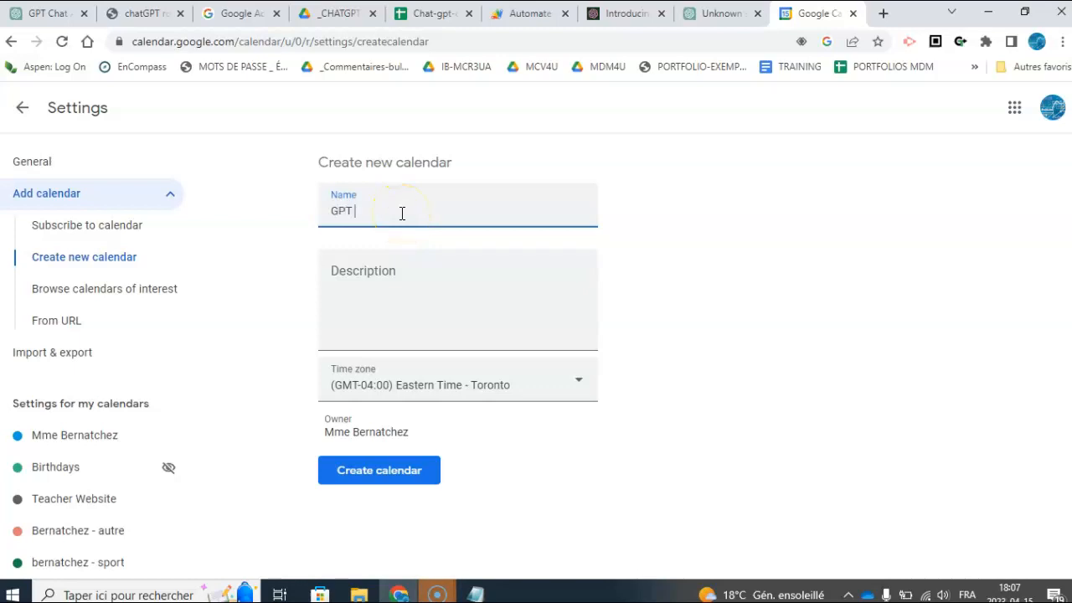
text(Created this course!)
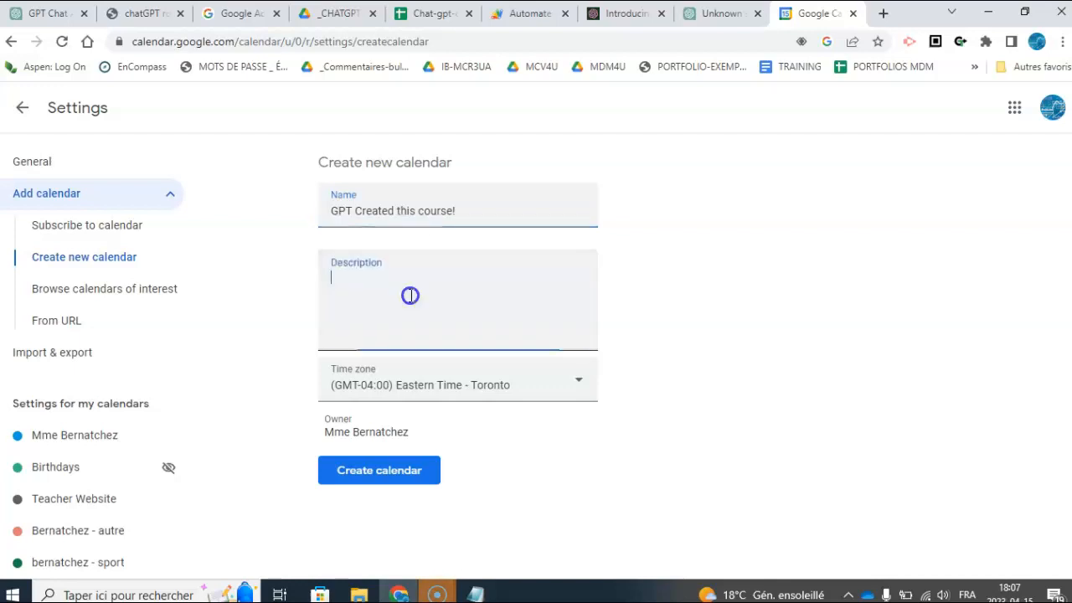
text(test 2)
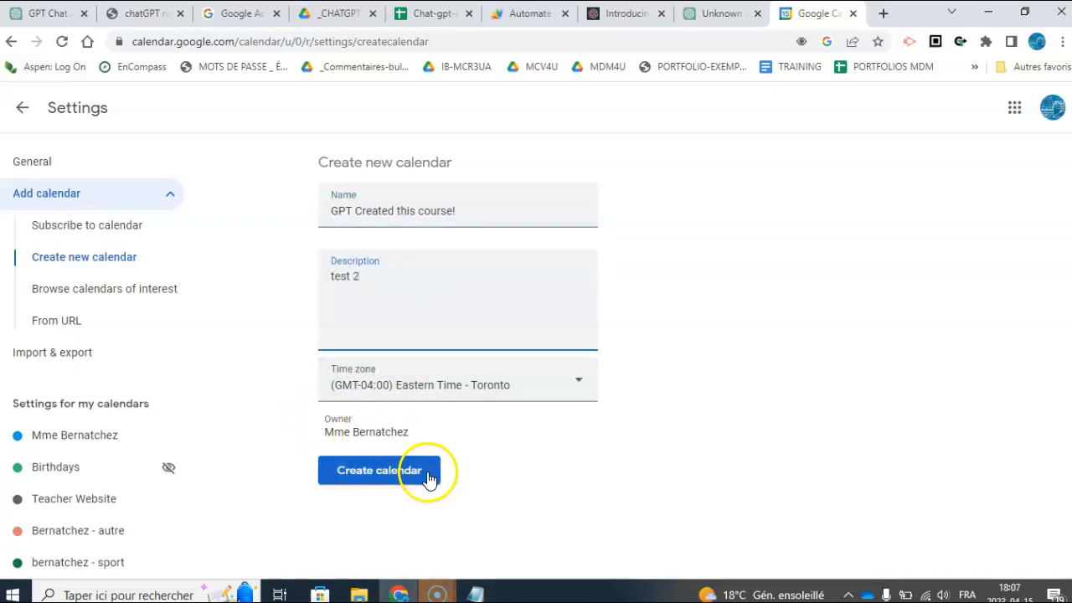
click(378, 470)
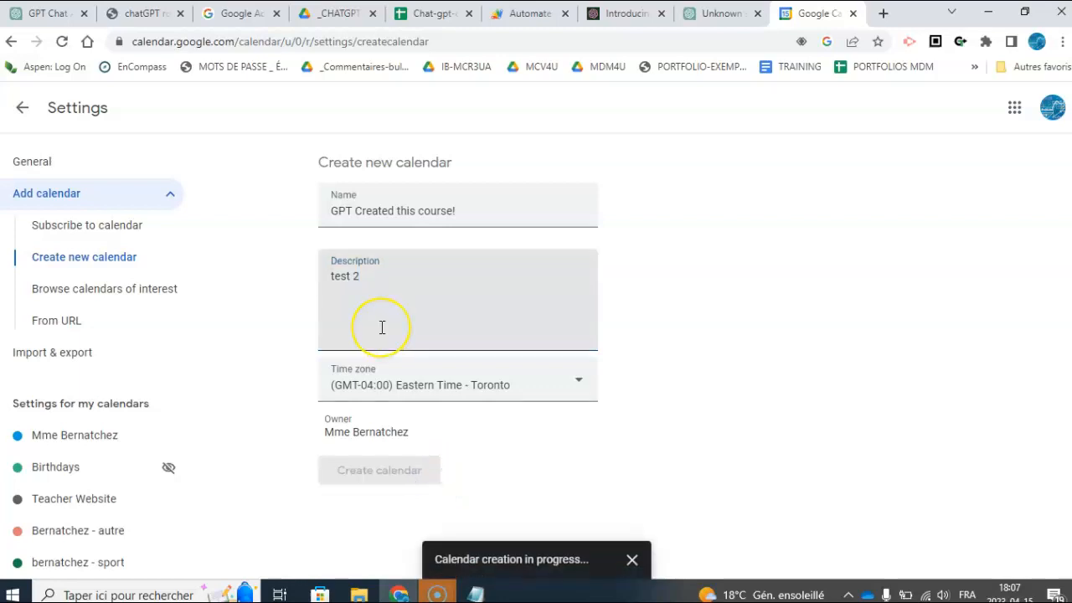
click(379, 470)
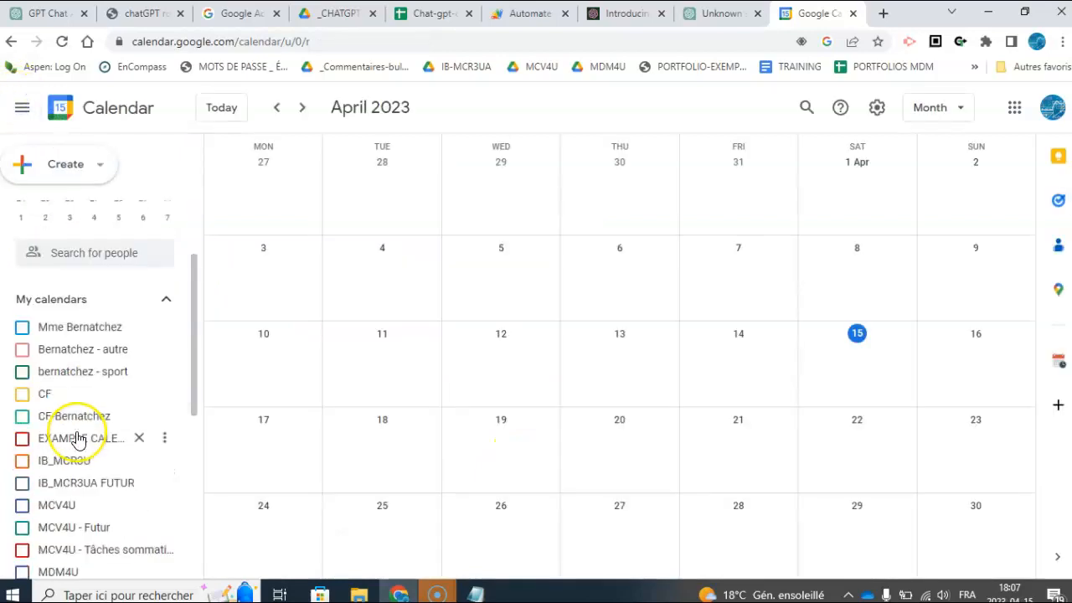
Enable Make available to public in the new calendar's sharing settings and confirm the warning
scroll(down, 3)
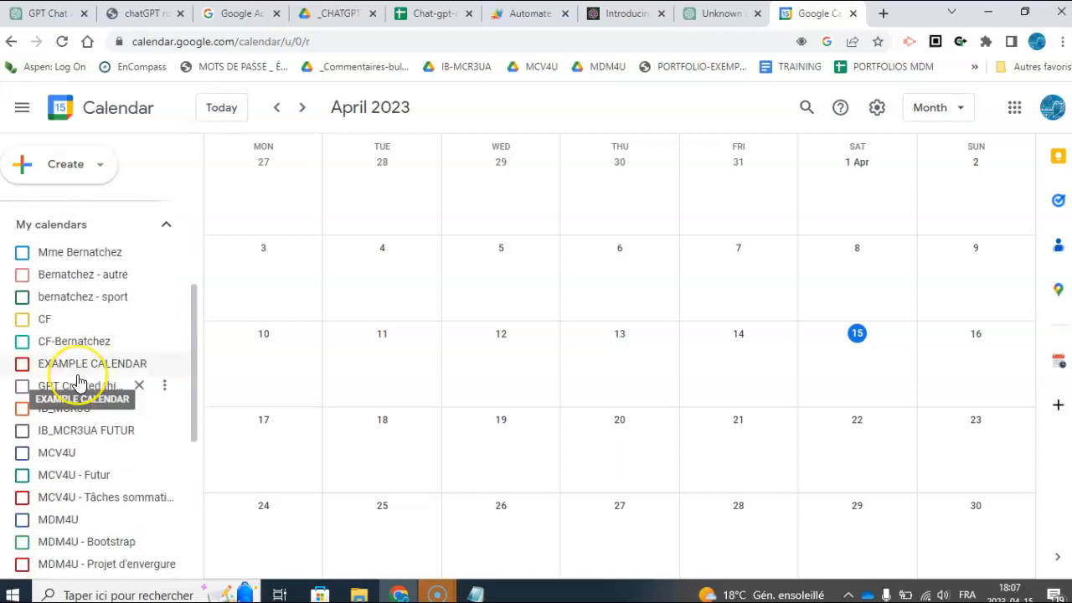
scroll(down, 3)
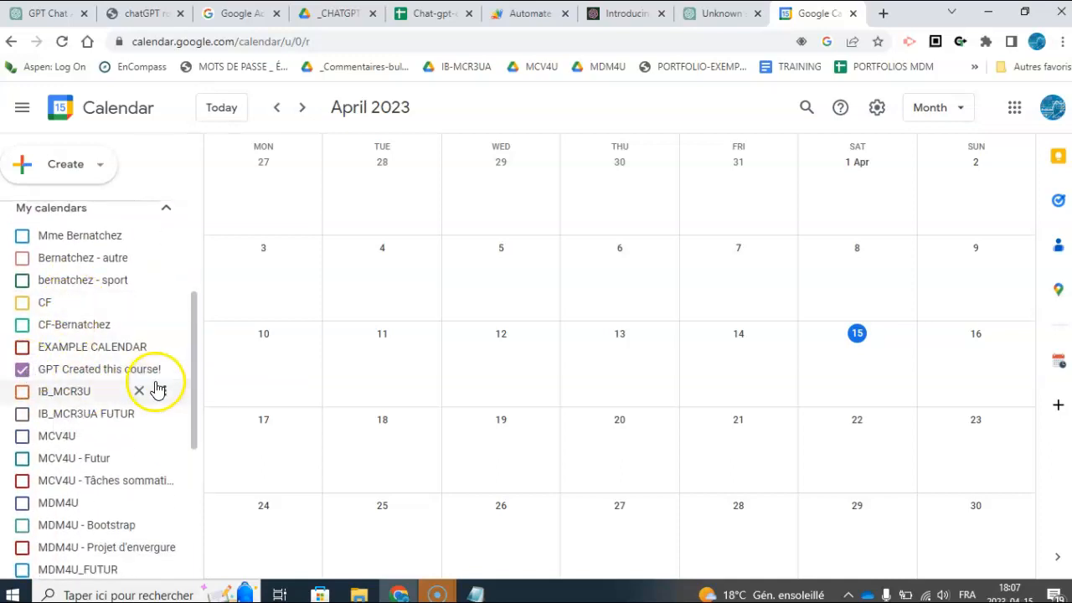
click(157, 391)
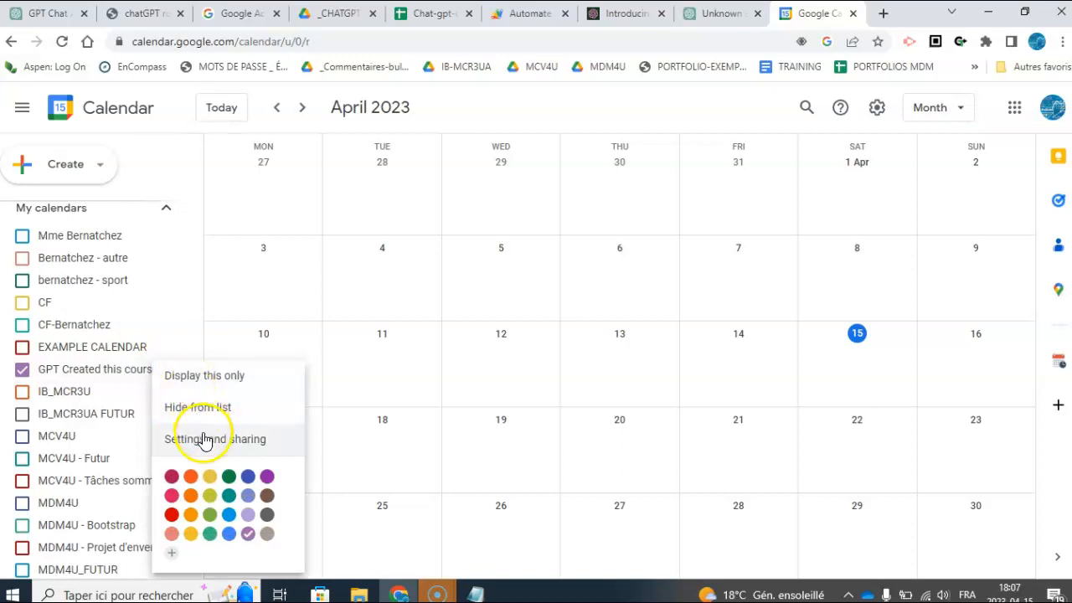
click(216, 439)
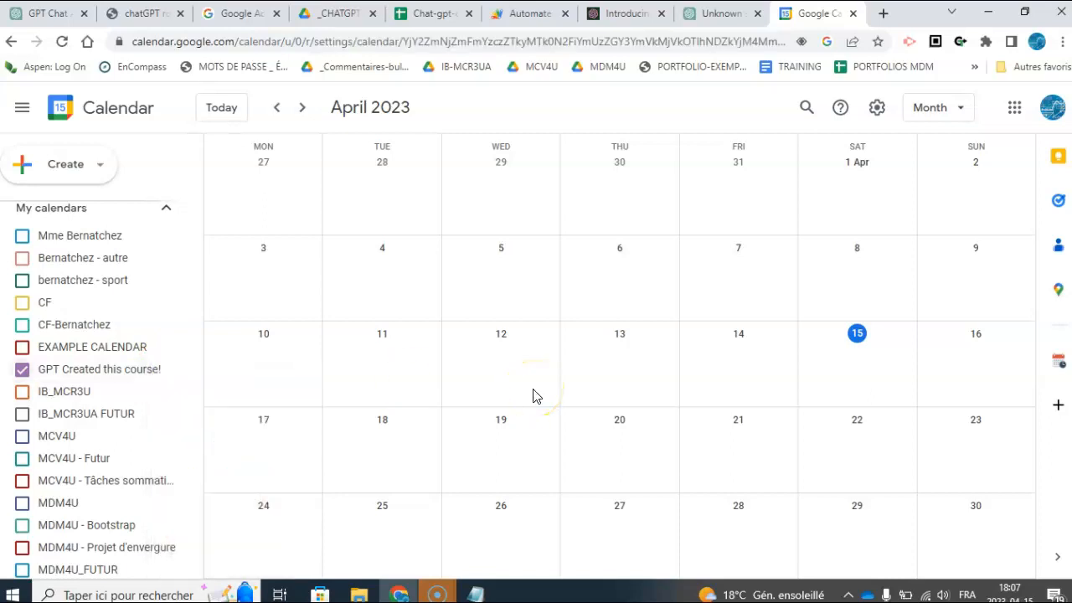
mouse_move(168, 369)
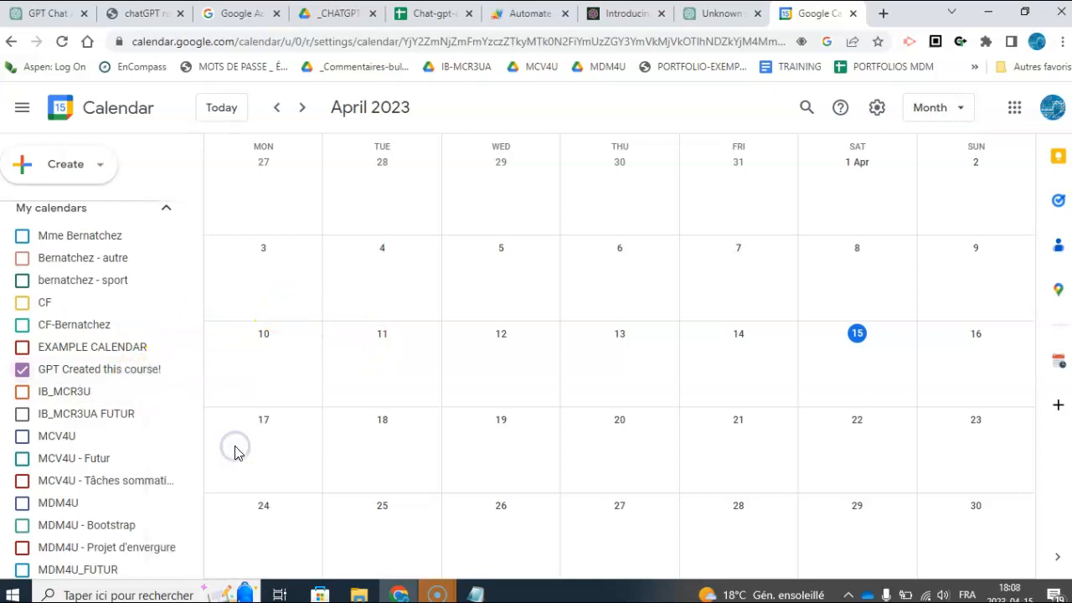
mouse_move(302, 283)
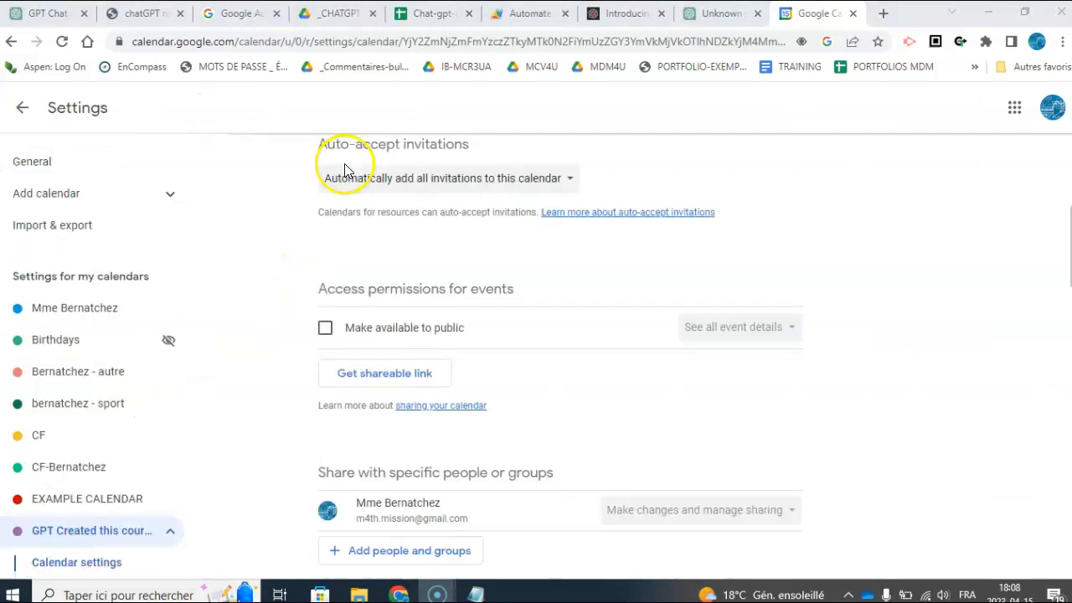
click(325, 328)
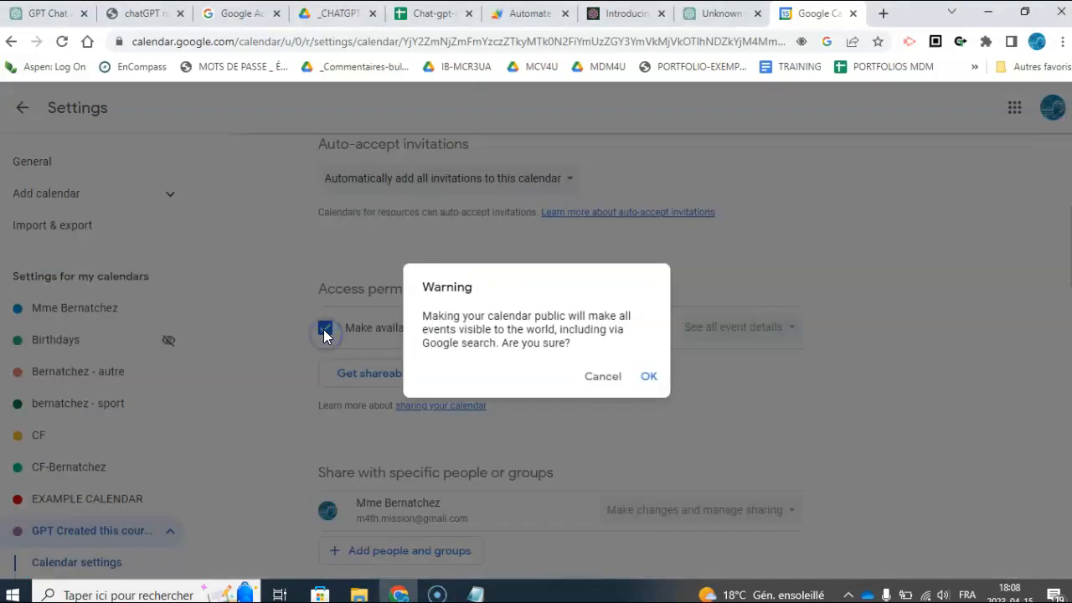
click(648, 376)
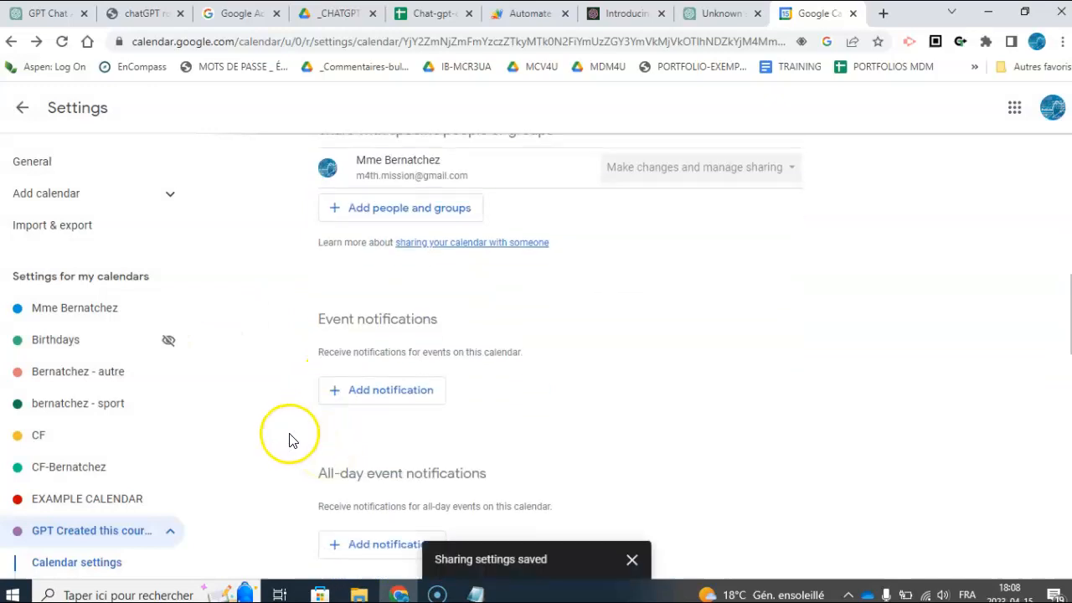
scroll(down, 3)
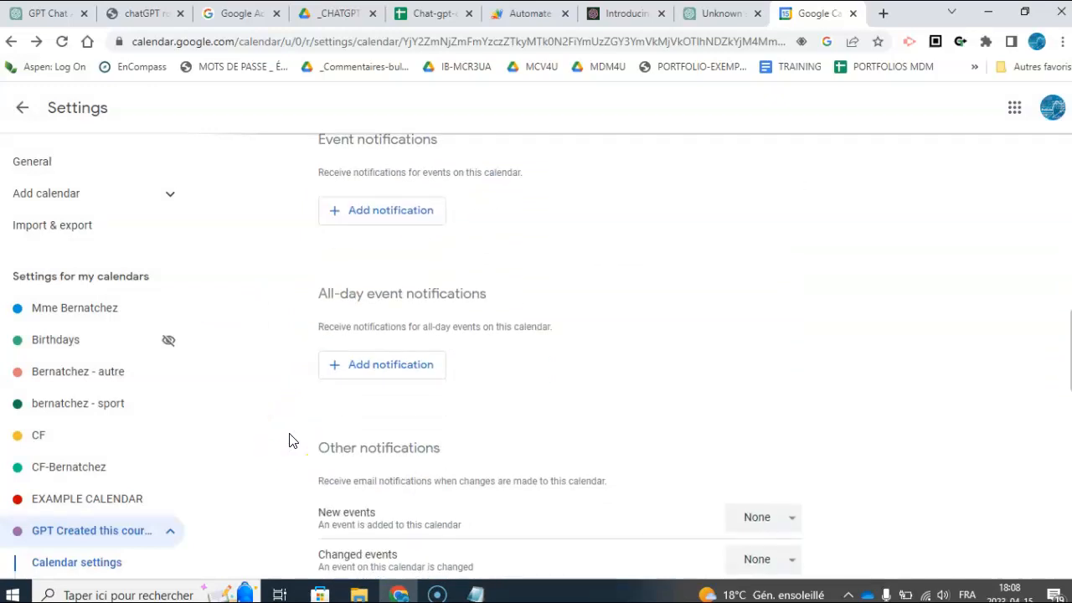
scroll(down, 3)
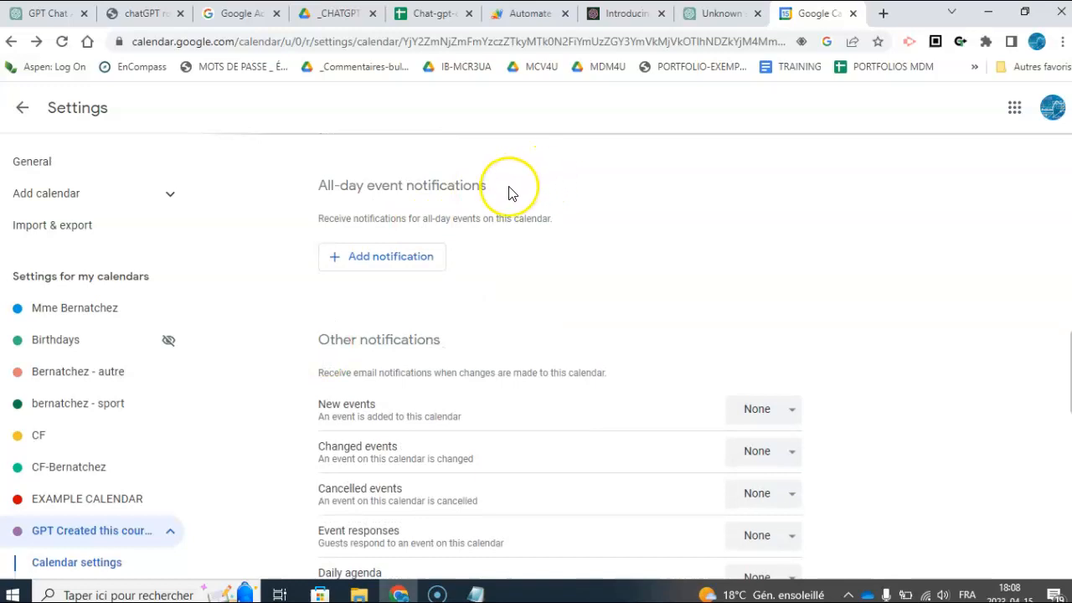
scroll(down, 3)
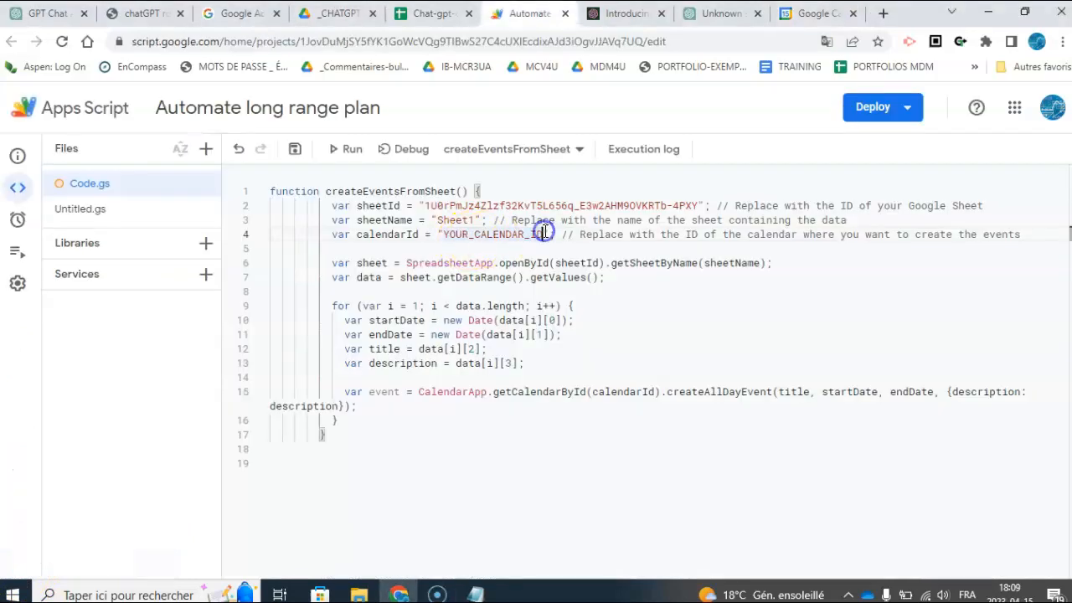
Replace YOUR_CALENDAR_ID with the new group.calendar.google.com ID and run createEventsFromSheet
text(66fccfafc73e921947abbe3df7bed25d99a46db382b2e9d1dcf9fba451aead8@group.calendar.google.com)
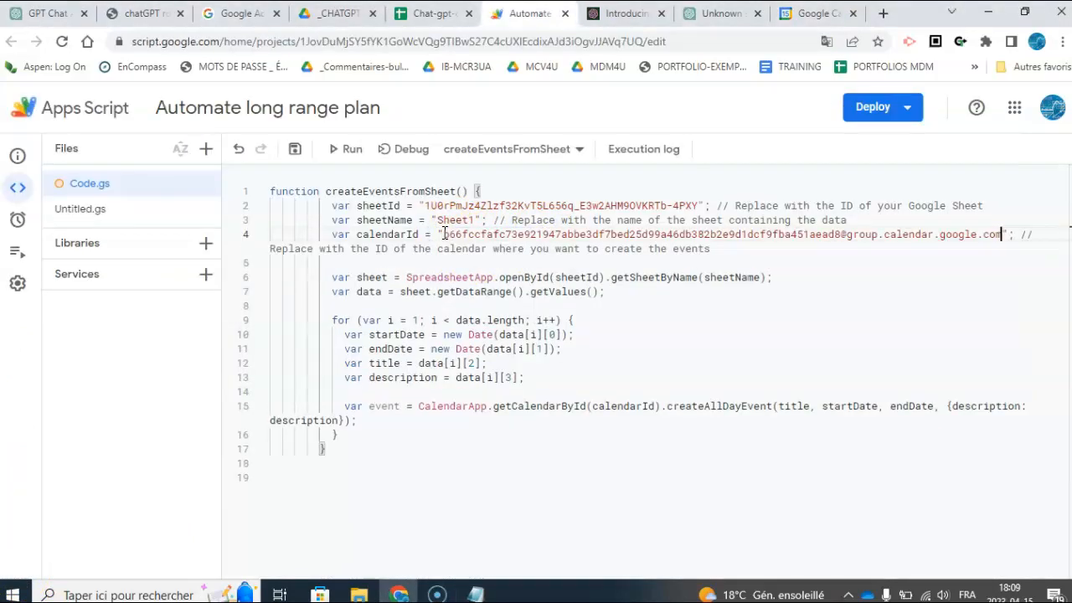
mouse_move(344, 149)
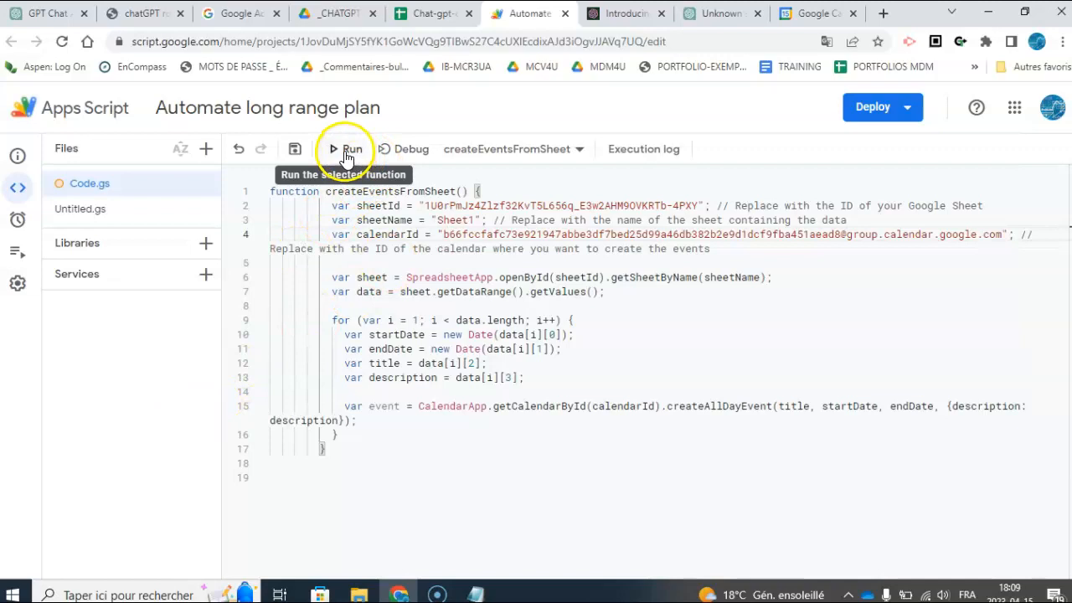
click(352, 148)
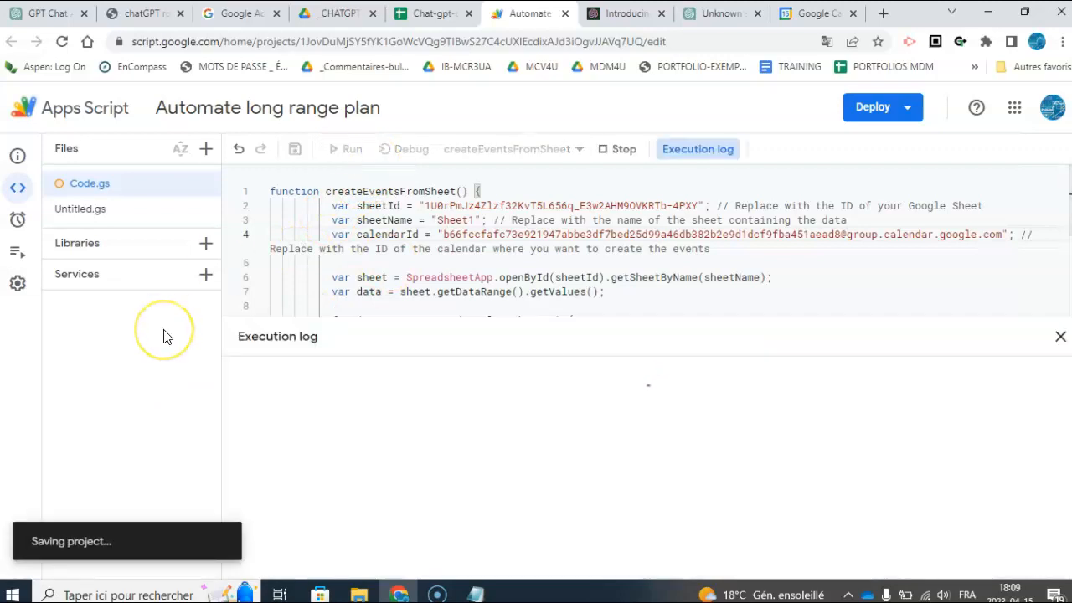
click(351, 148)
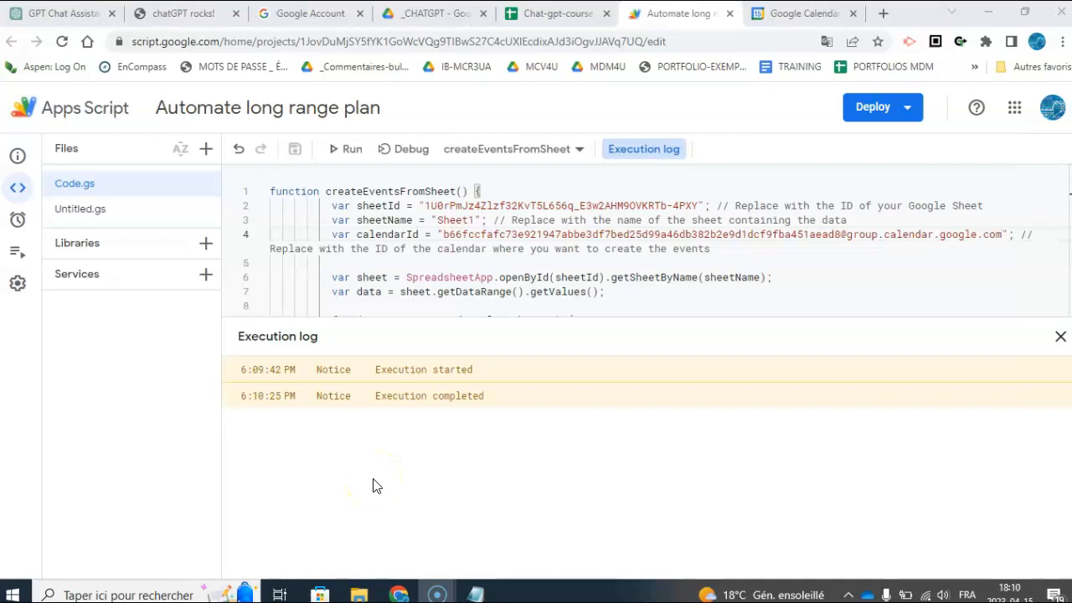
click(800, 13)
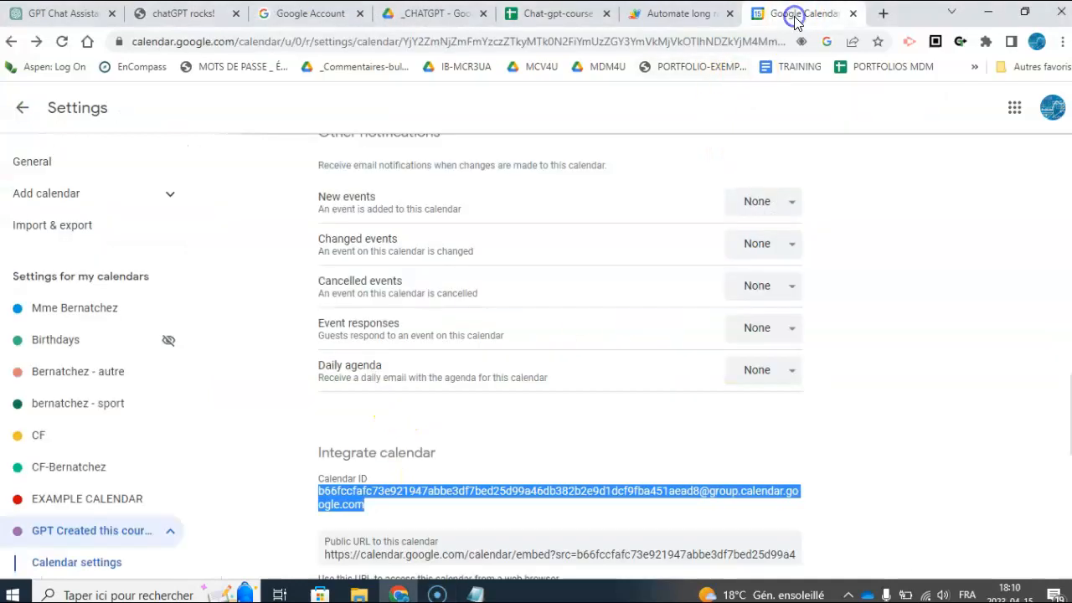
Leave settings and tick the GPT Created this course! calendar in My calendars
click(21, 108)
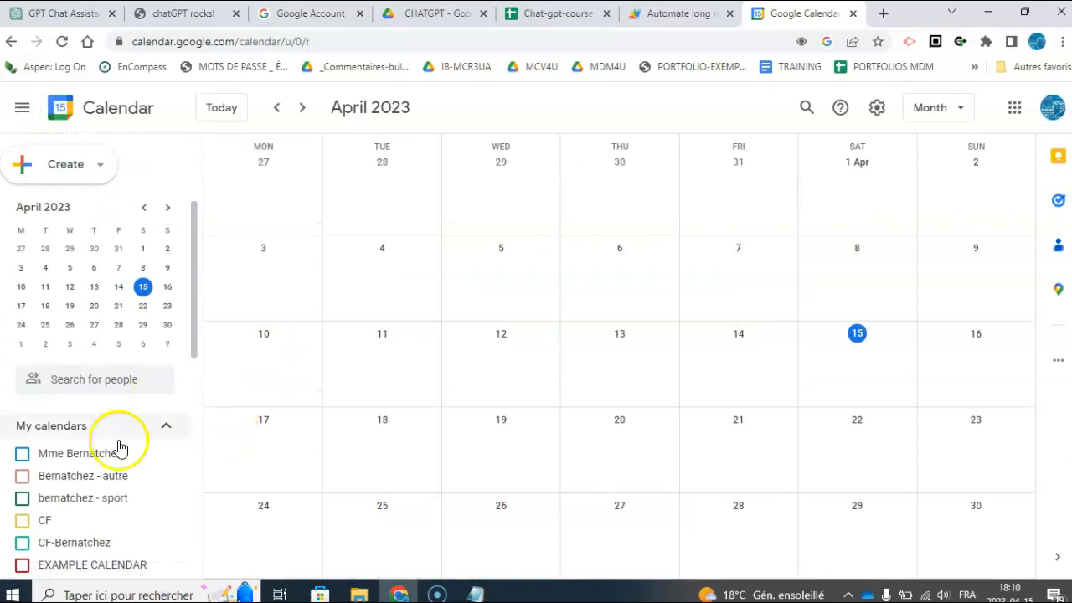
scroll(down, 3)
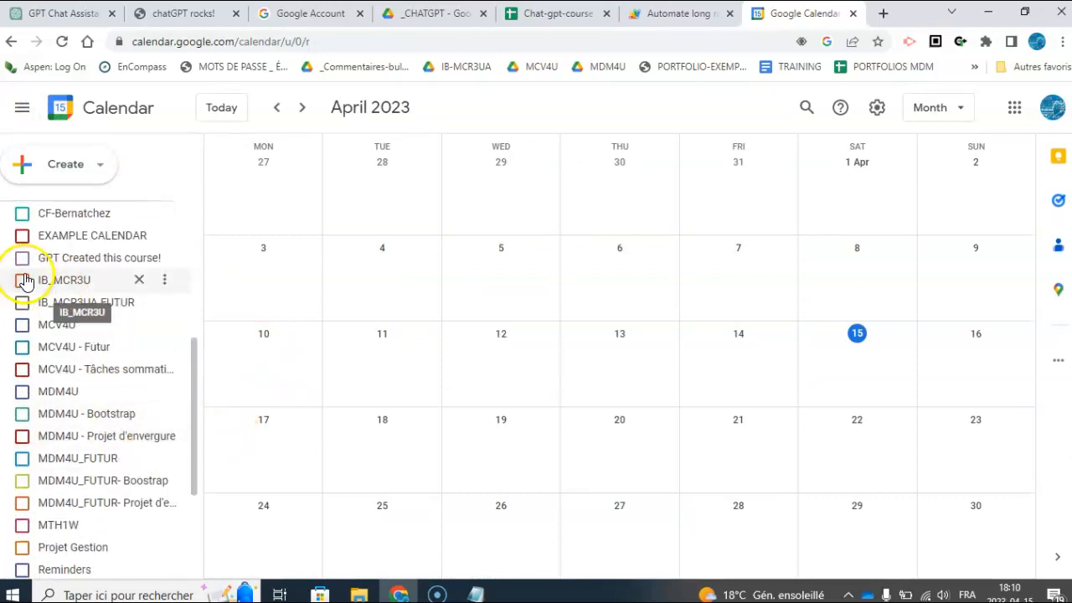
click(22, 258)
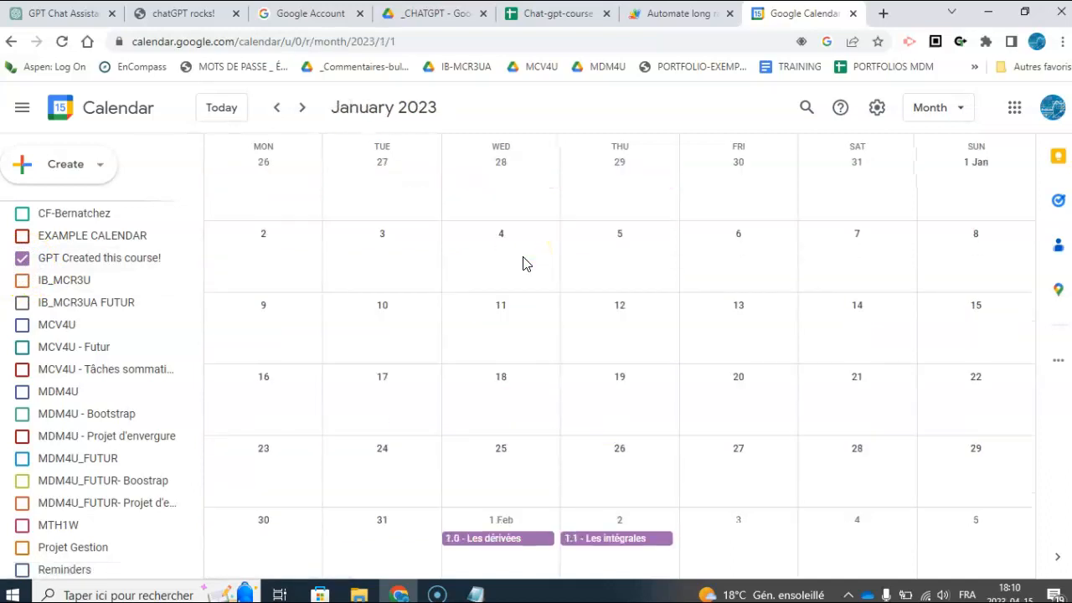
Step forward through the lesson months, then back from May toward February 2023
click(302, 107)
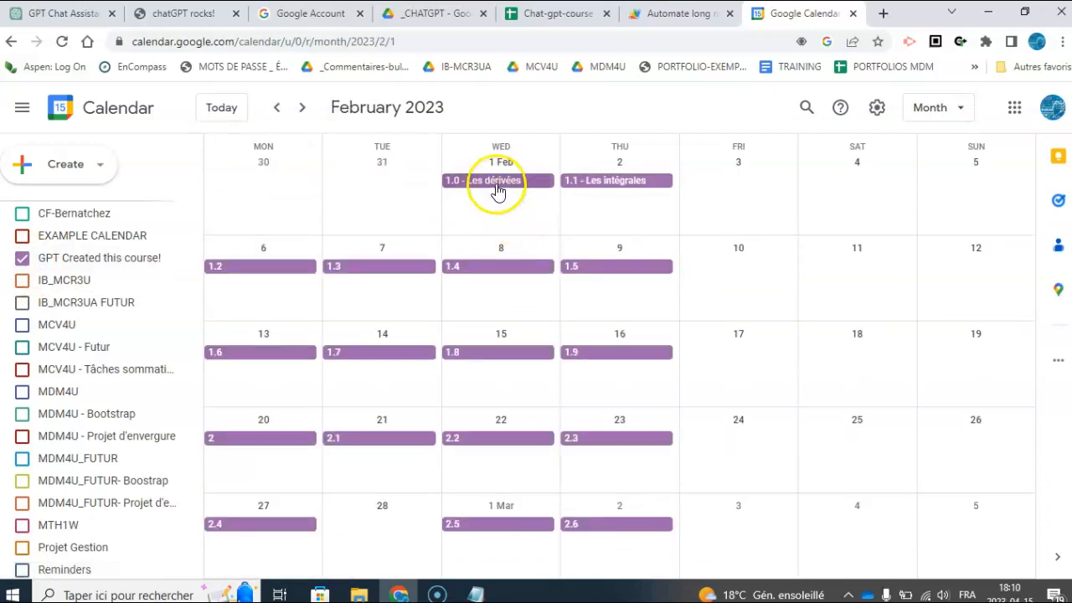
click(301, 107)
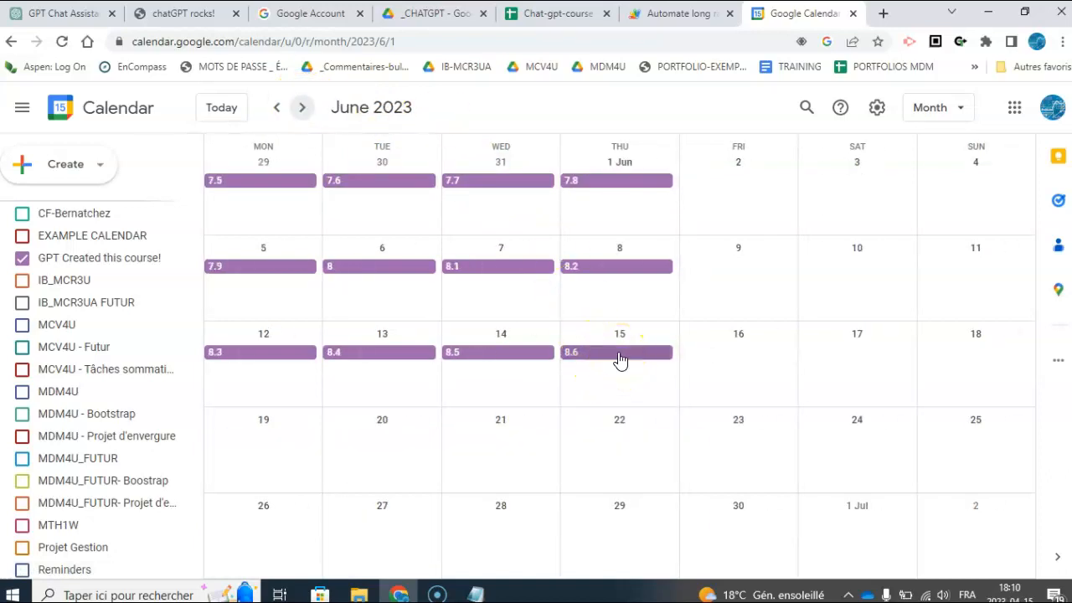
click(277, 107)
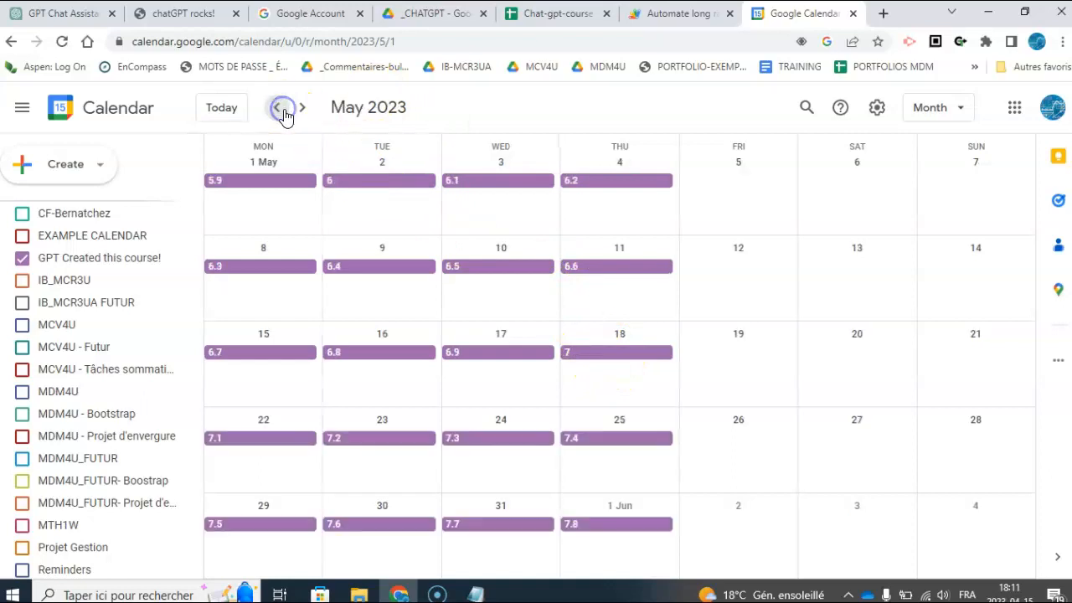
click(282, 107)
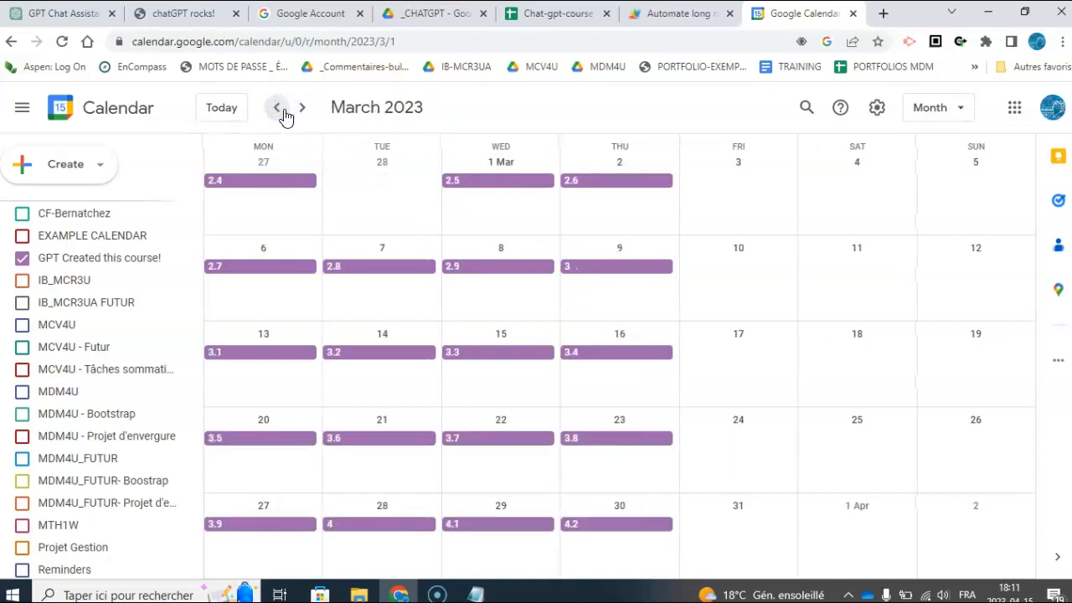
click(277, 108)
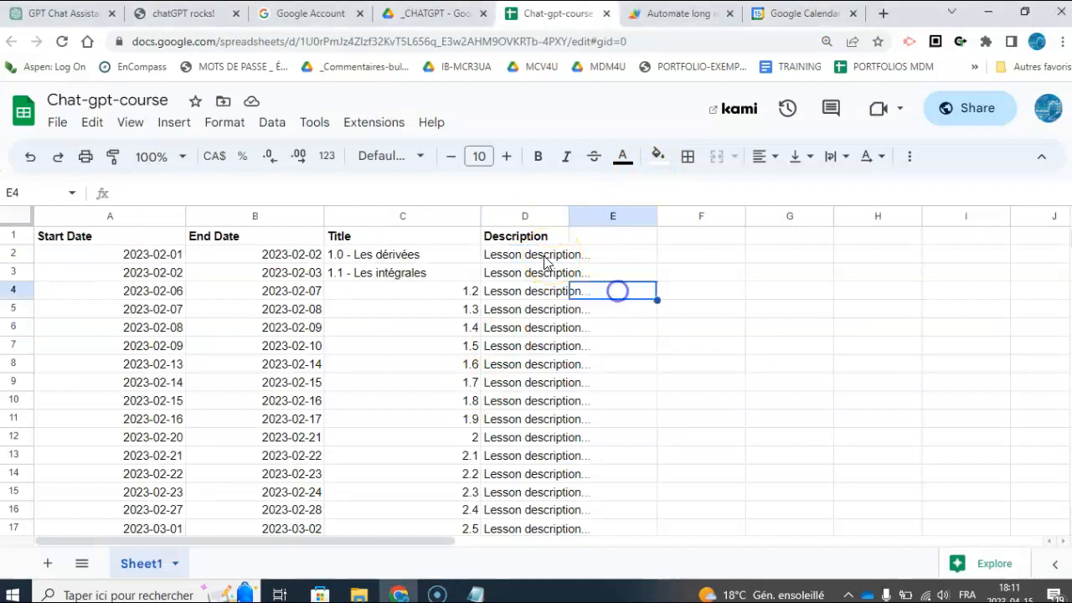
Enter 'Actually... this is the lesson.' as the 1.0 - Les dérivées description in D2
text(Actually... this is the lesson.)
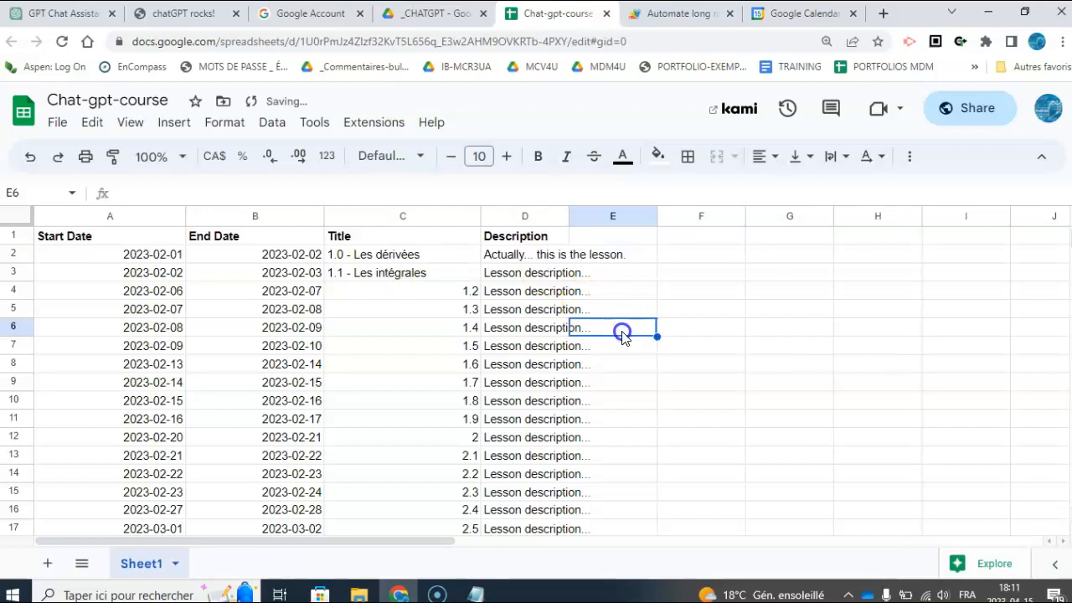
click(679, 14)
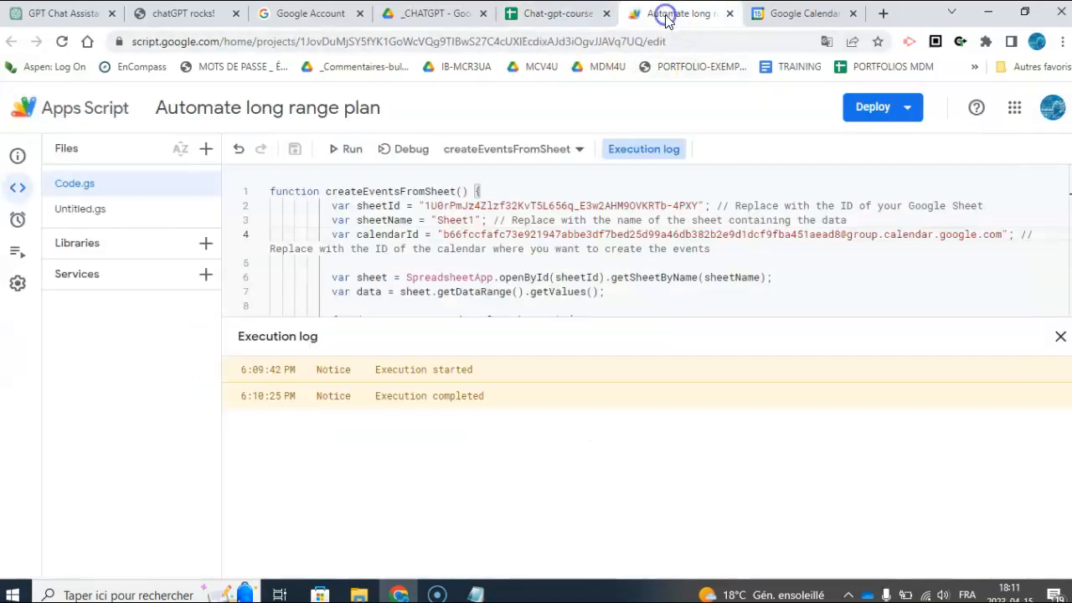
mouse_move(348, 155)
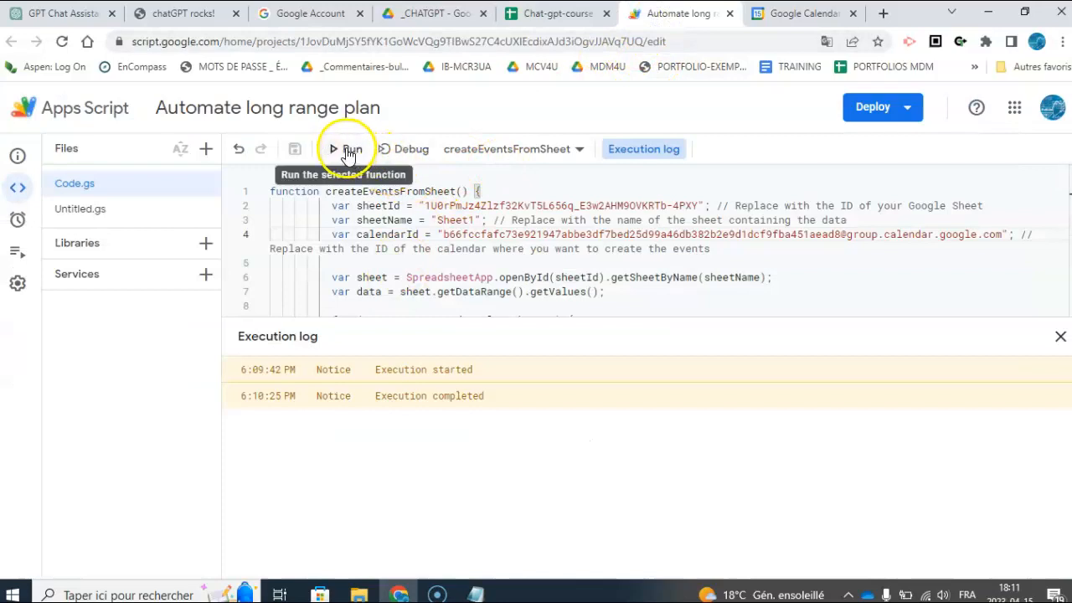
Rerun createEventsFromSheet to recreate the lesson events from the updated sheet
click(347, 150)
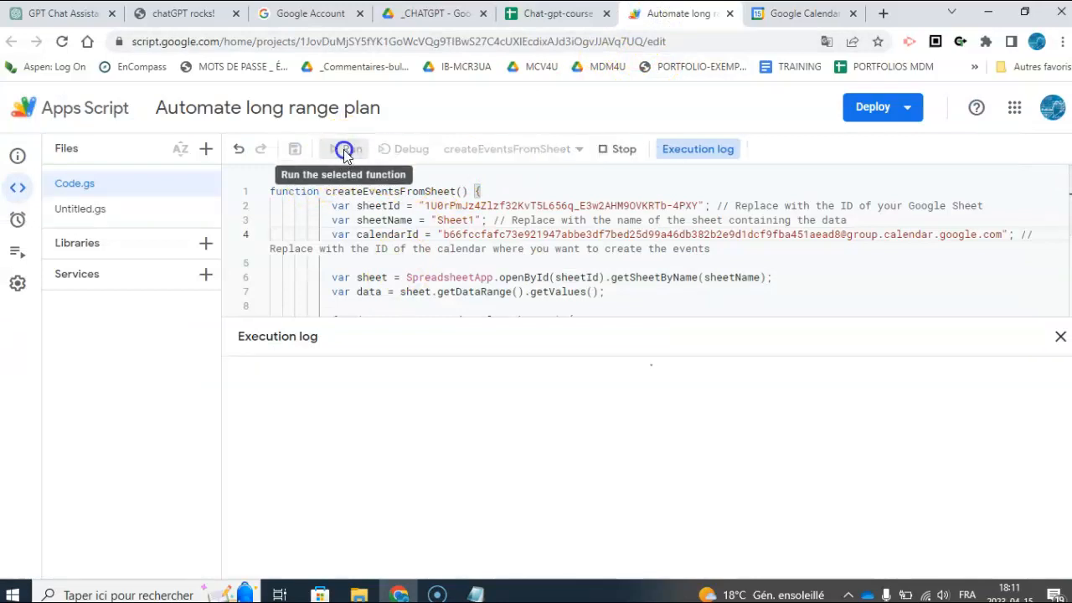
click(344, 149)
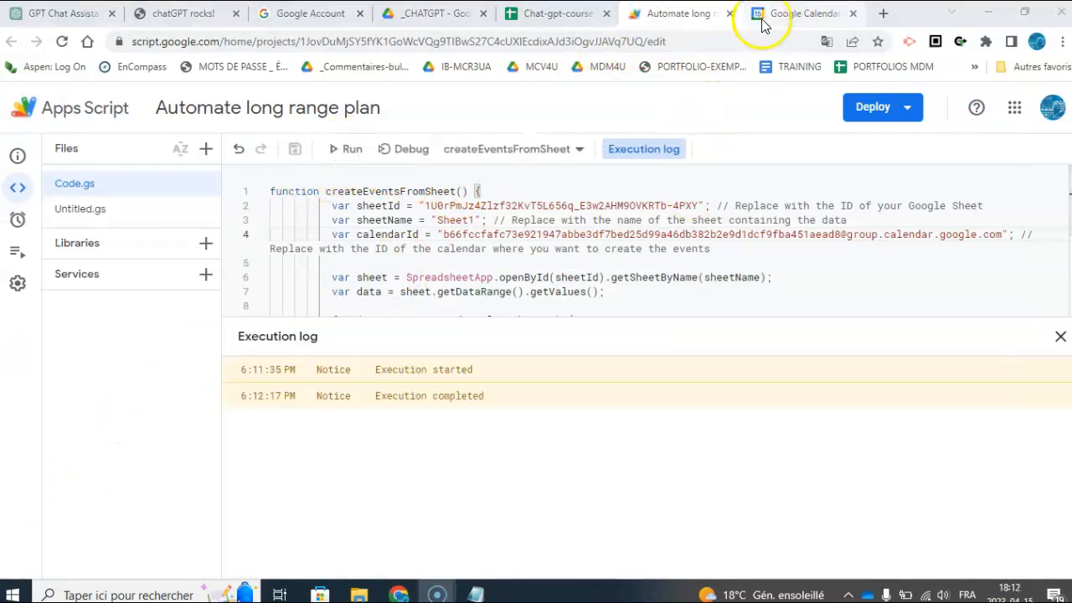
click(800, 14)
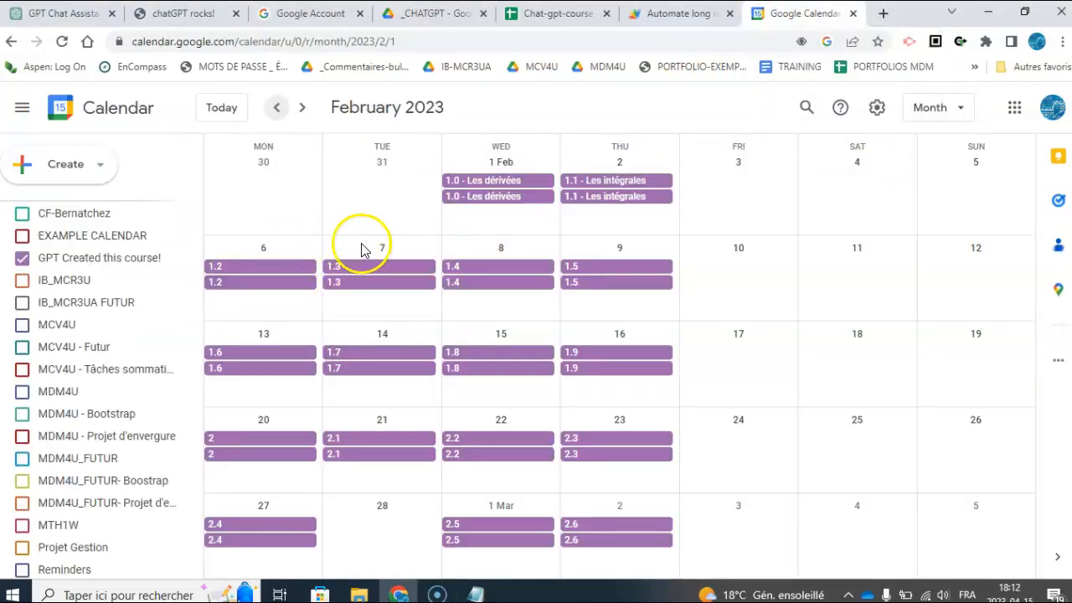
mouse_move(518, 182)
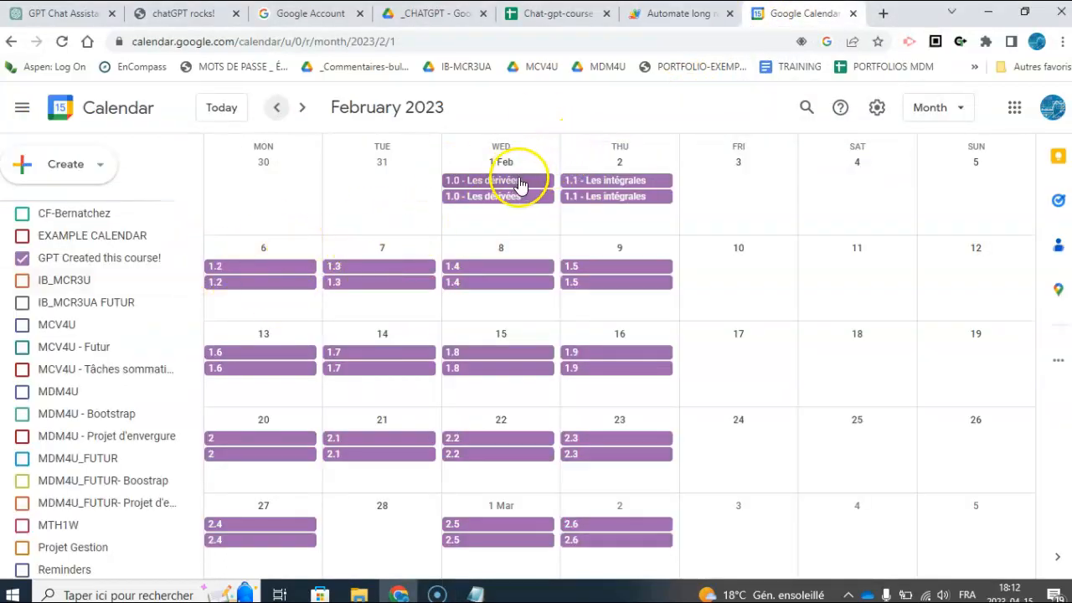
Inspect the 1 February 1.0 - Les dérivées event's details and compare them with the sheet
click(482, 180)
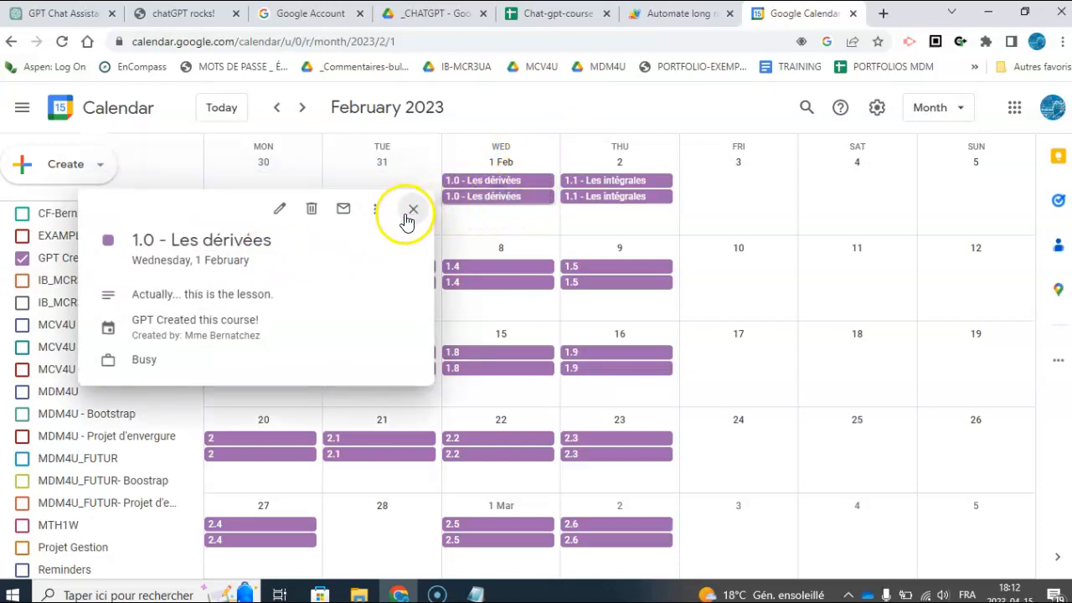
click(412, 209)
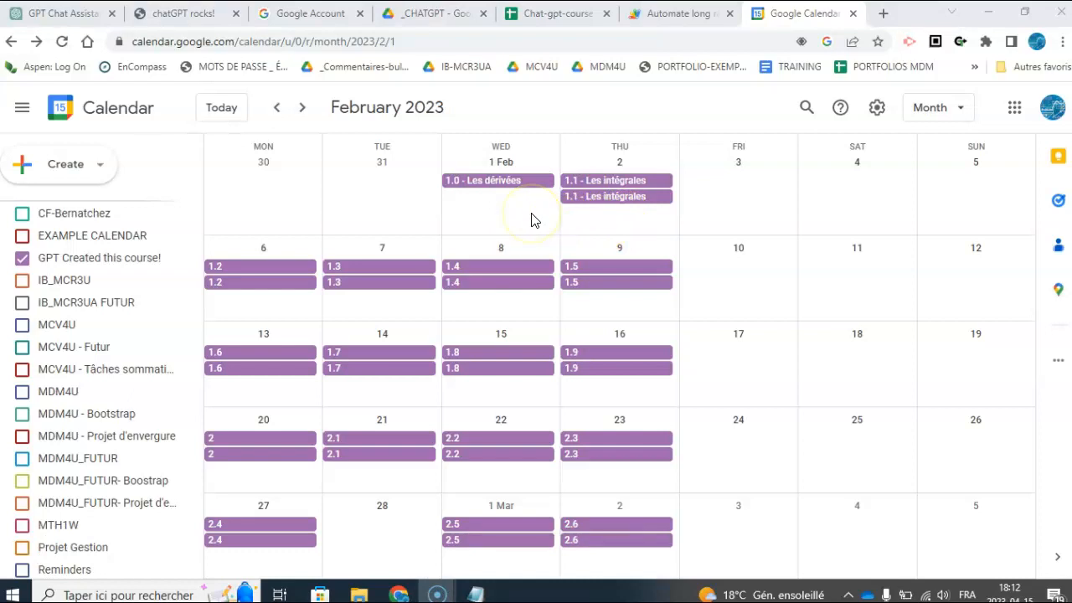
mouse_move(557, 14)
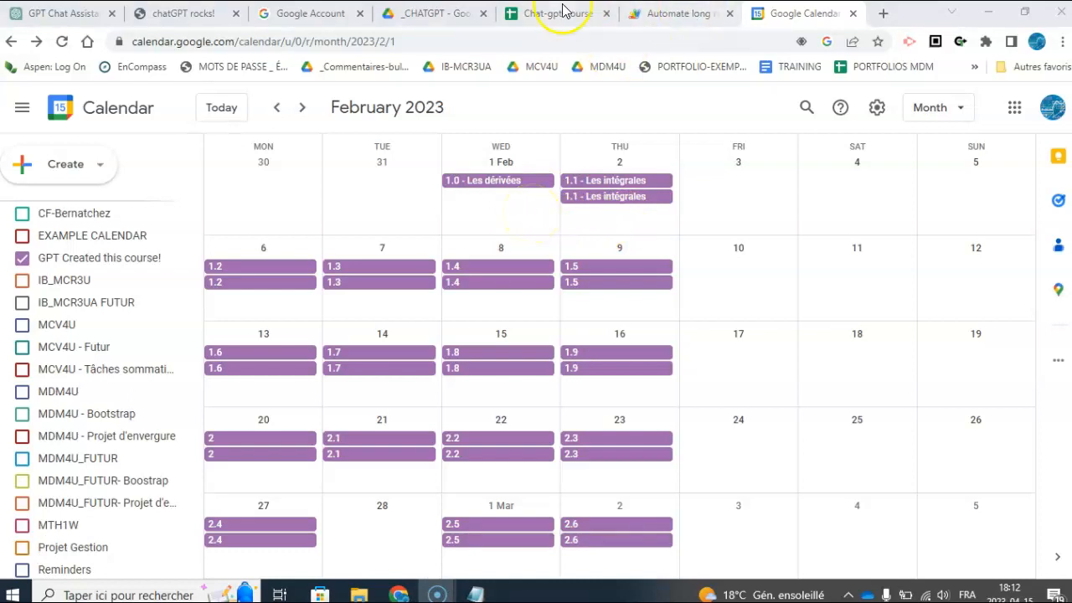
click(553, 13)
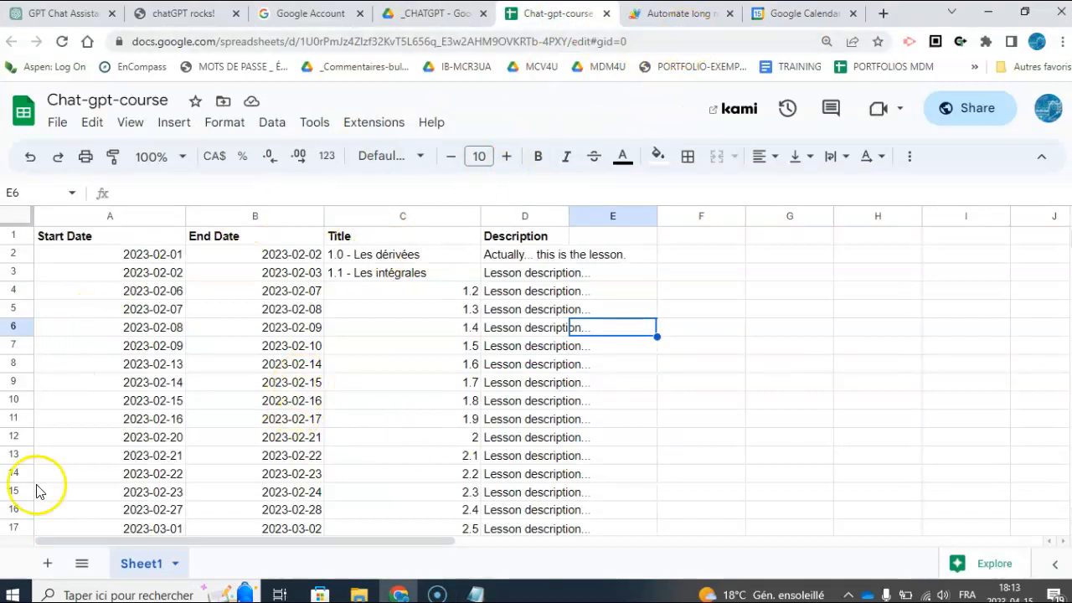
click(797, 13)
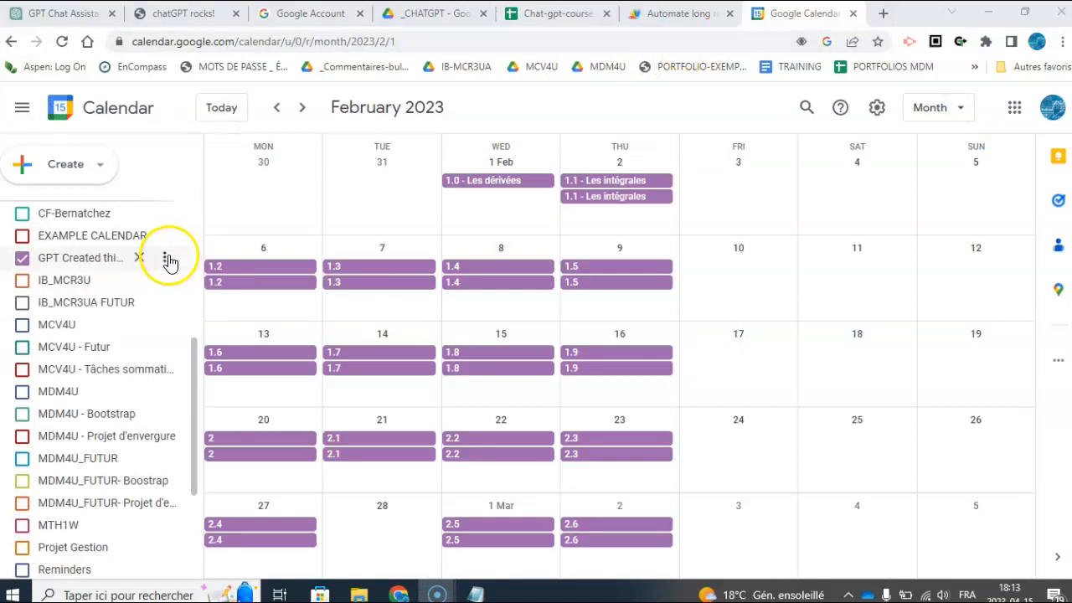
Copy the GPT Created this course! calendar's embed code and open the MDM4U course page
click(167, 257)
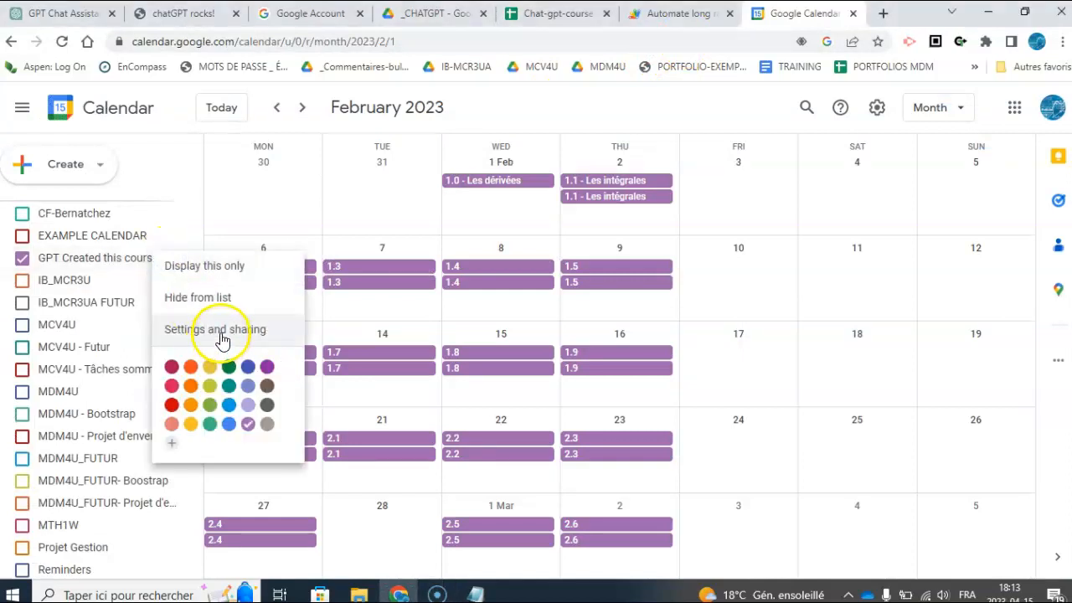
click(214, 328)
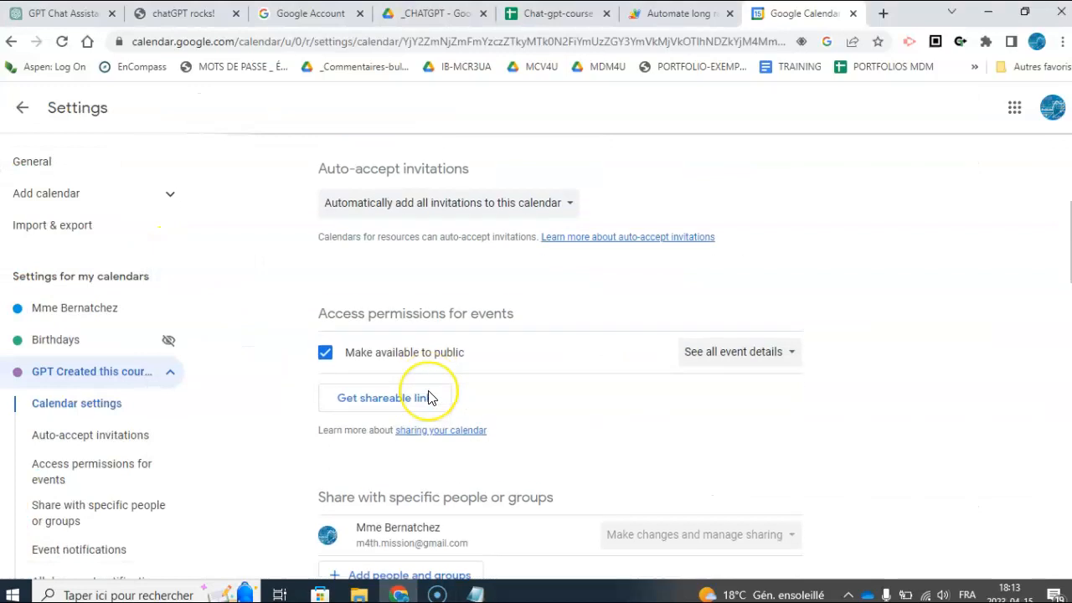
scroll(down, 3)
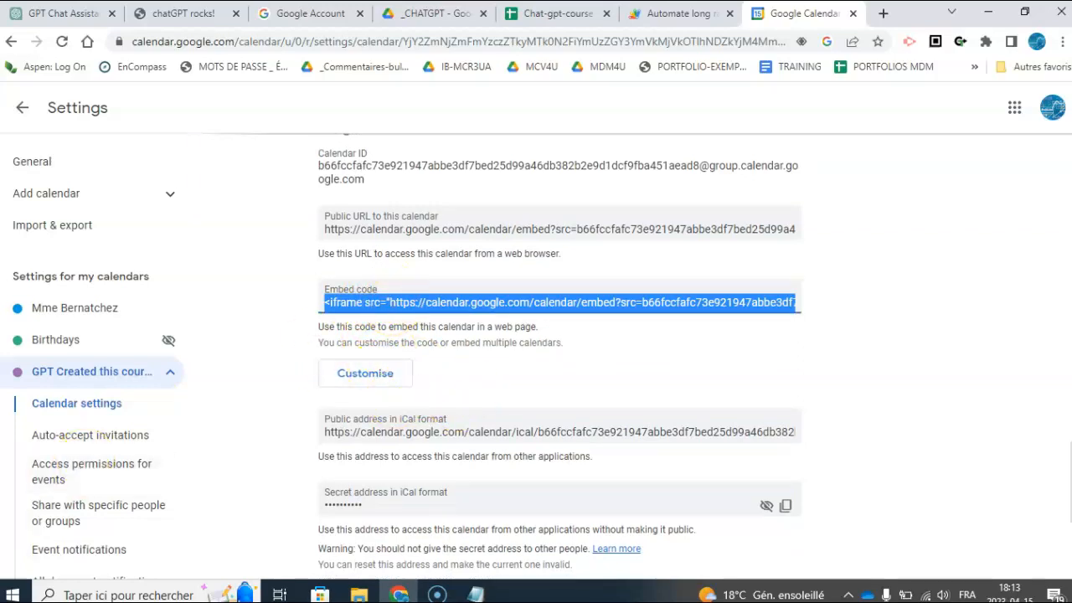
click(805, 13)
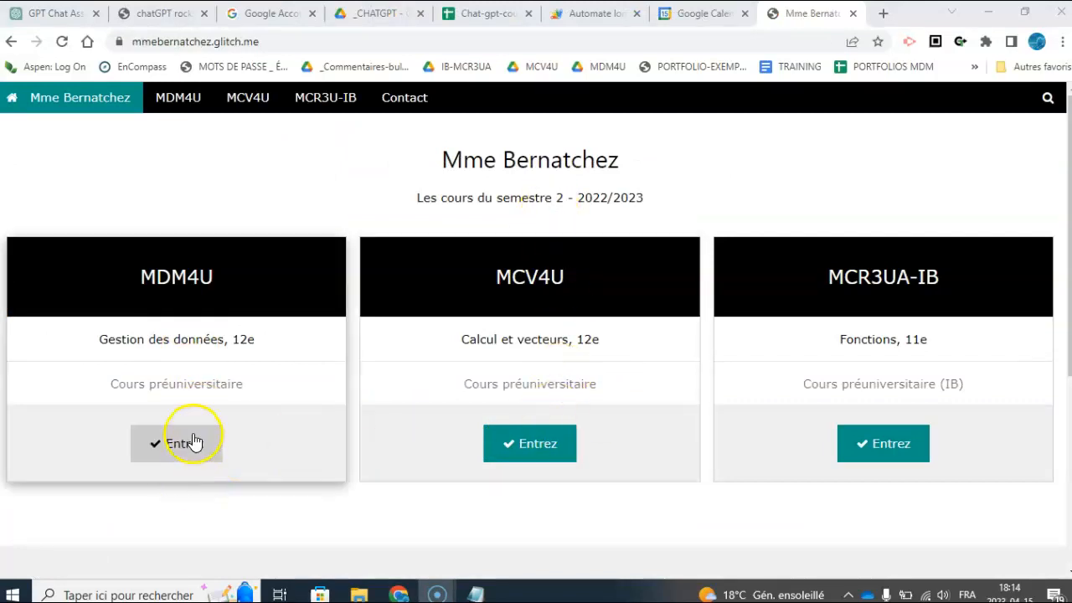
click(176, 444)
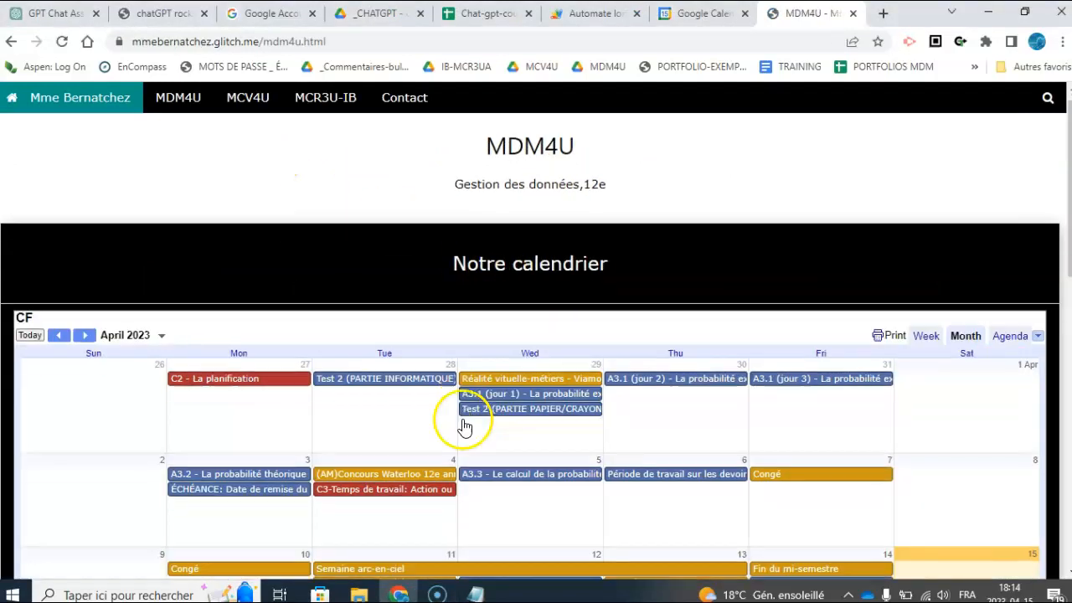